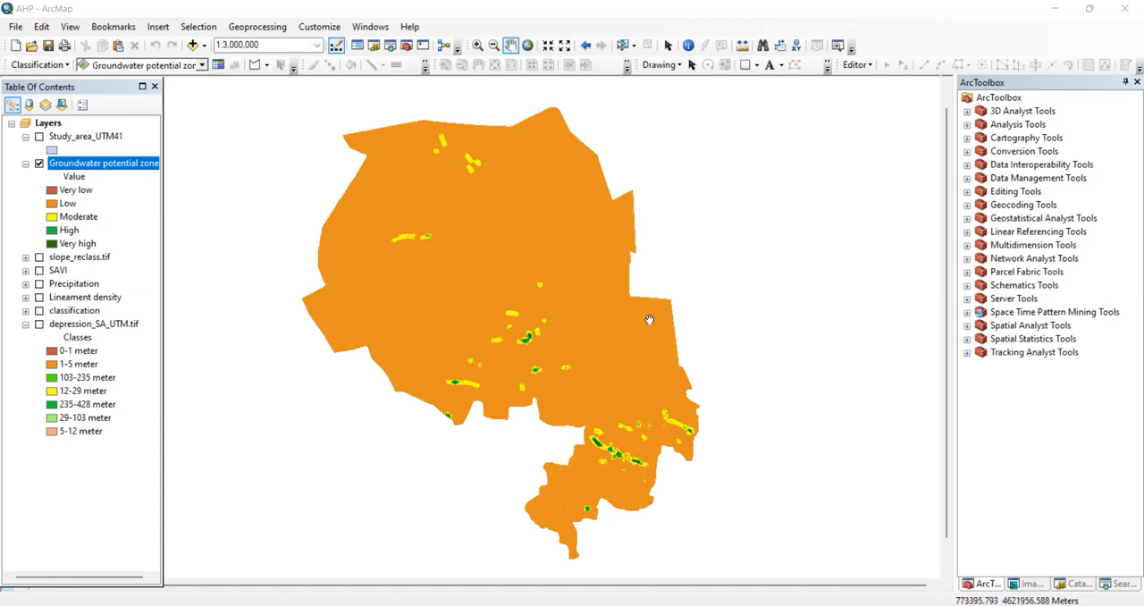
mouse_move(243, 236)
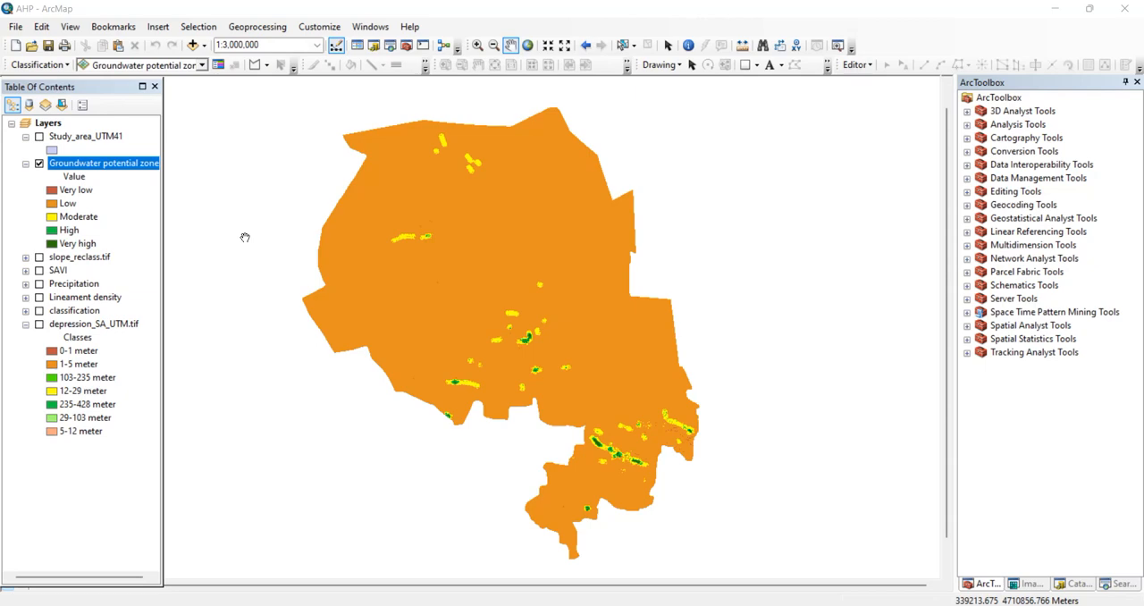
mouse_move(329, 198)
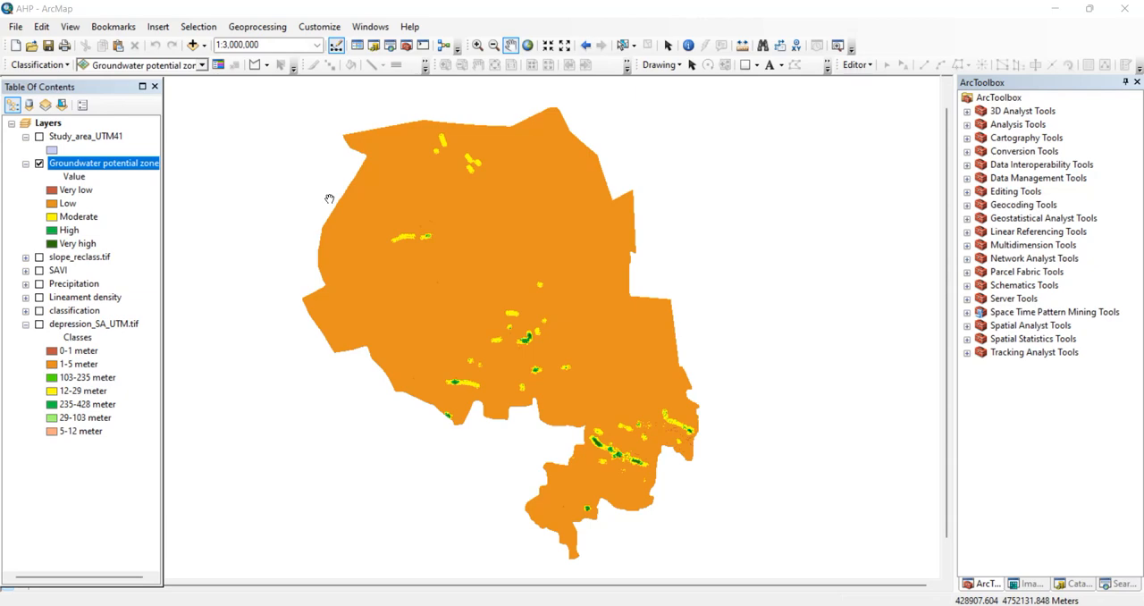
mouse_move(393, 203)
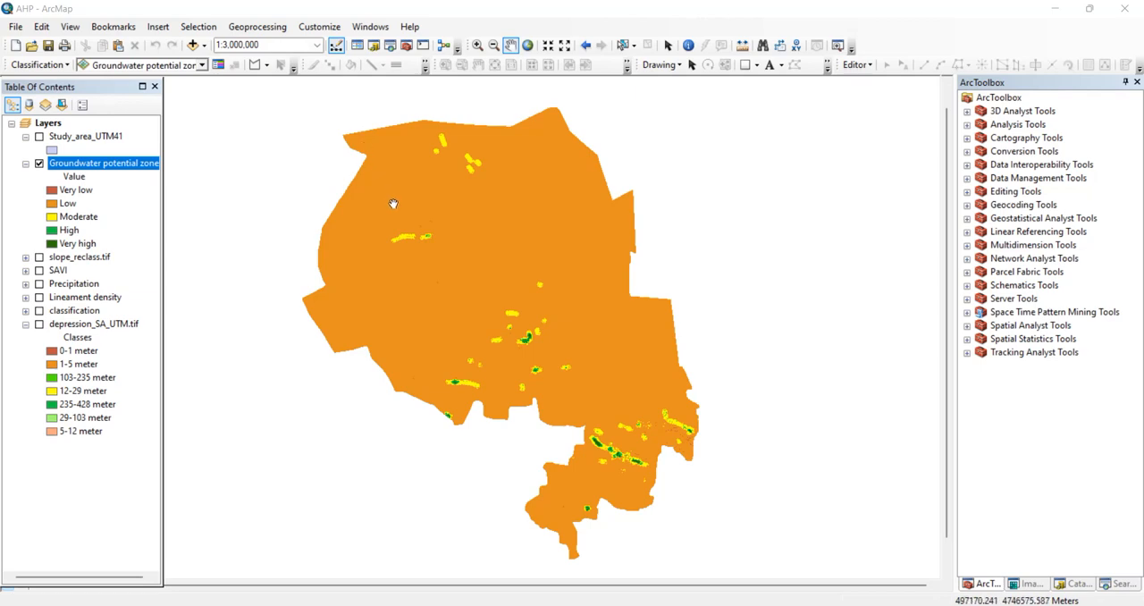
mouse_move(570, 147)
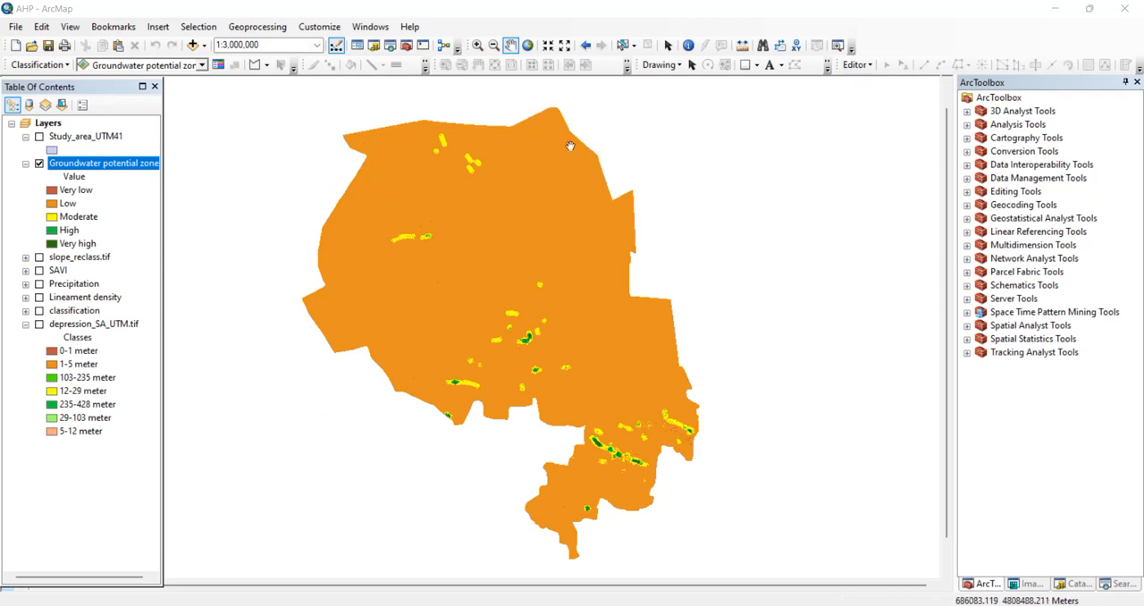
mouse_move(565, 138)
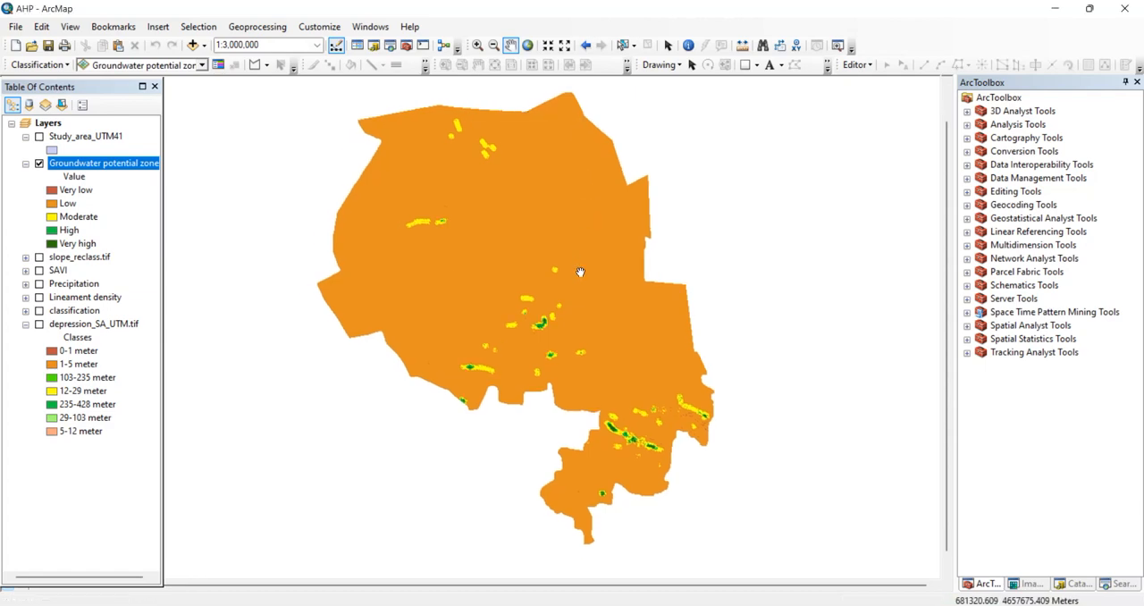
mouse_move(515, 313)
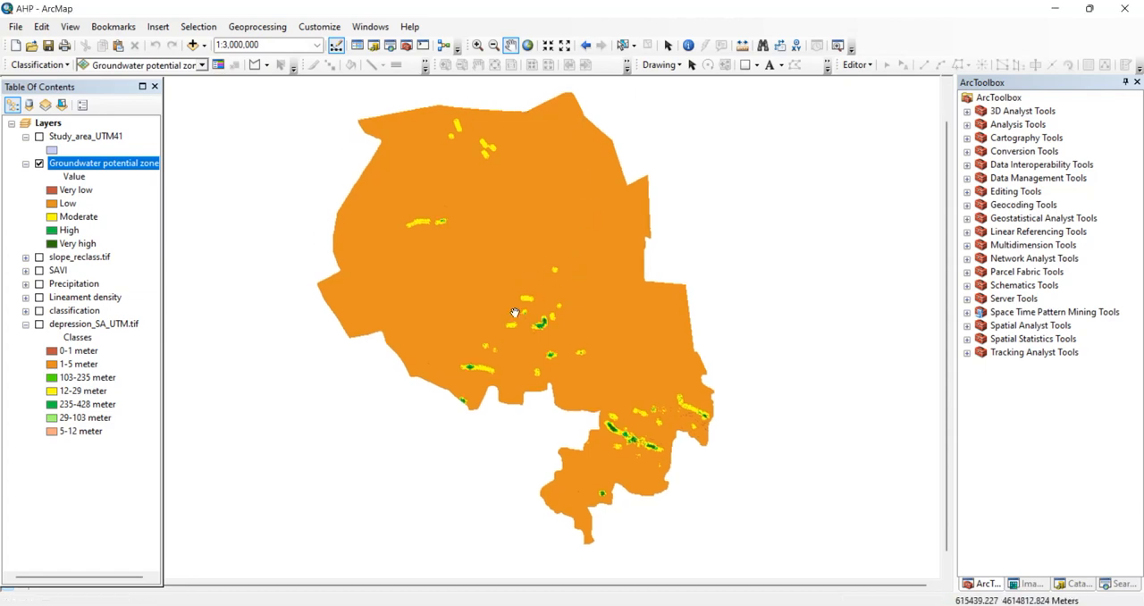
Pan the groundwater map slightly and collapse the depression_SA_UTM.tif layer's class list
left_click_drag(515, 313, 420, 313)
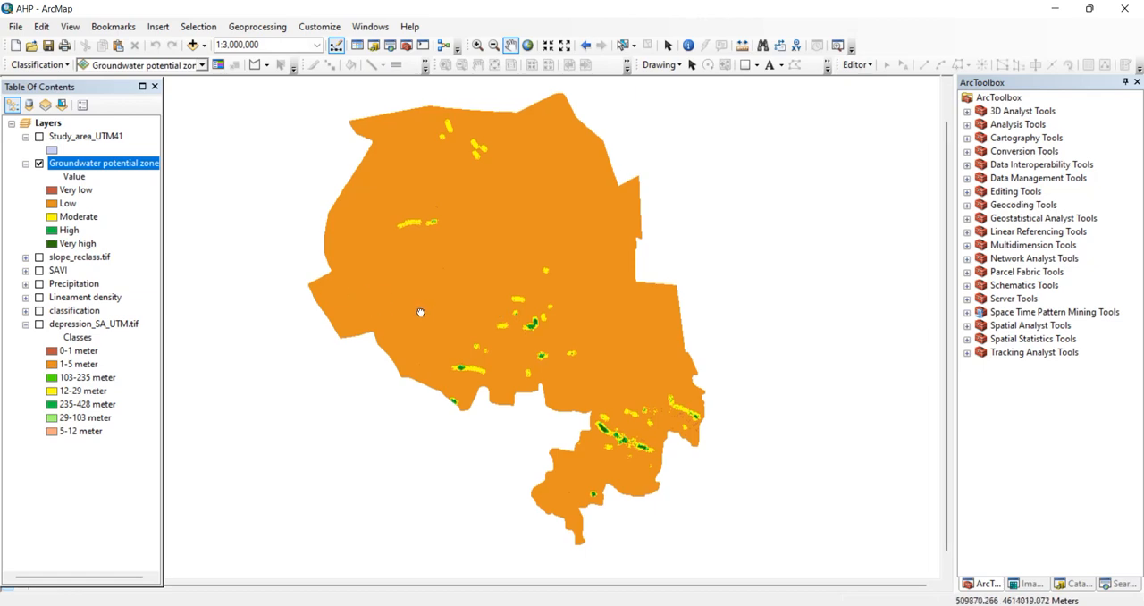
left_click(25, 326)
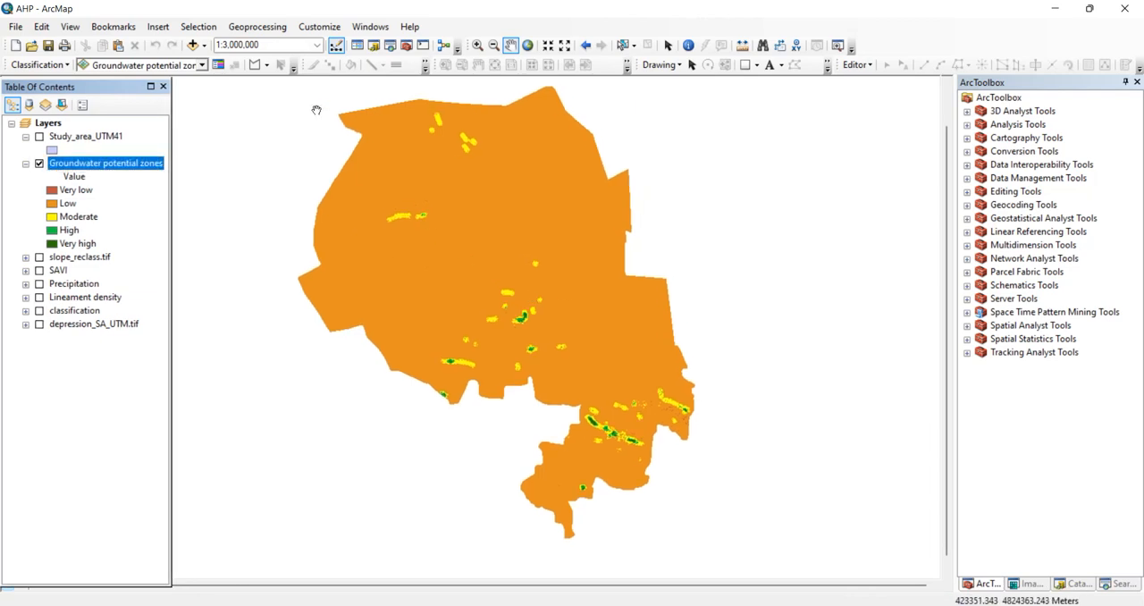
Switch the map from Data View to Layout View via the View menu
left_click(157, 25)
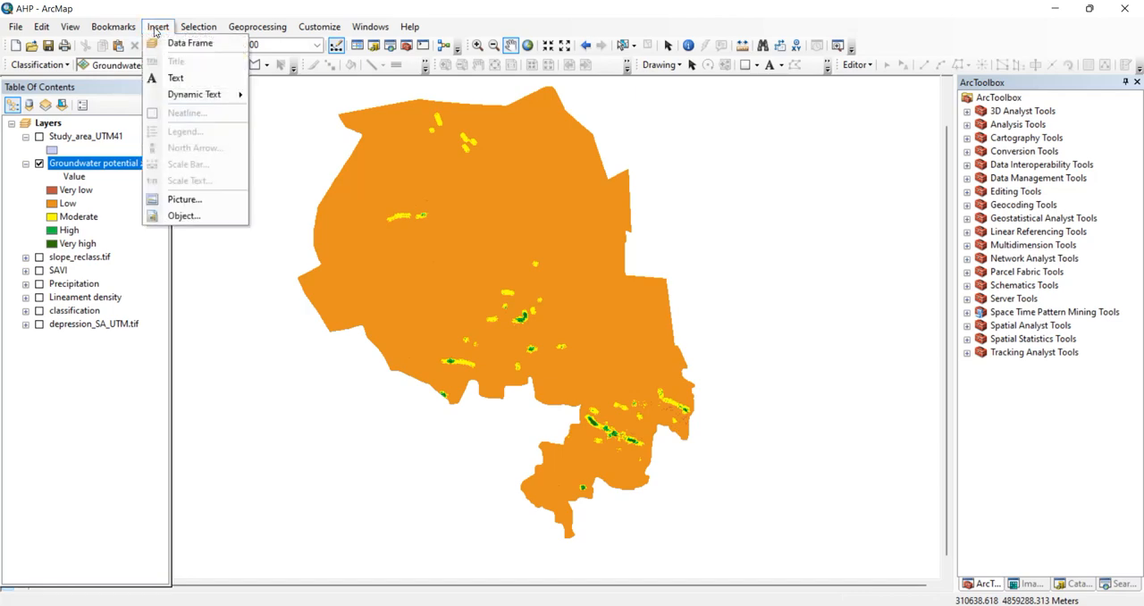
left_click(70, 25)
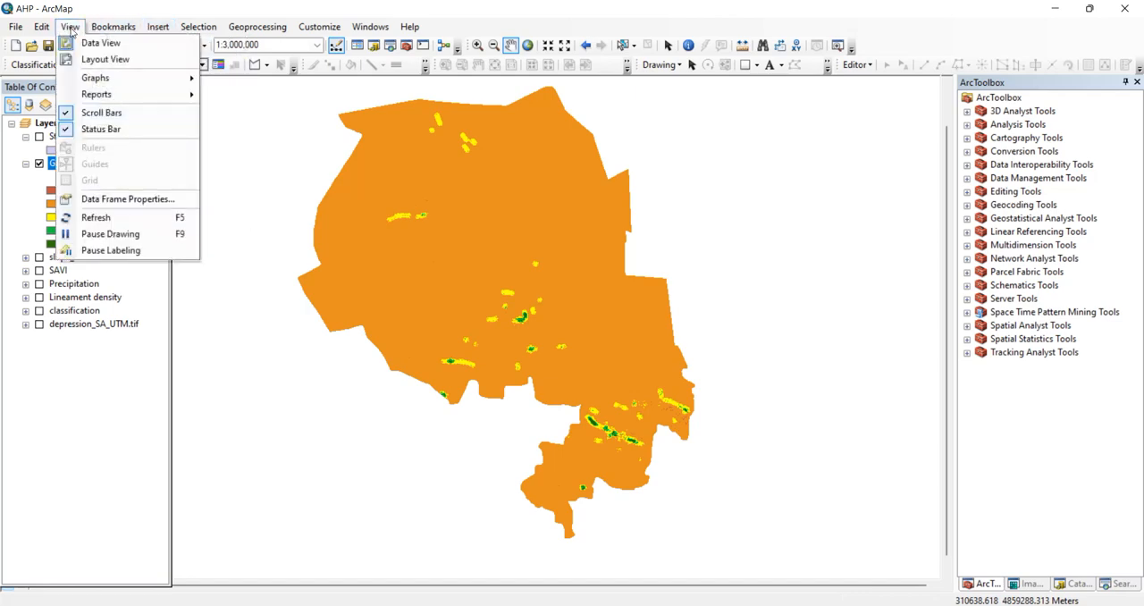
mouse_move(104, 59)
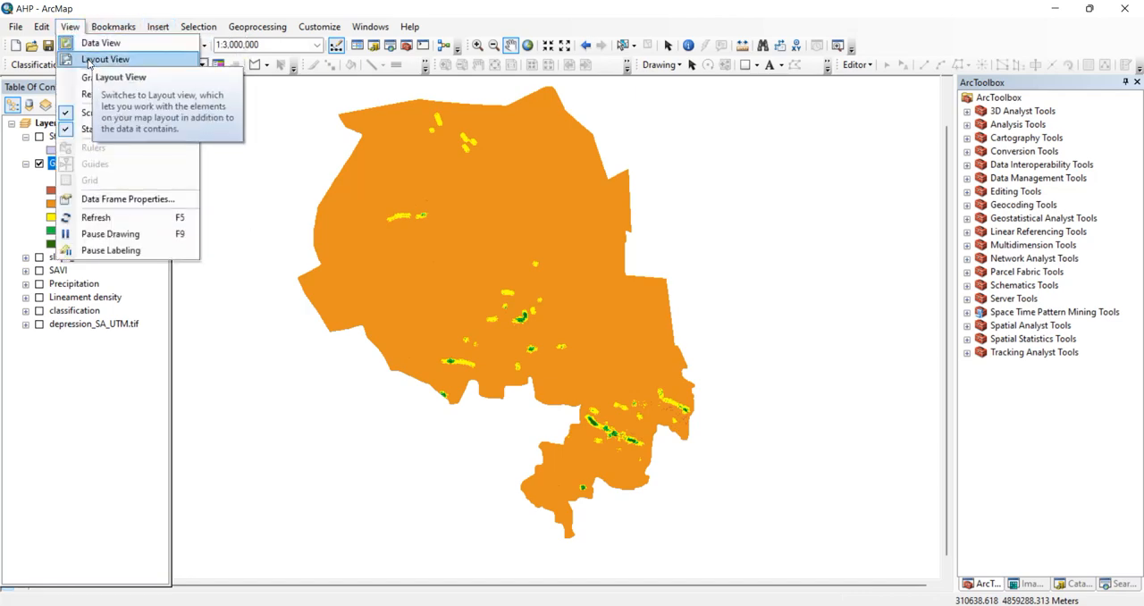
left_click(104, 59)
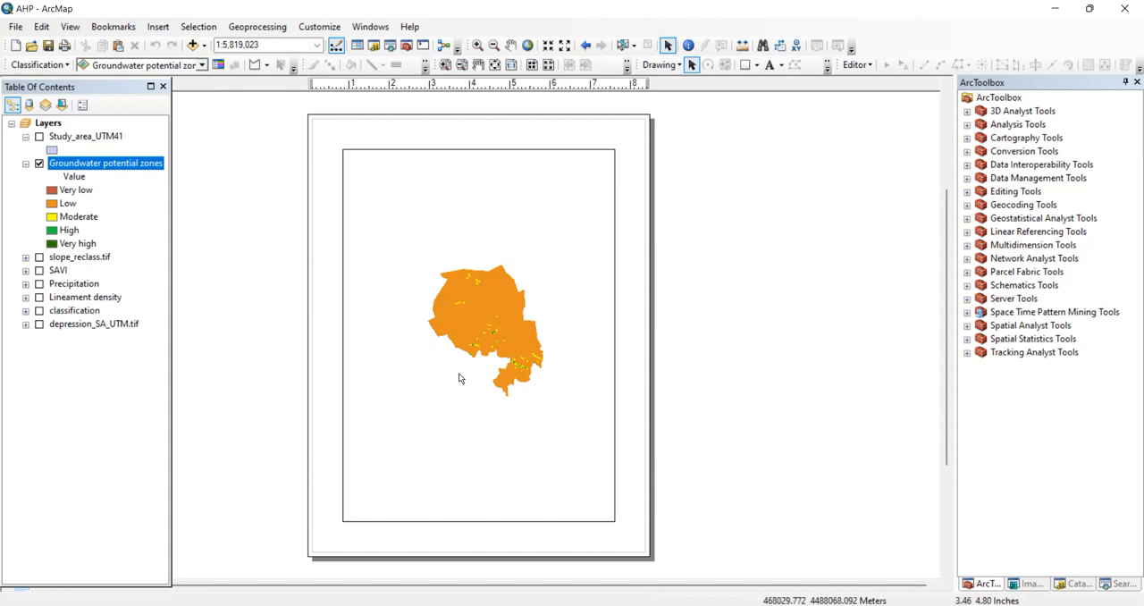
mouse_move(497, 336)
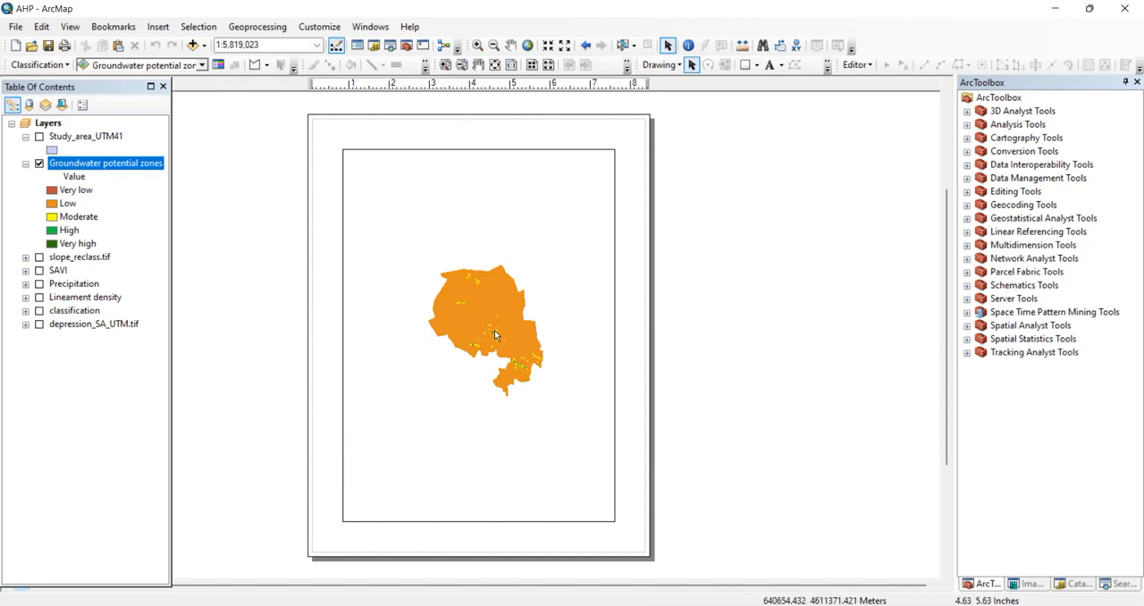
mouse_move(646, 218)
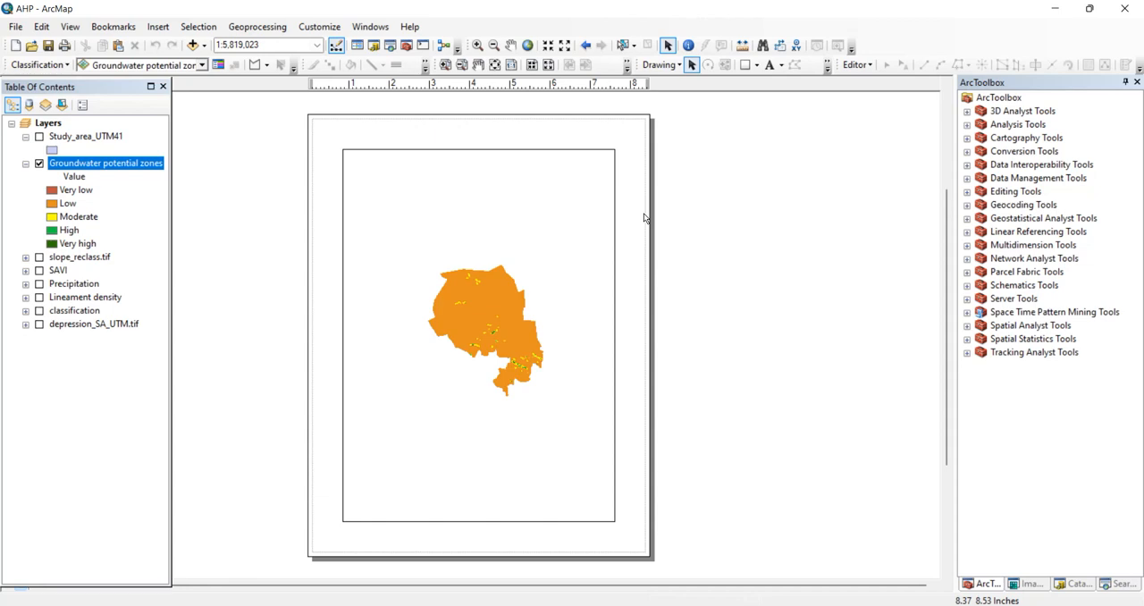
mouse_move(590, 98)
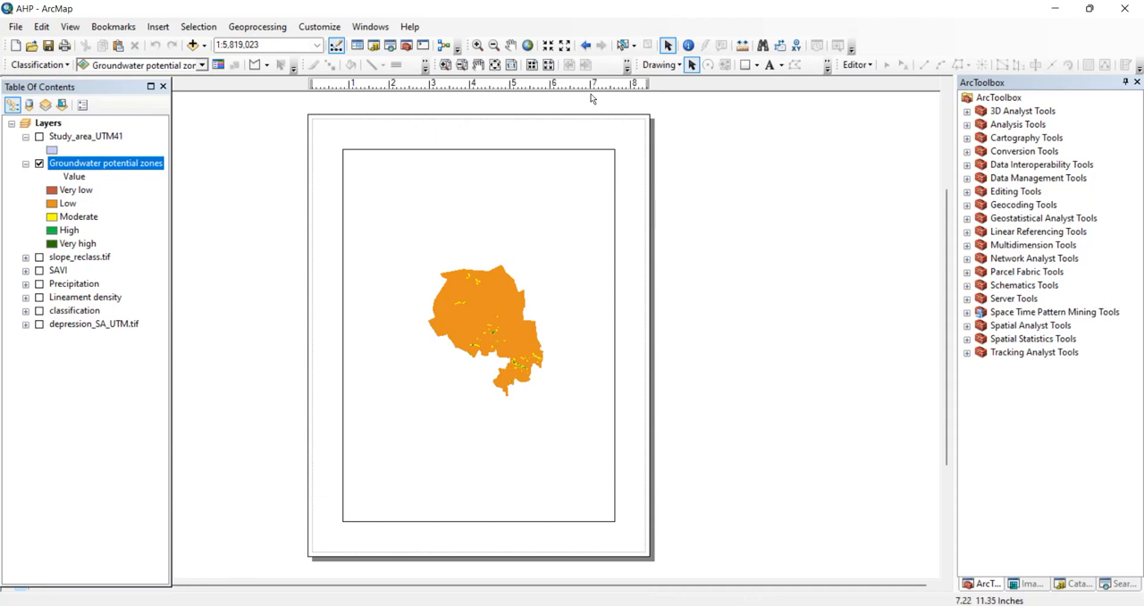
mouse_move(576, 163)
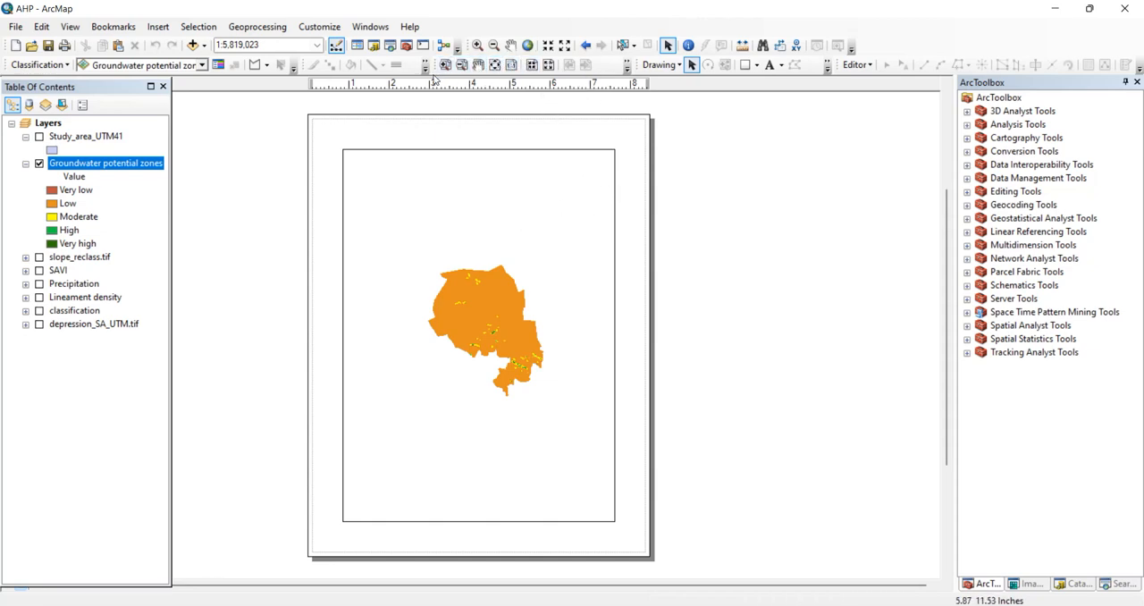
mouse_move(493, 65)
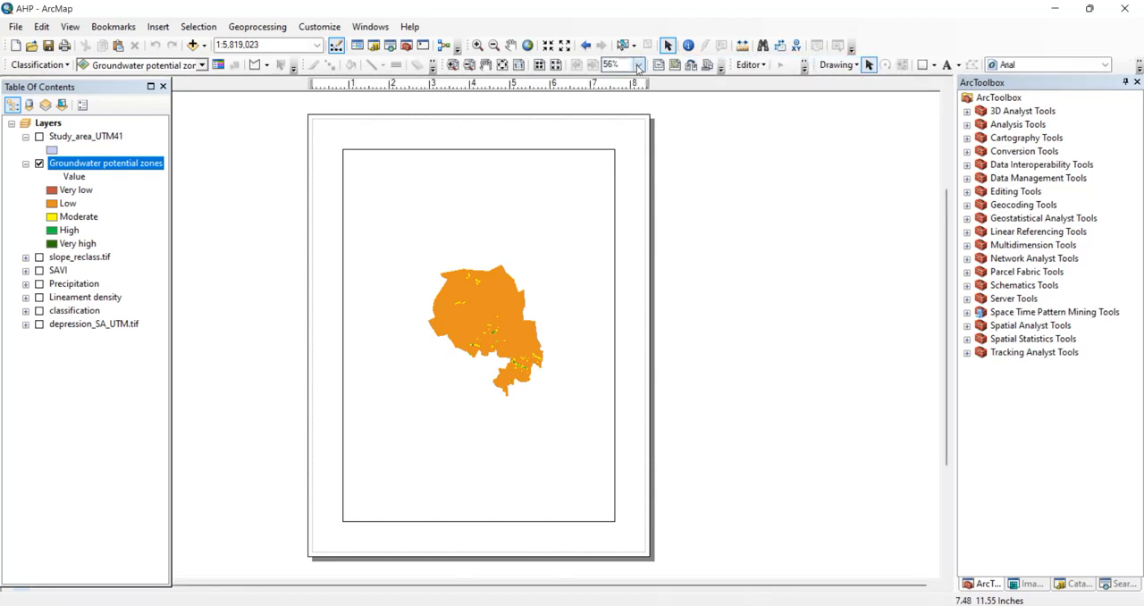
mouse_move(690, 64)
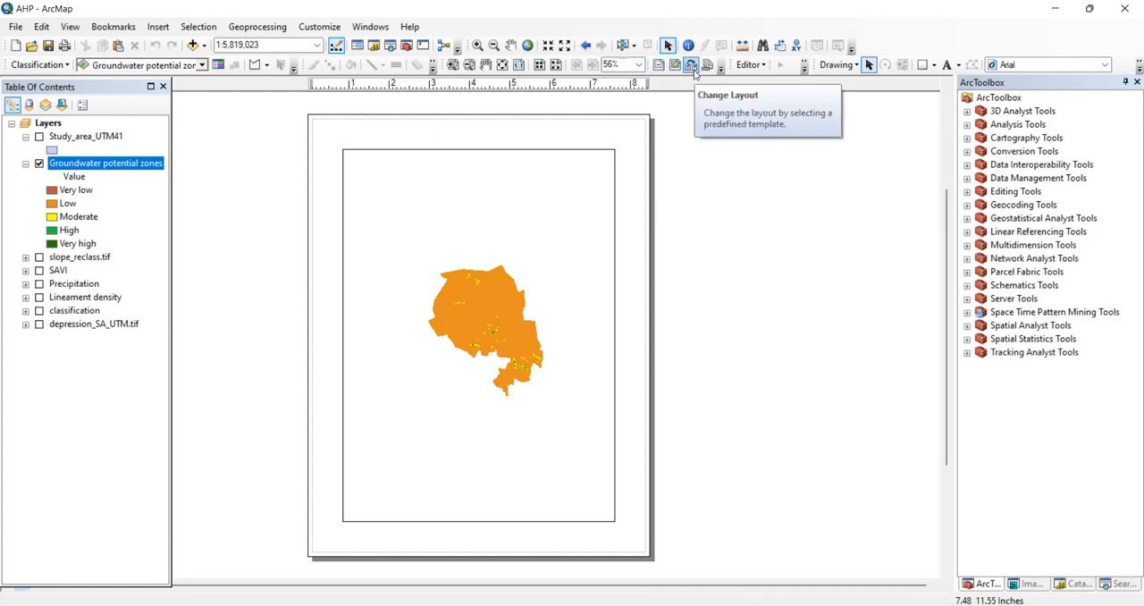
mouse_move(690, 65)
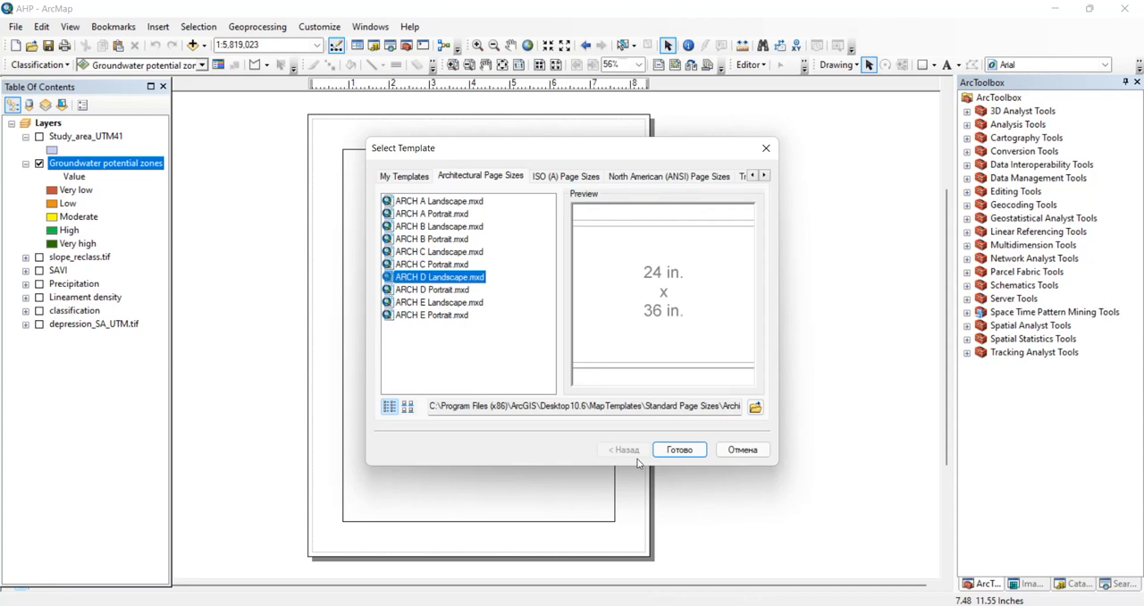
Apply the ARCH D Landscape architectural page template to the layout
left_click(679, 449)
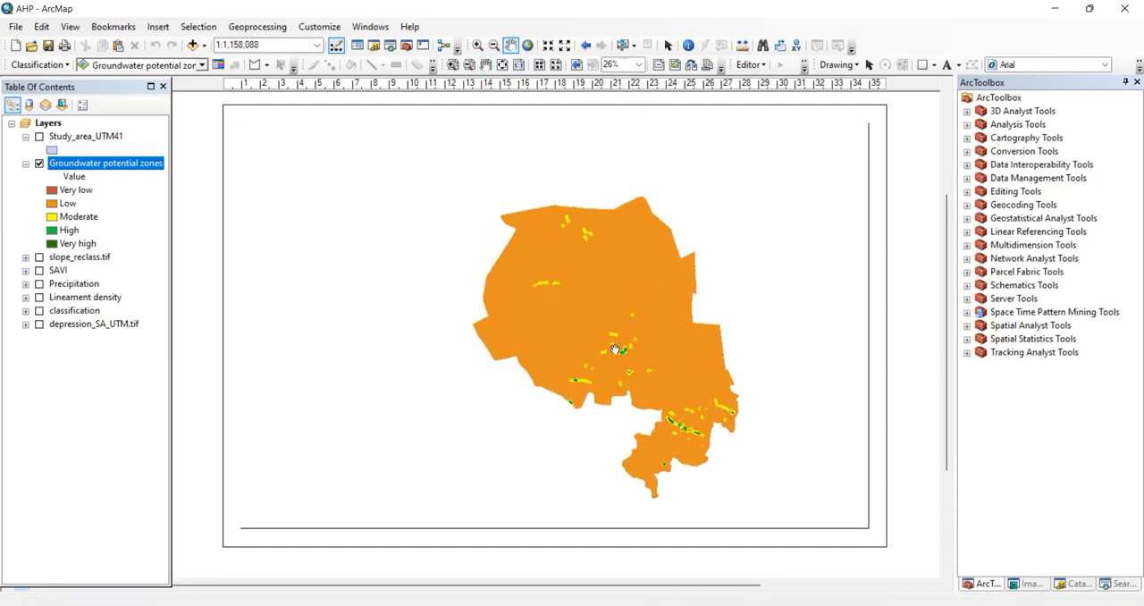
Pan the data frame so the study area sits centrally on the landscape page
left_click_drag(612, 349, 540, 279)
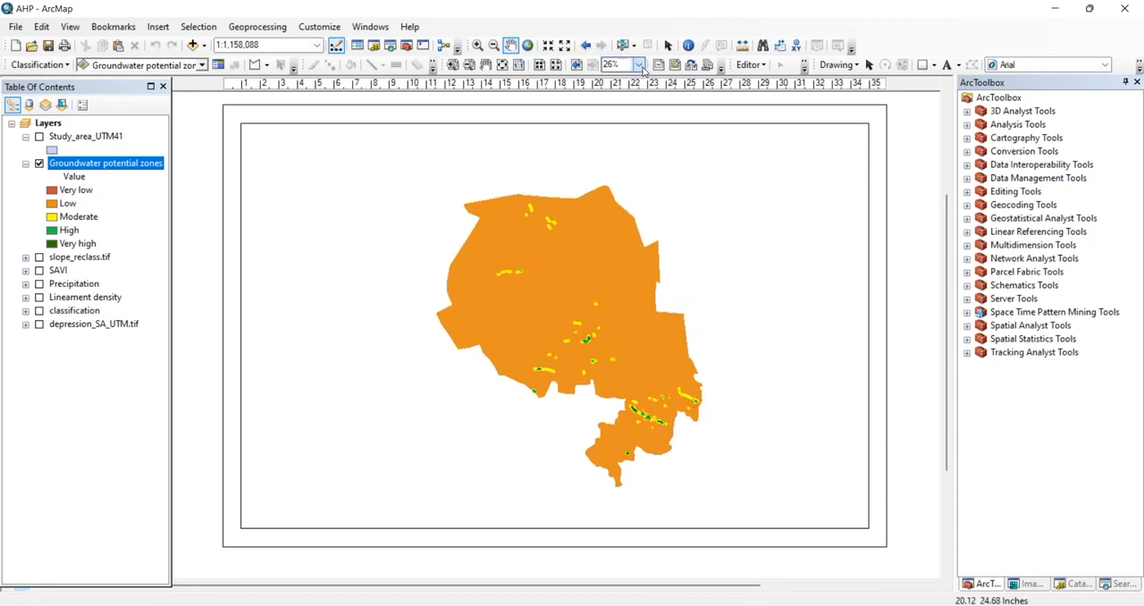
mouse_move(454, 64)
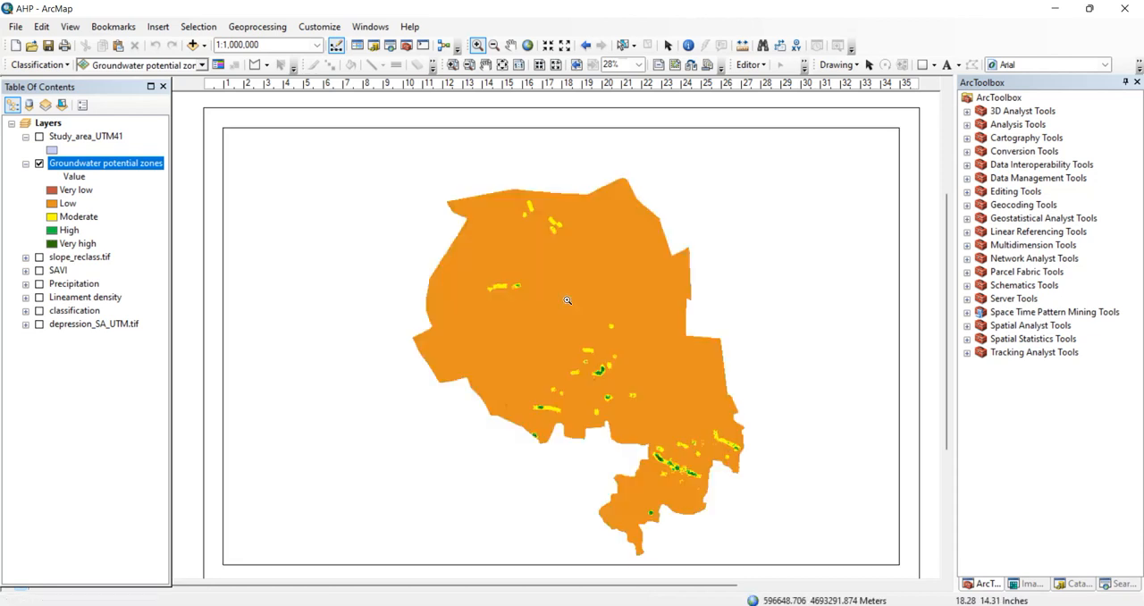
mouse_move(483, 332)
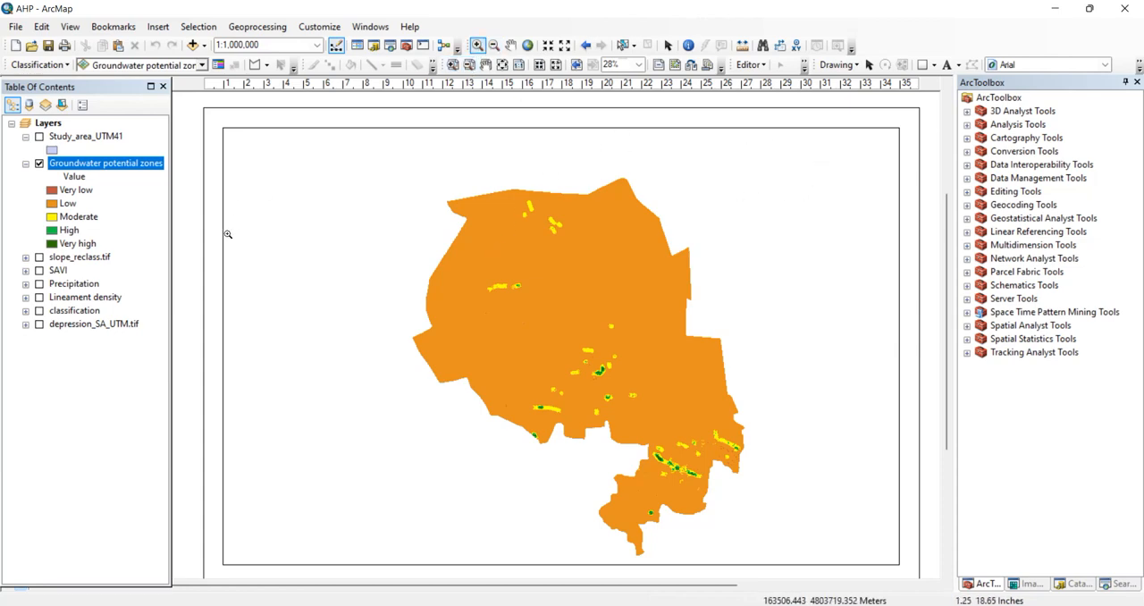
mouse_move(769, 304)
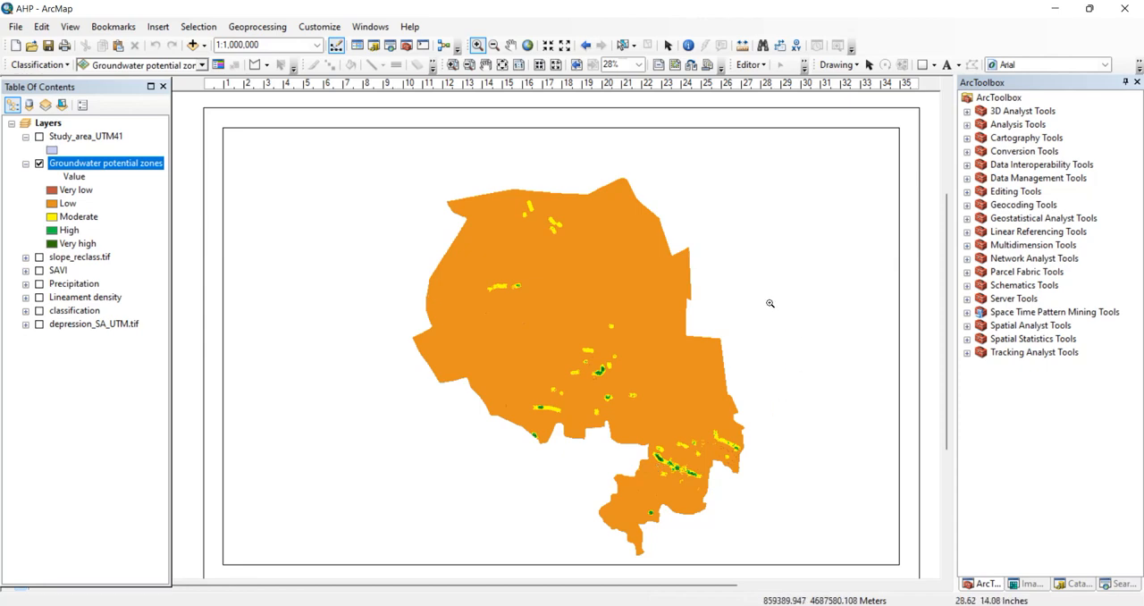
mouse_move(599, 360)
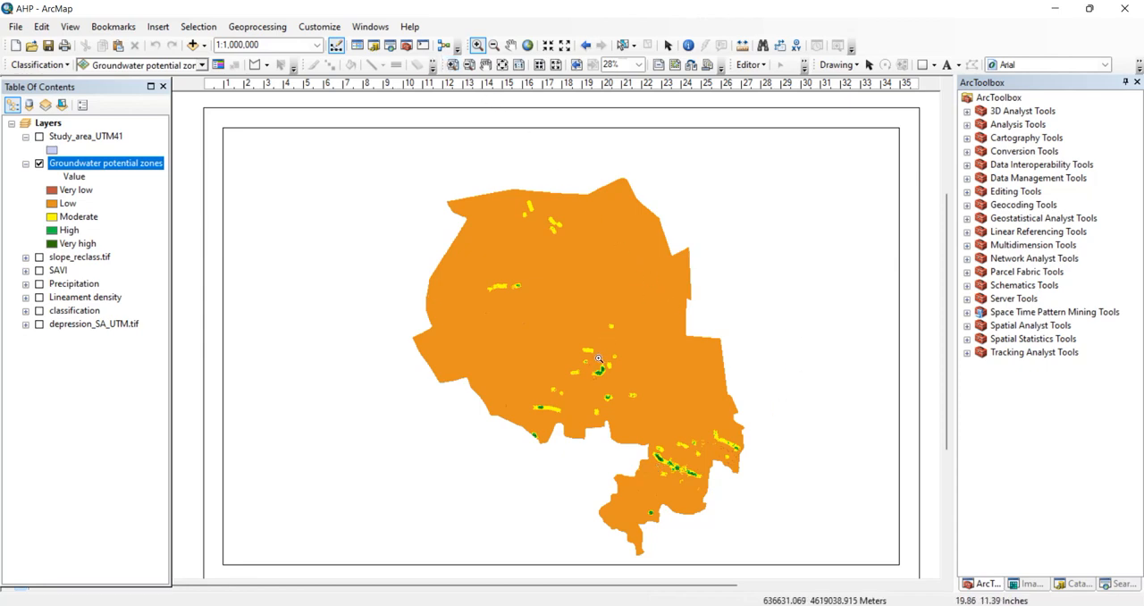
mouse_move(507, 213)
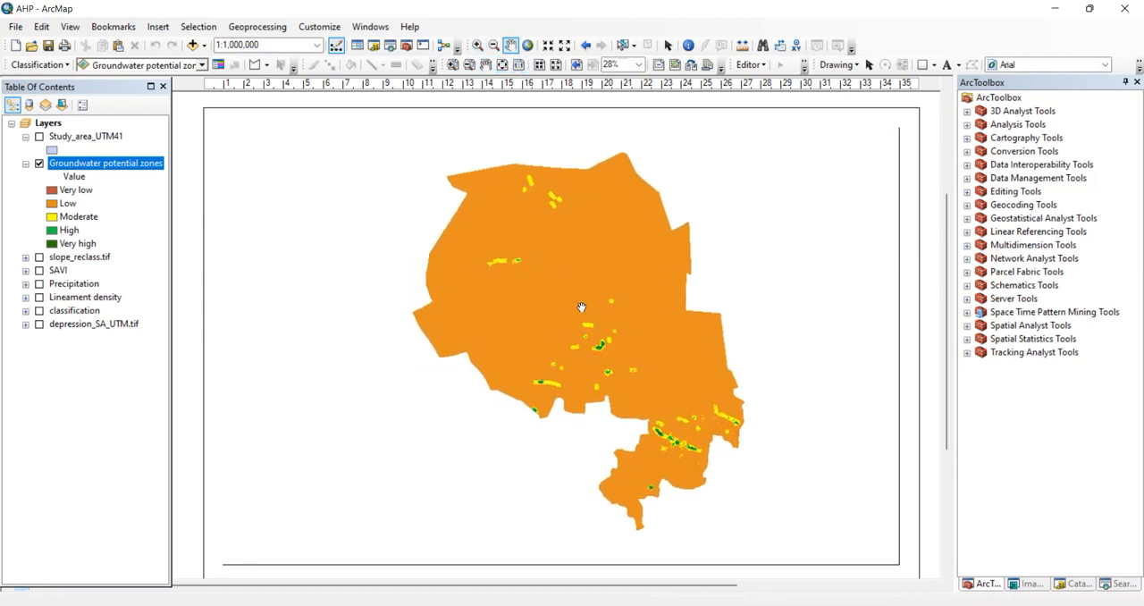
Insert a legend for Groundwater potential zones with a Grey 10% background via the Legend Wizard
left_click(157, 25)
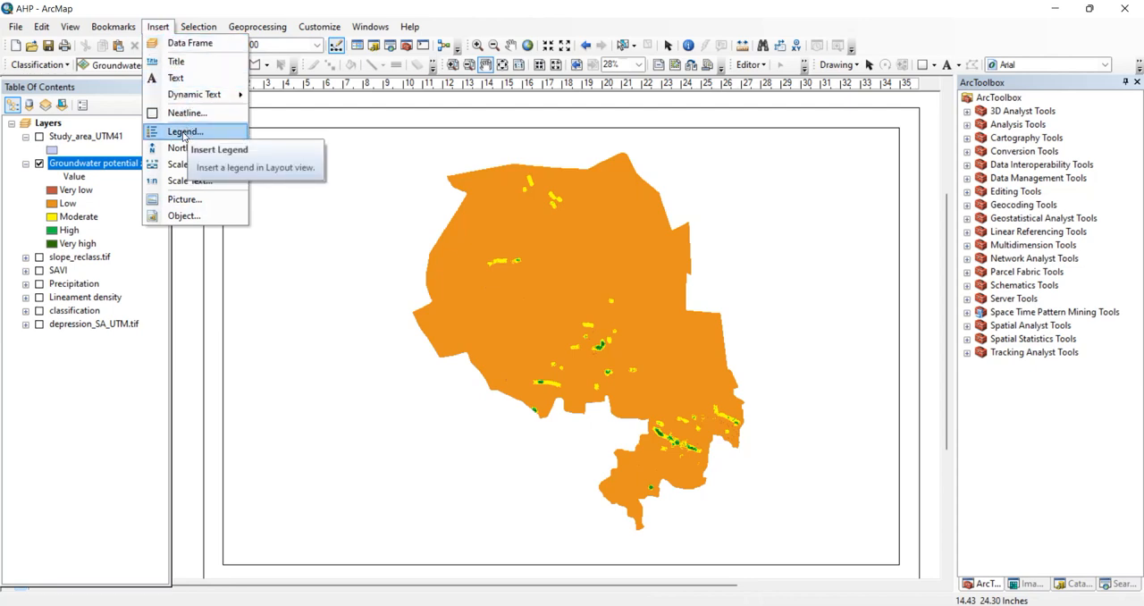
left_click(184, 133)
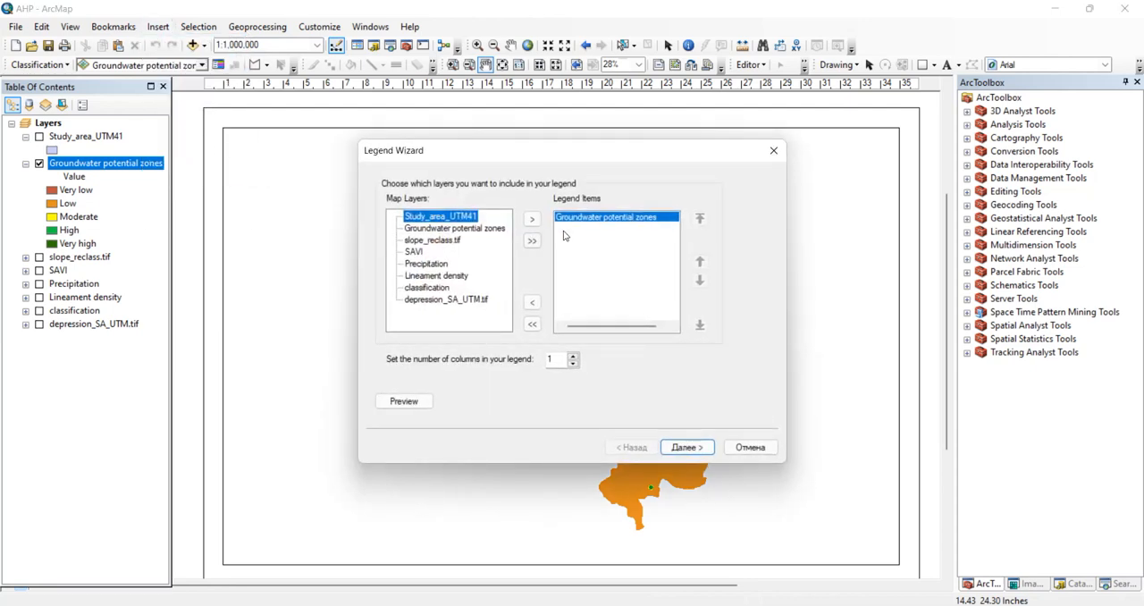
mouse_move(576, 226)
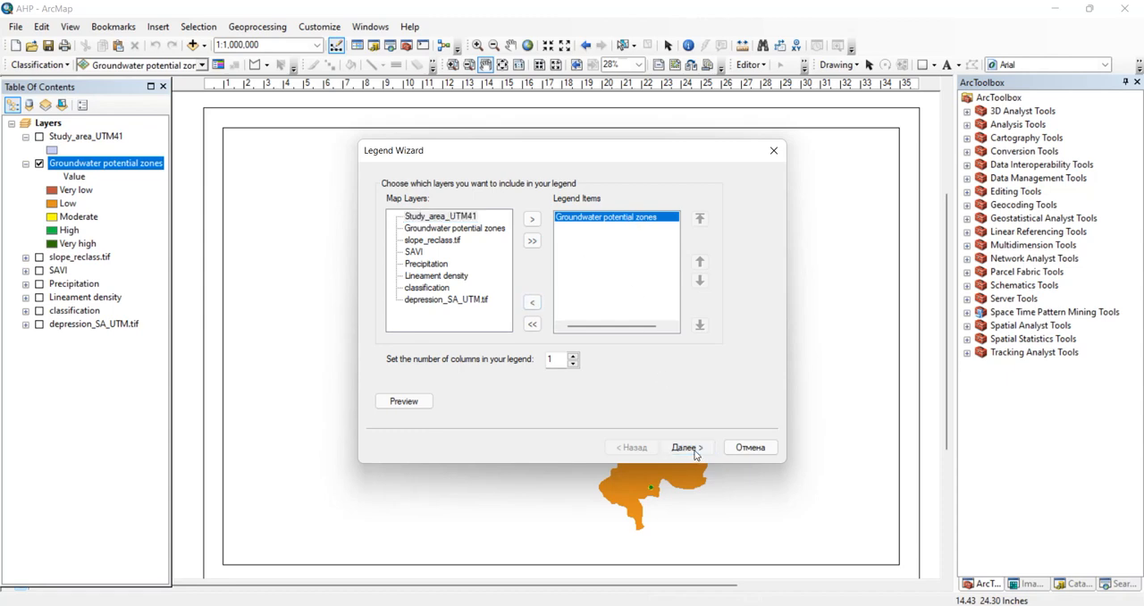
left_click(682, 447)
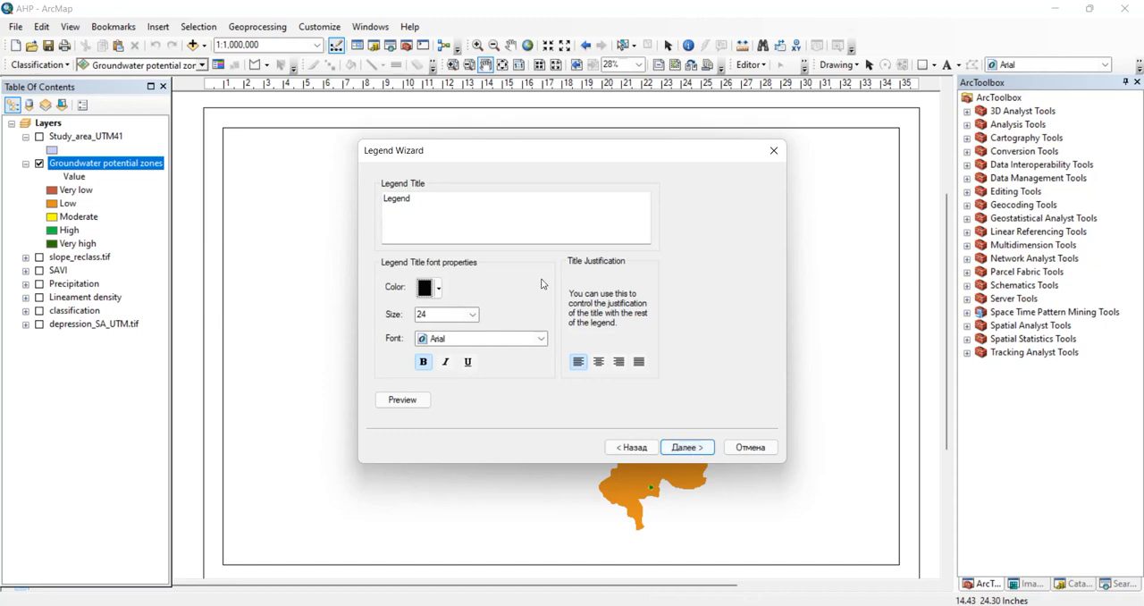
left_click(687, 447)
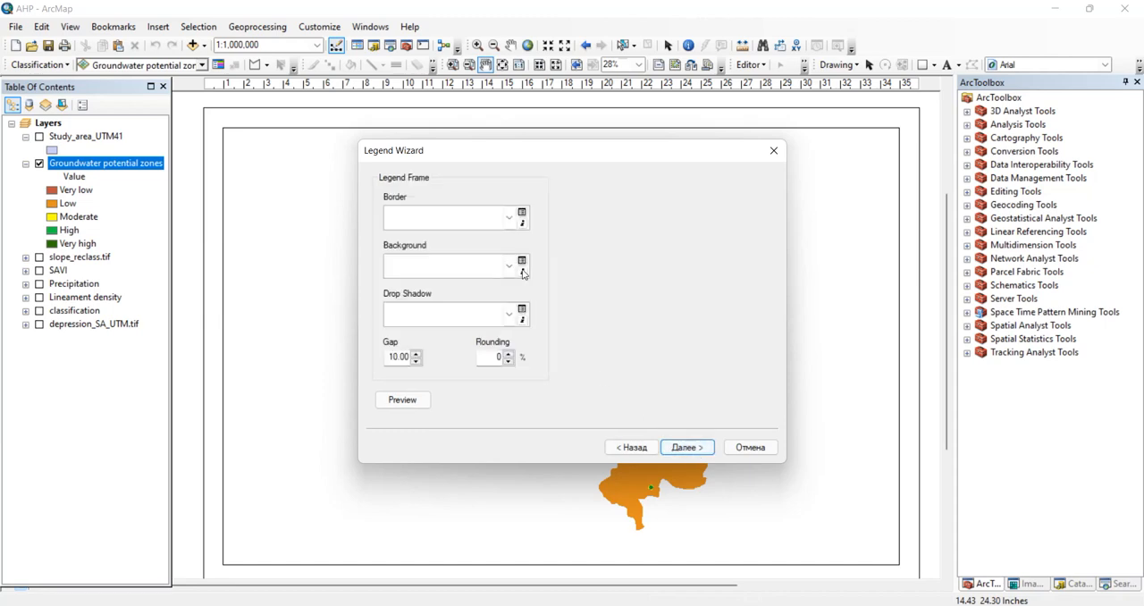
left_click(522, 265)
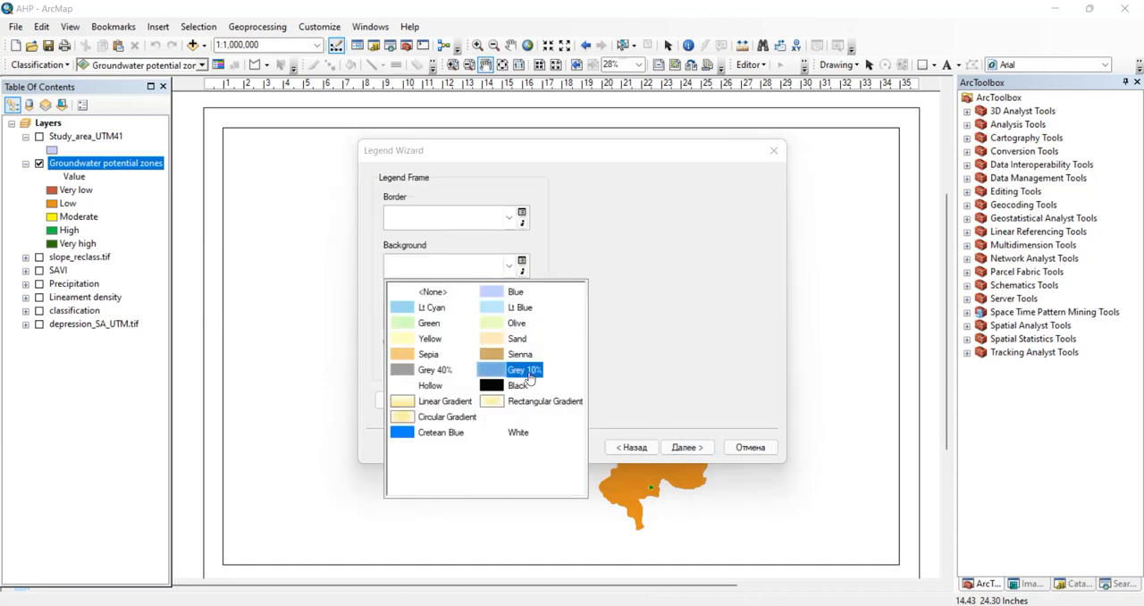
left_click(683, 447)
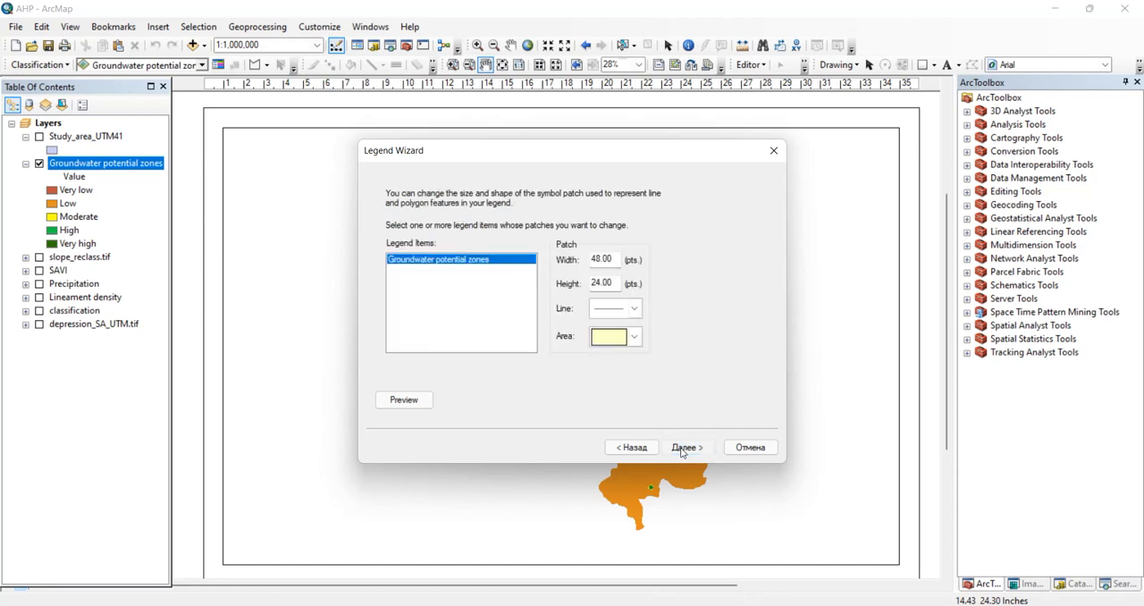
left_click(685, 447)
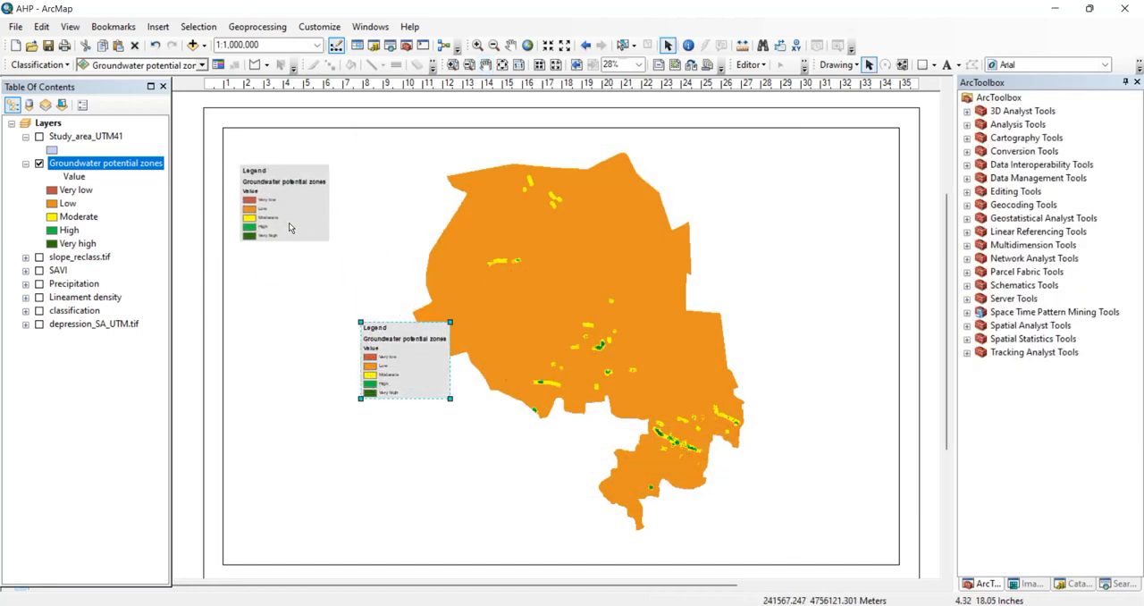
Drag the legend to the map's top-left corner and enlarge it so the labels fit
left_click_drag(403, 358, 269, 164)
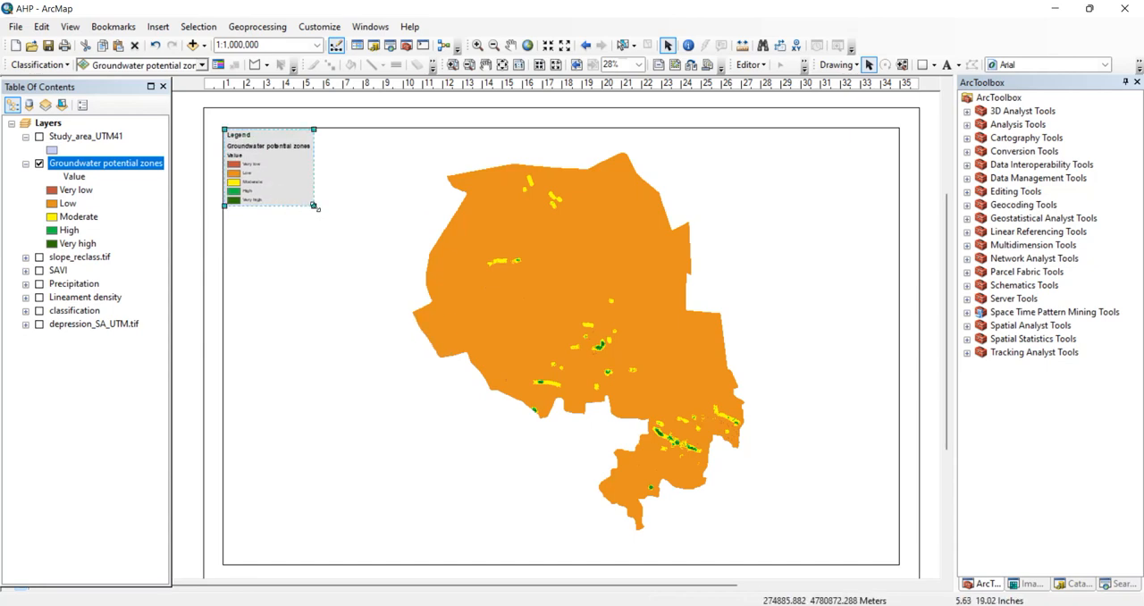
left_click_drag(313, 206, 407, 286)
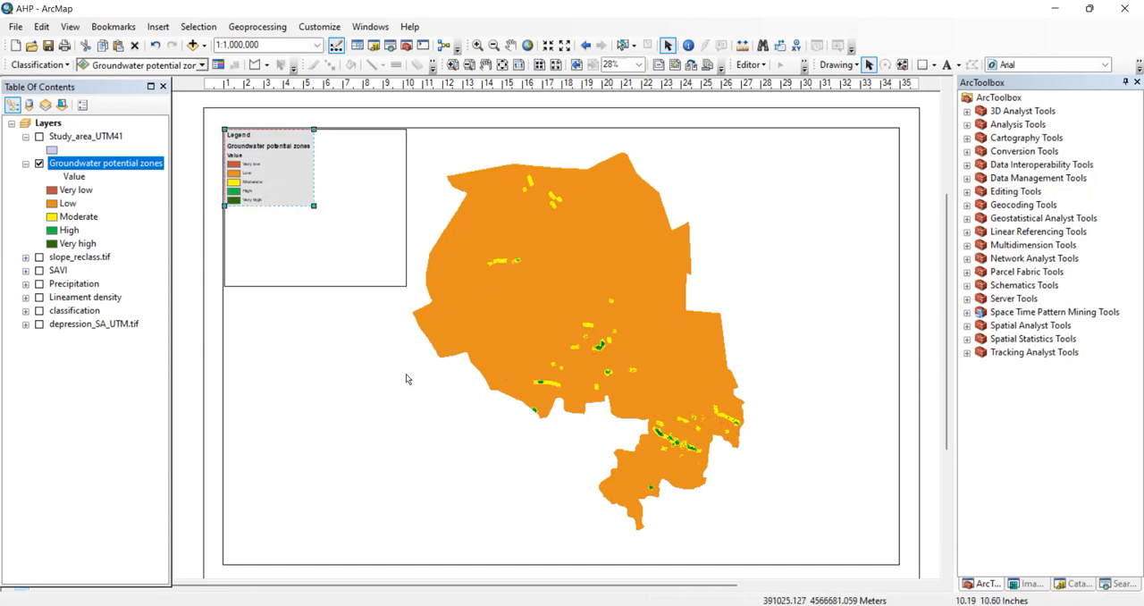
left_click_drag(315, 205, 410, 290)
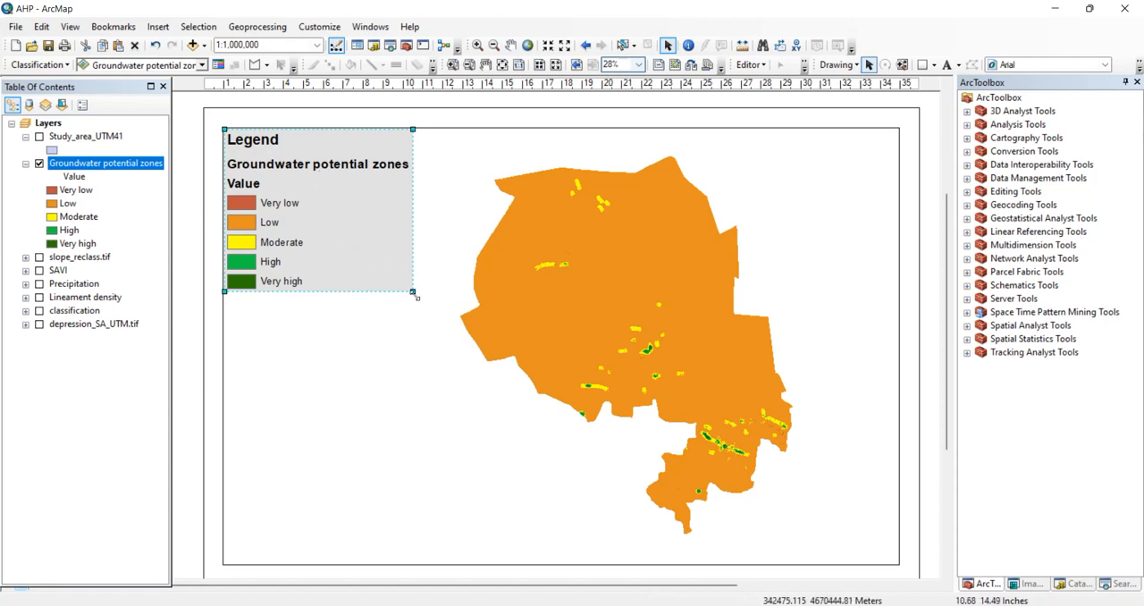
left_click_drag(415, 295, 436, 307)
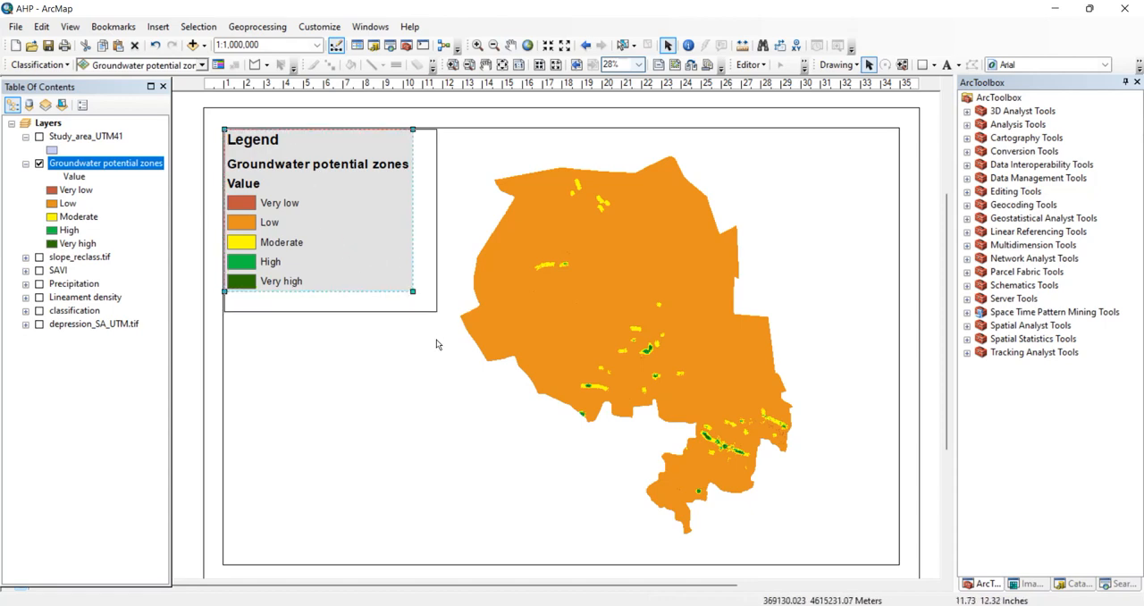
left_click_drag(411, 291, 438, 312)
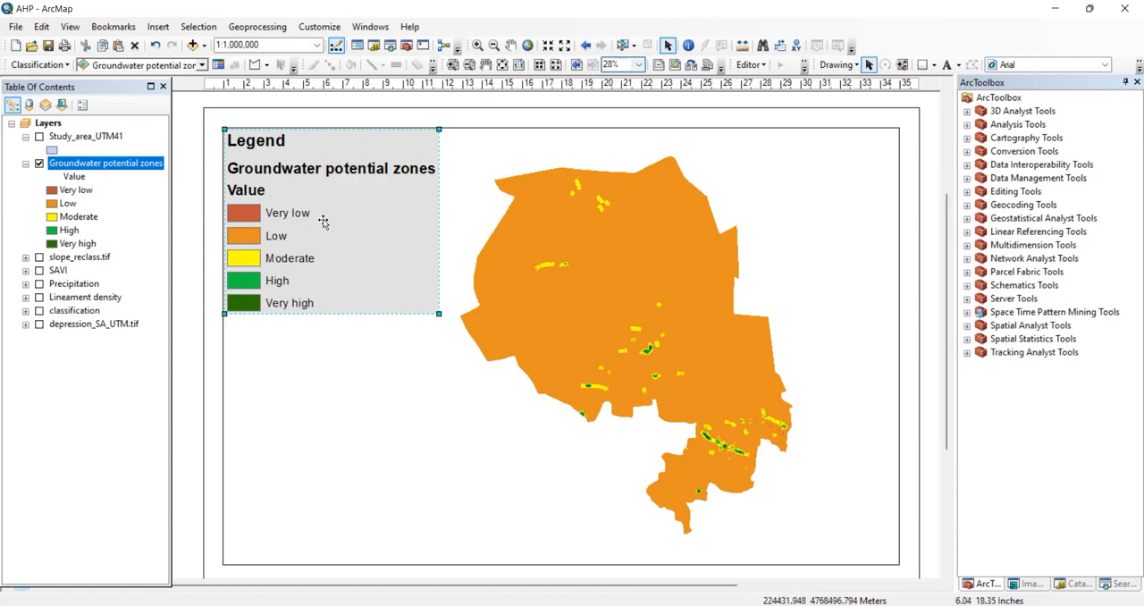
mouse_move(320, 218)
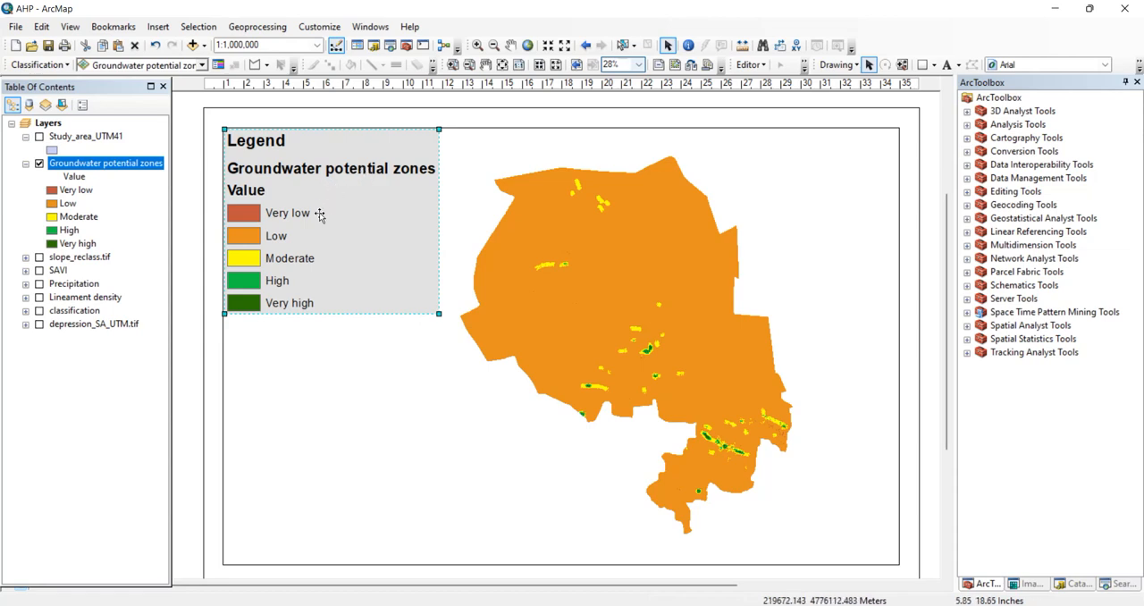
In the legend's item style, hide the layer name and heading, leaving the title and five classes
right_click(319, 214)
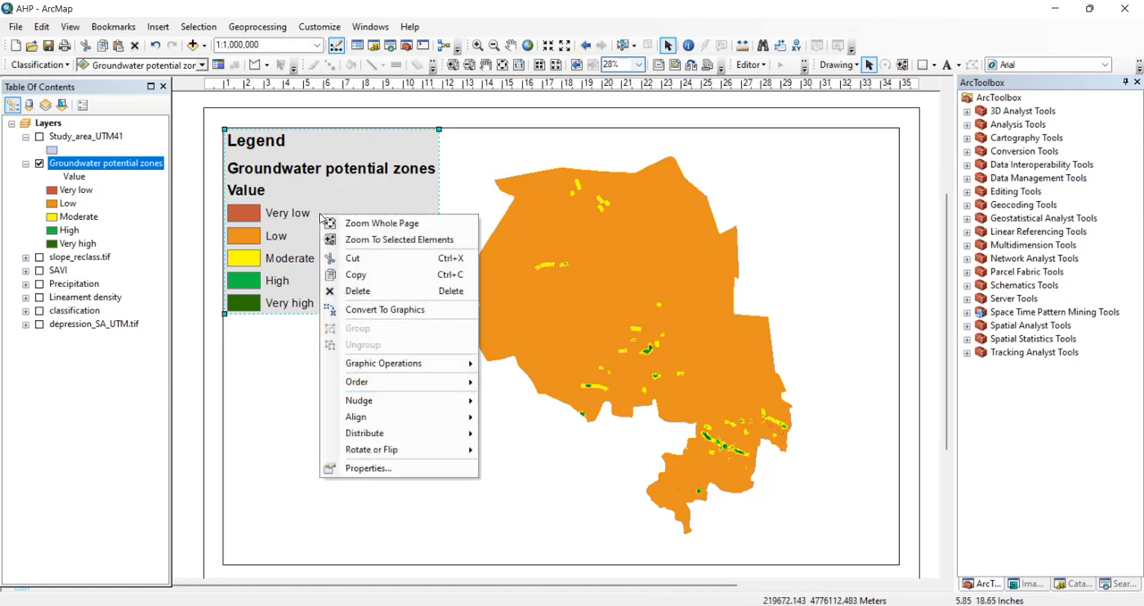
mouse_move(364, 433)
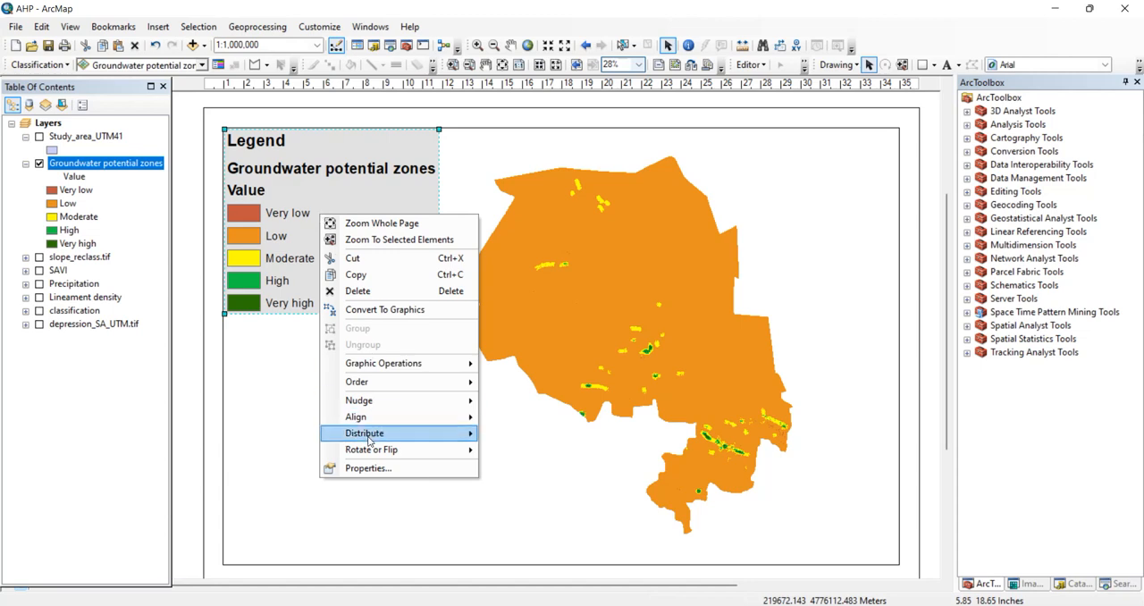
mouse_move(368, 468)
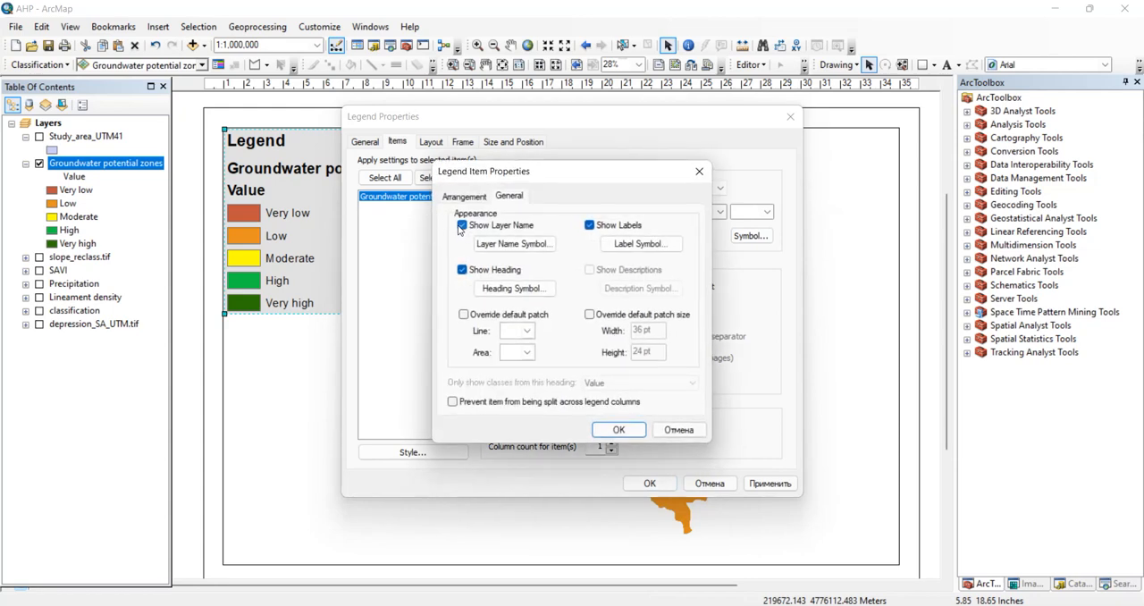
left_click(461, 225)
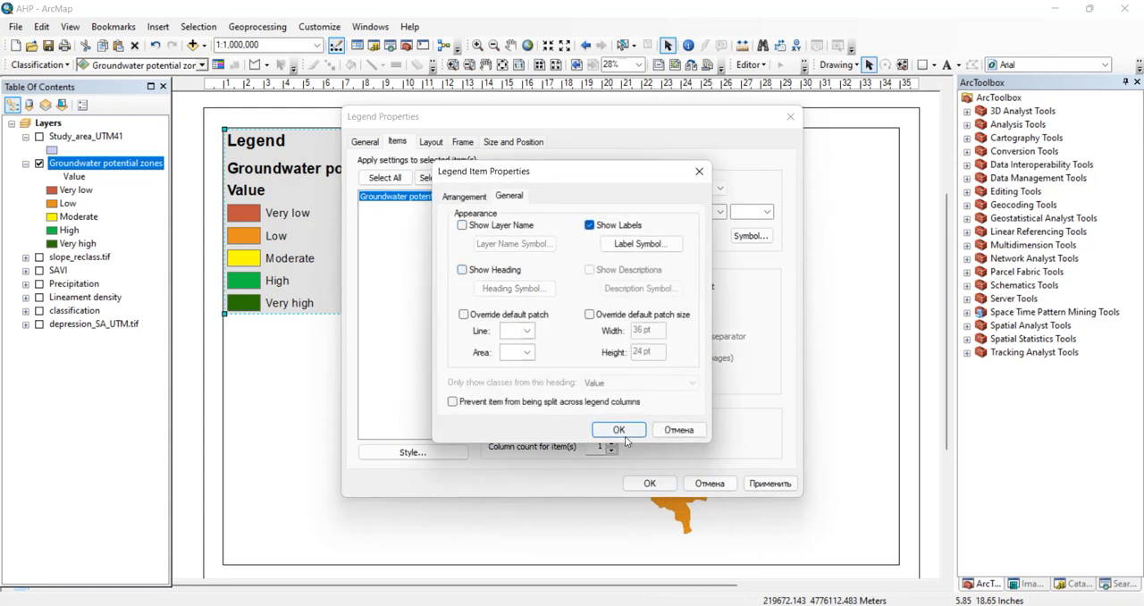
left_click(618, 429)
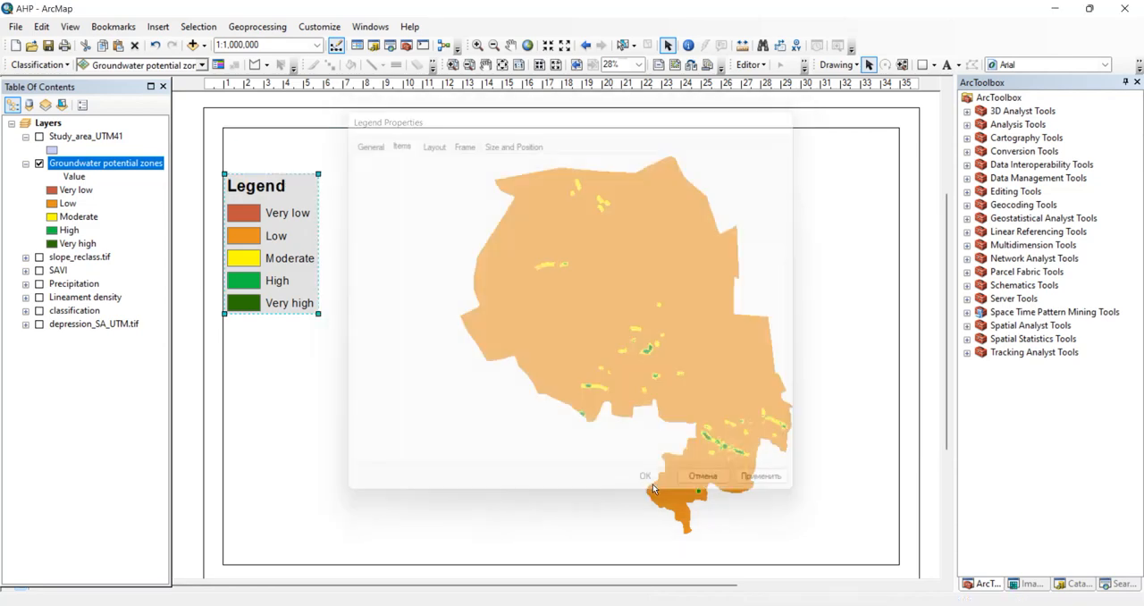
left_click(646, 475)
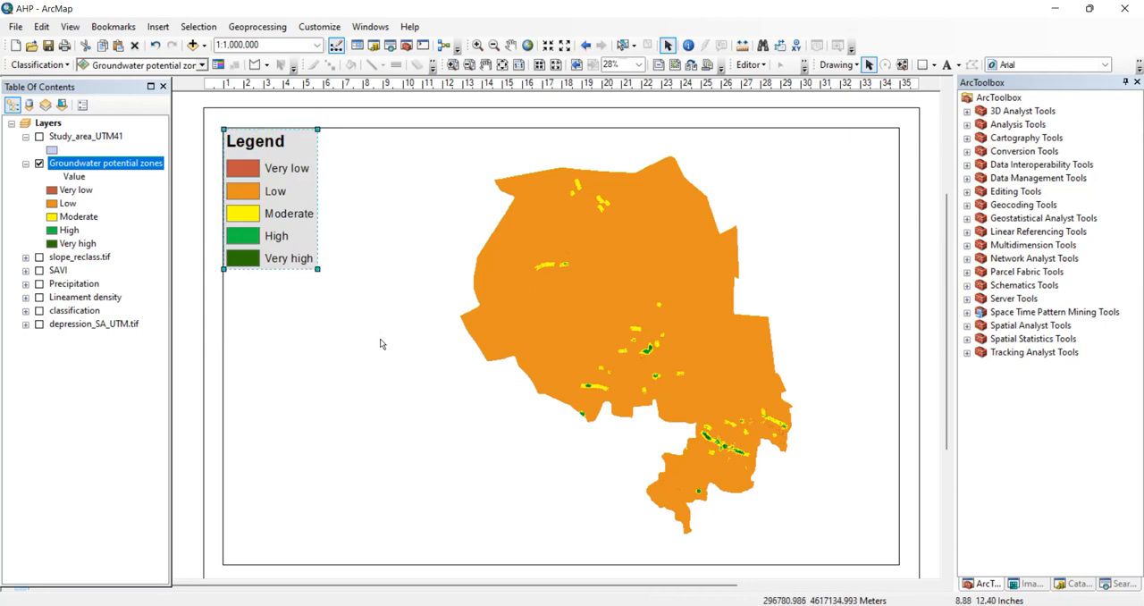
Enlarge the legend for bigger title and class text, then trim its width to the labels
left_click_drag(318, 268, 392, 379)
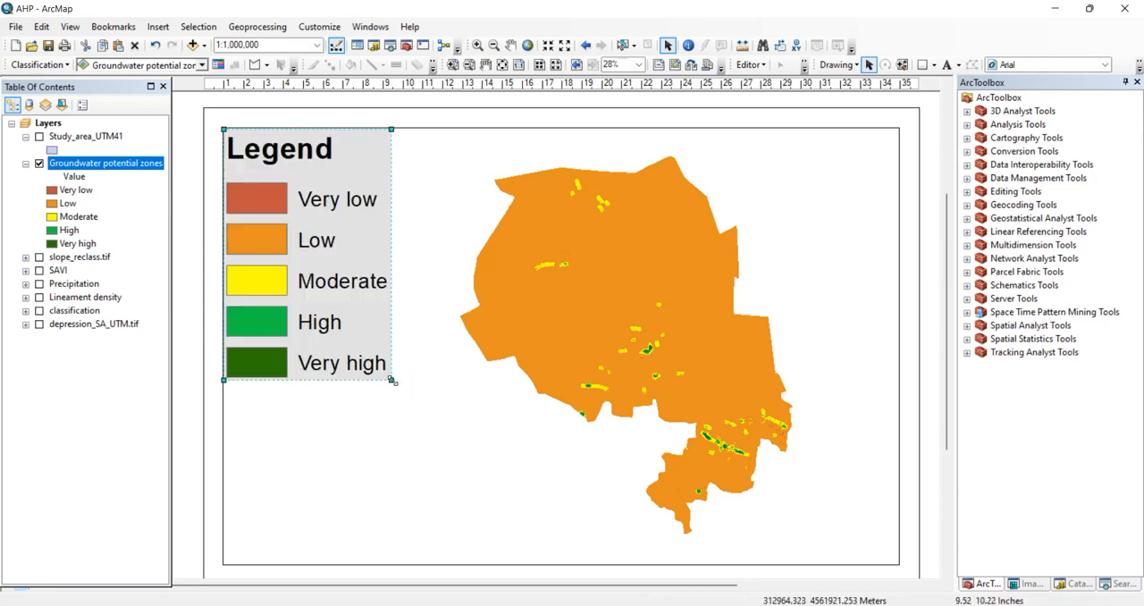
left_click_drag(389, 379, 375, 357)
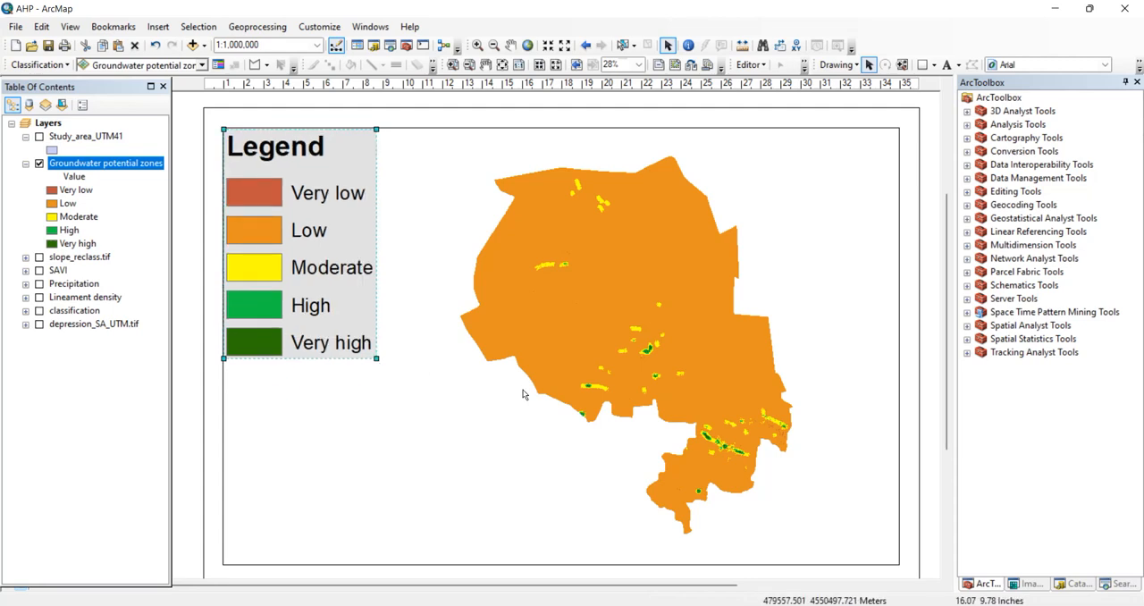
left_click(157, 25)
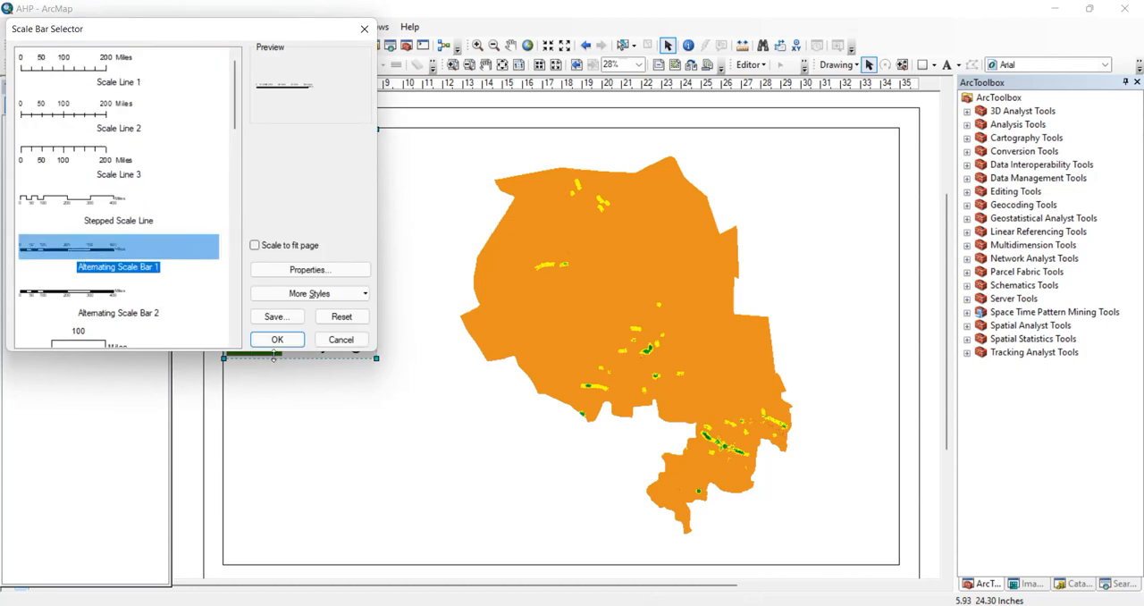
Insert Alternating Scale Bar 1 below the map and set its division units to Kilometers
left_click(278, 340)
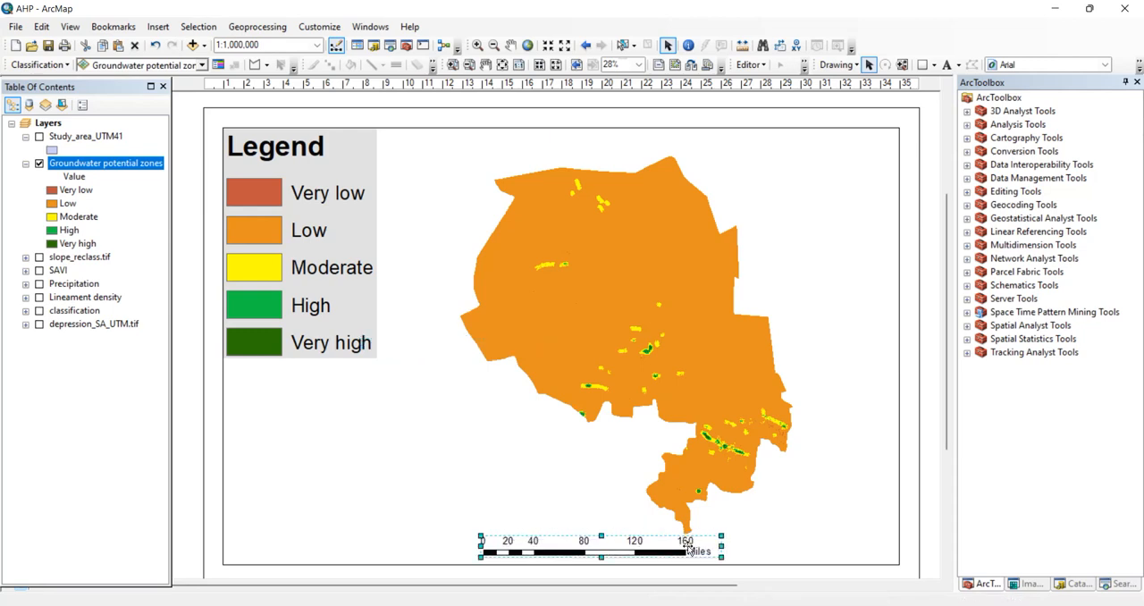
right_click(694, 540)
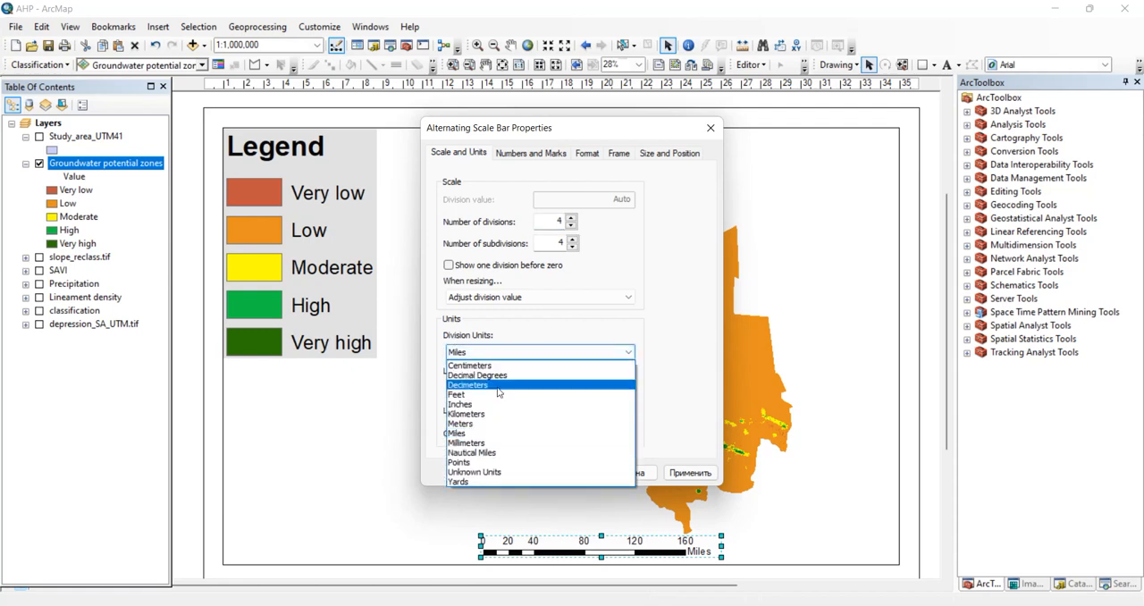
left_click(465, 415)
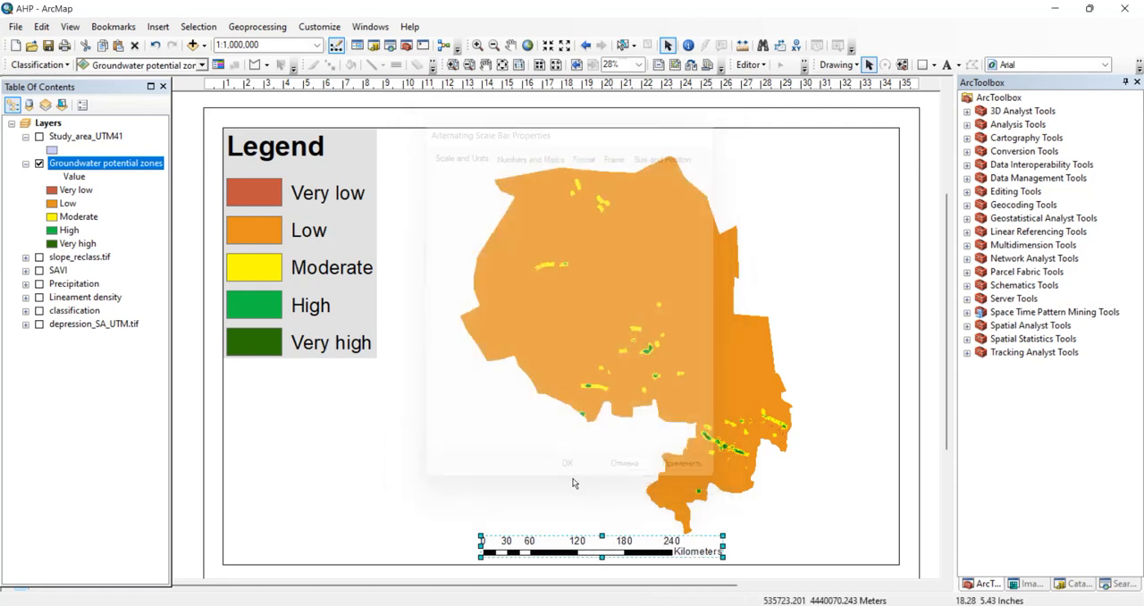
left_click(567, 463)
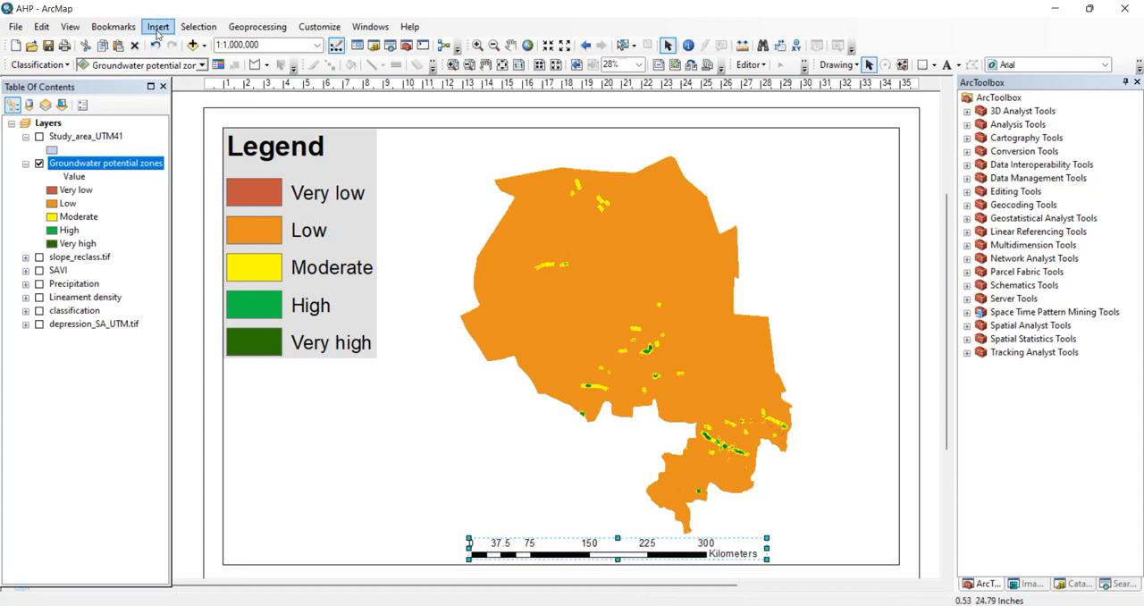
Insert a compass-style north arrow in the map's top-right corner and nudge the map extent
left_click(157, 25)
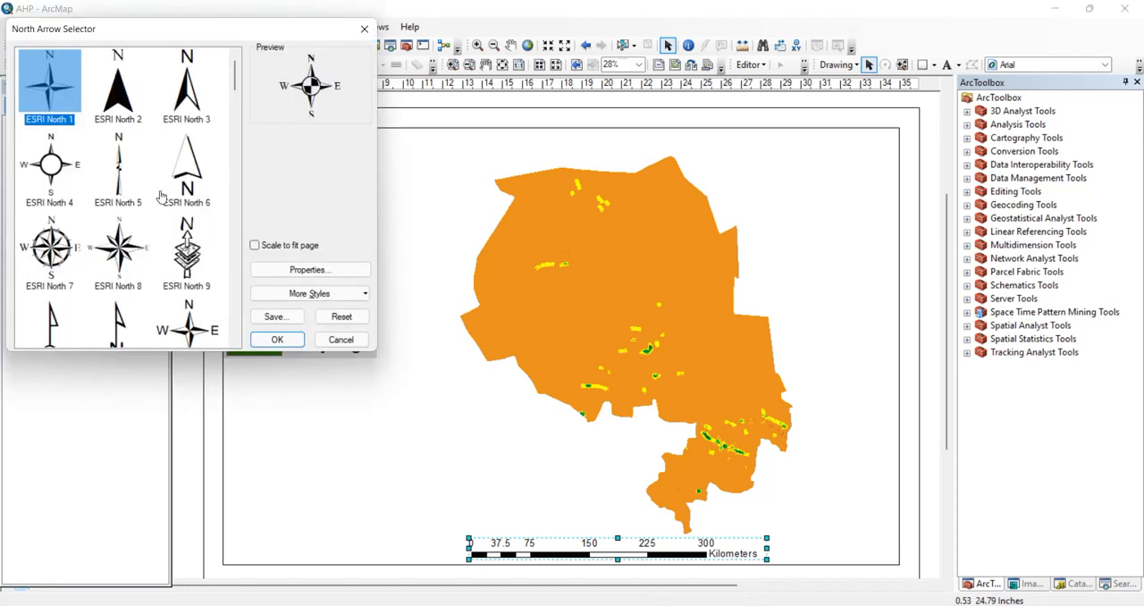
left_click(275, 340)
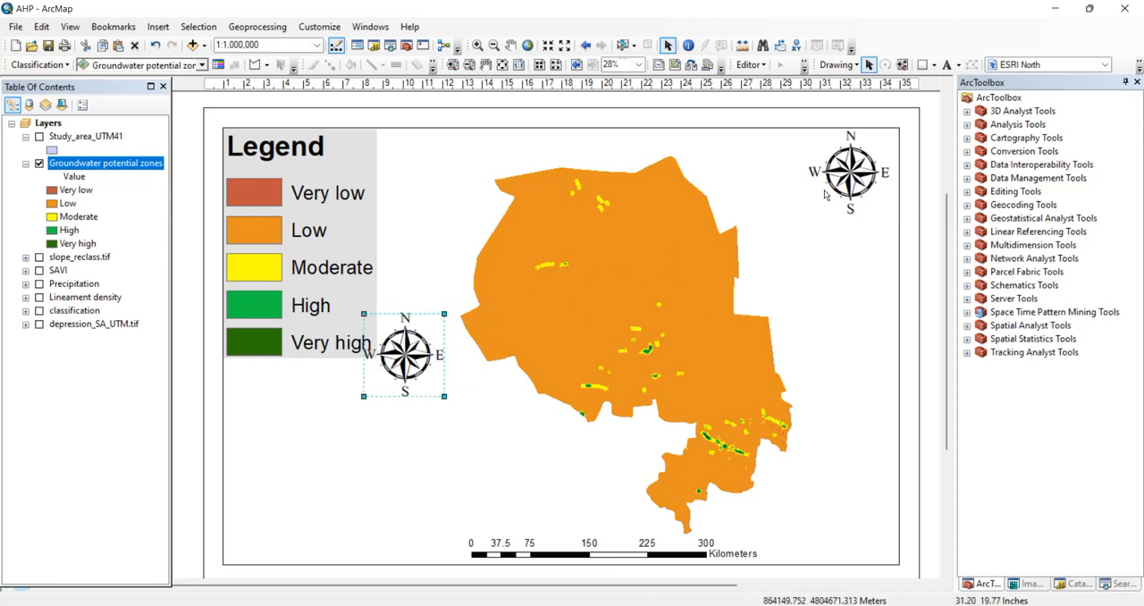
left_click_drag(404, 354, 851, 172)
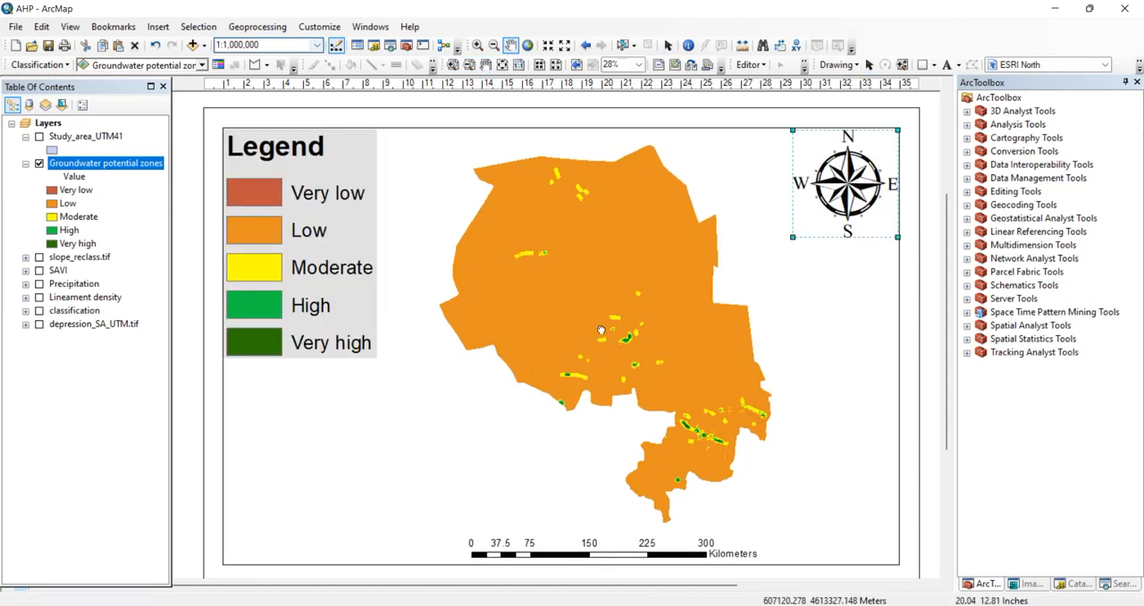
left_click_drag(608, 331, 599, 320)
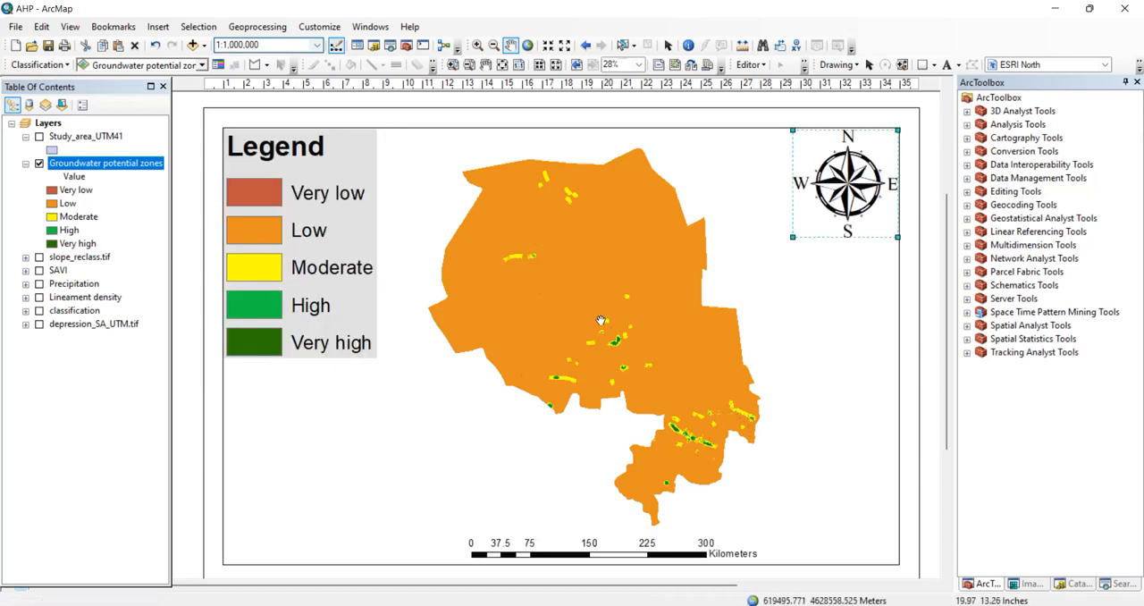
left_click_drag(600, 322, 593, 314)
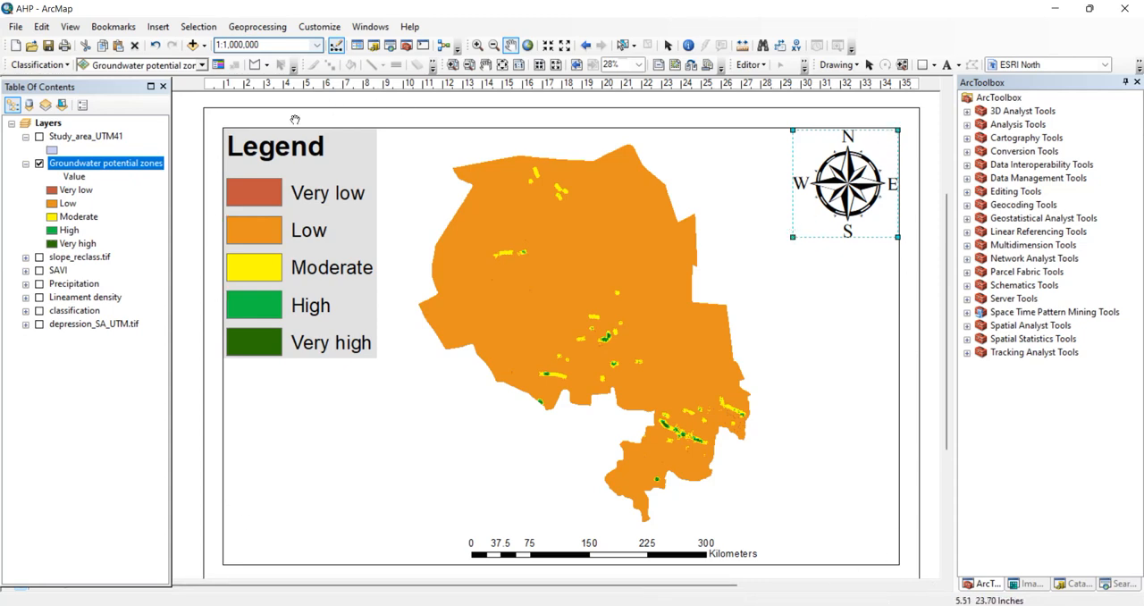
mouse_move(240, 122)
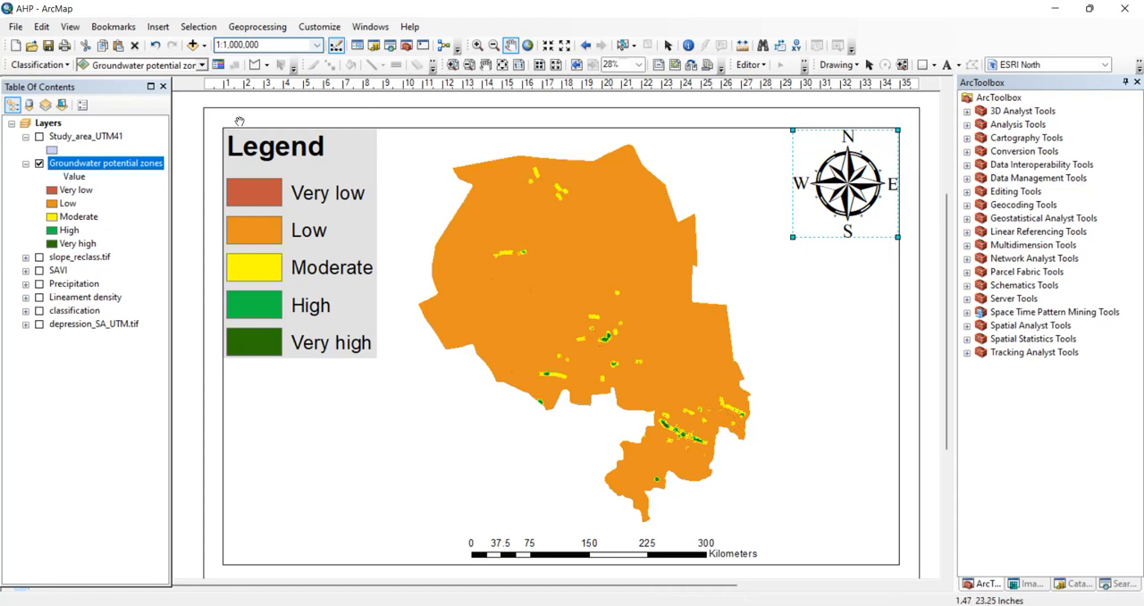
Start a new grid from the data frame properties' Grids settings
right_click(105, 162)
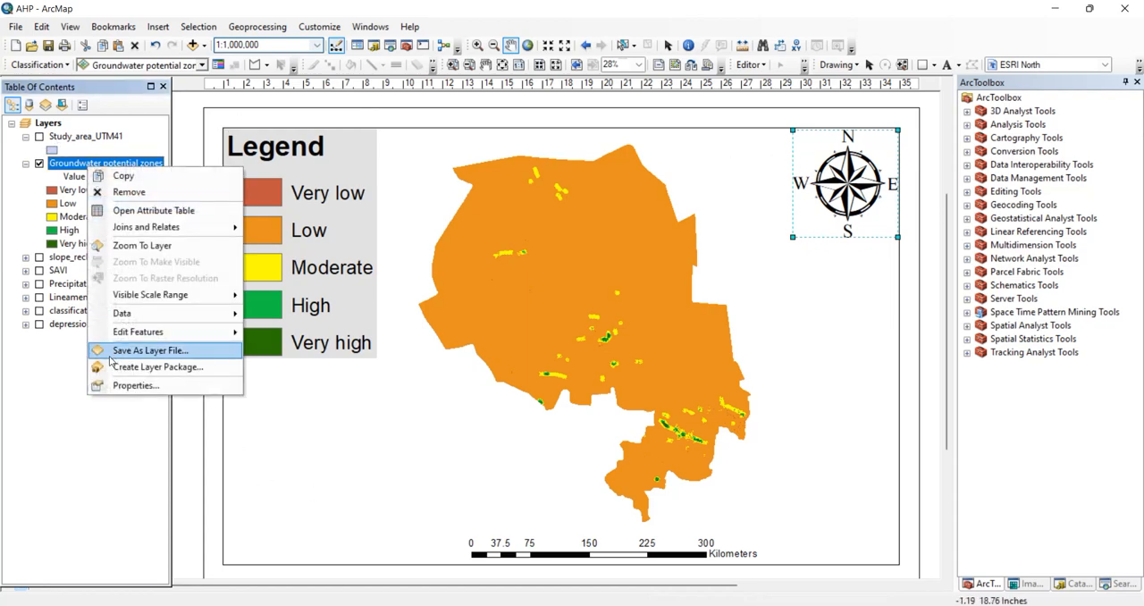
left_click(136, 386)
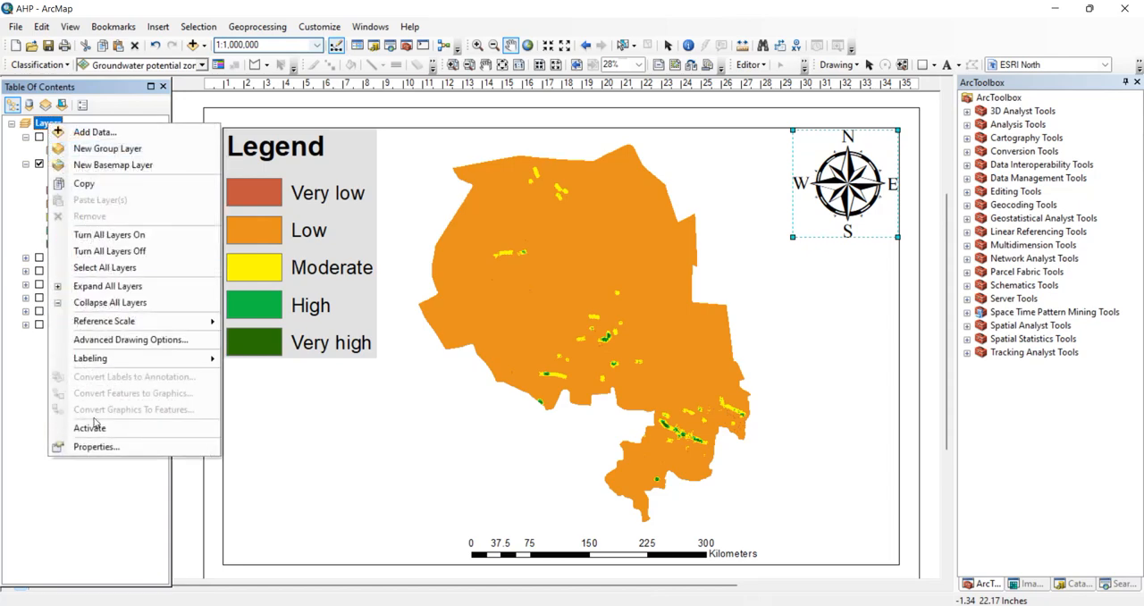
left_click(96, 447)
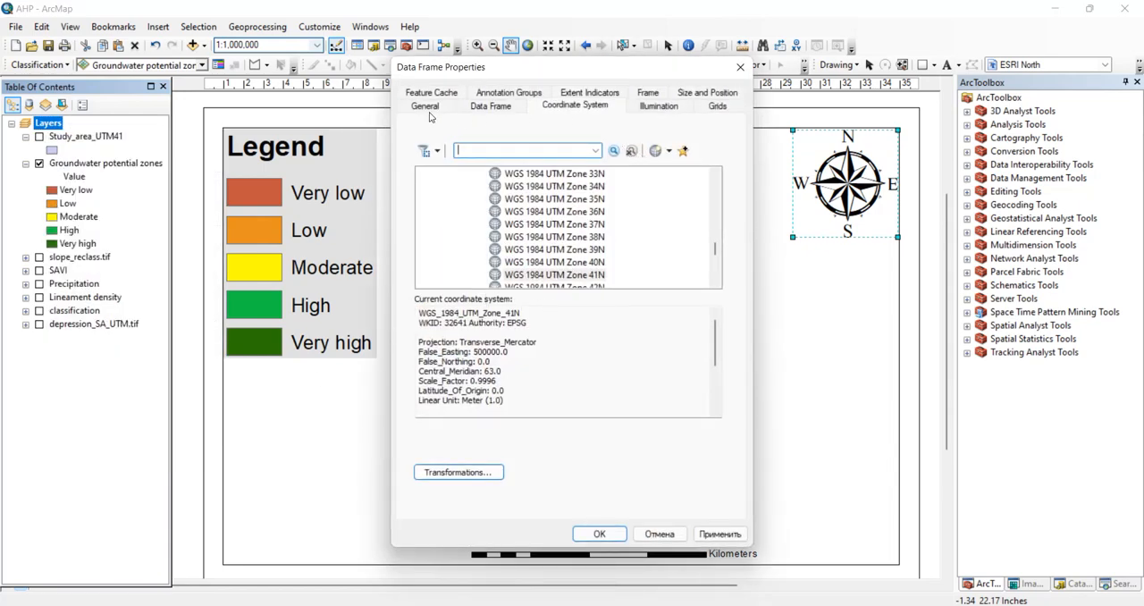
left_click(717, 106)
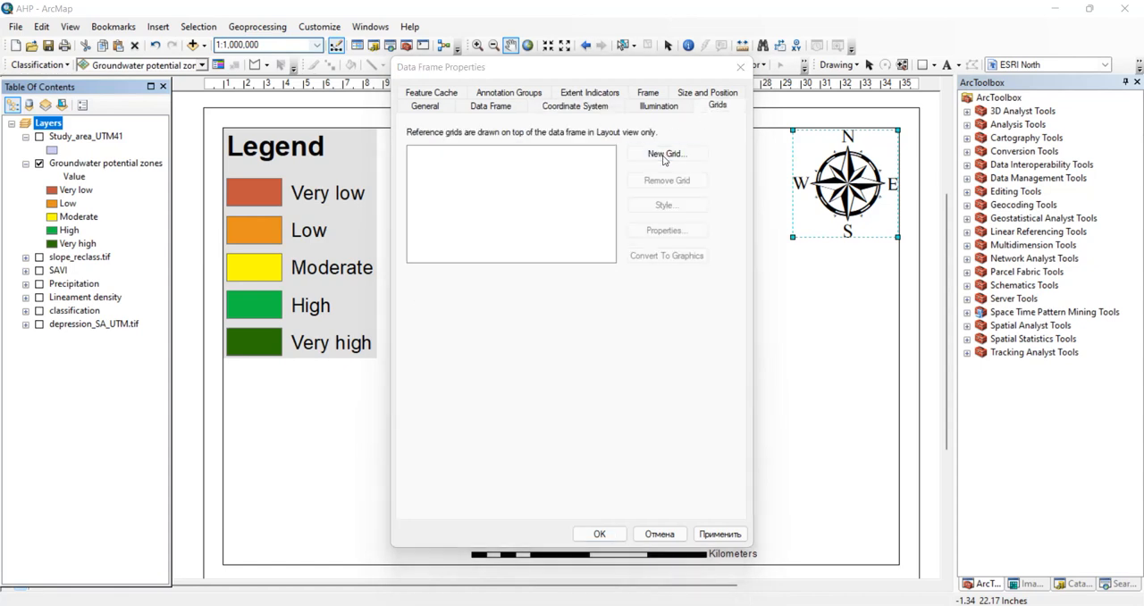
left_click(665, 154)
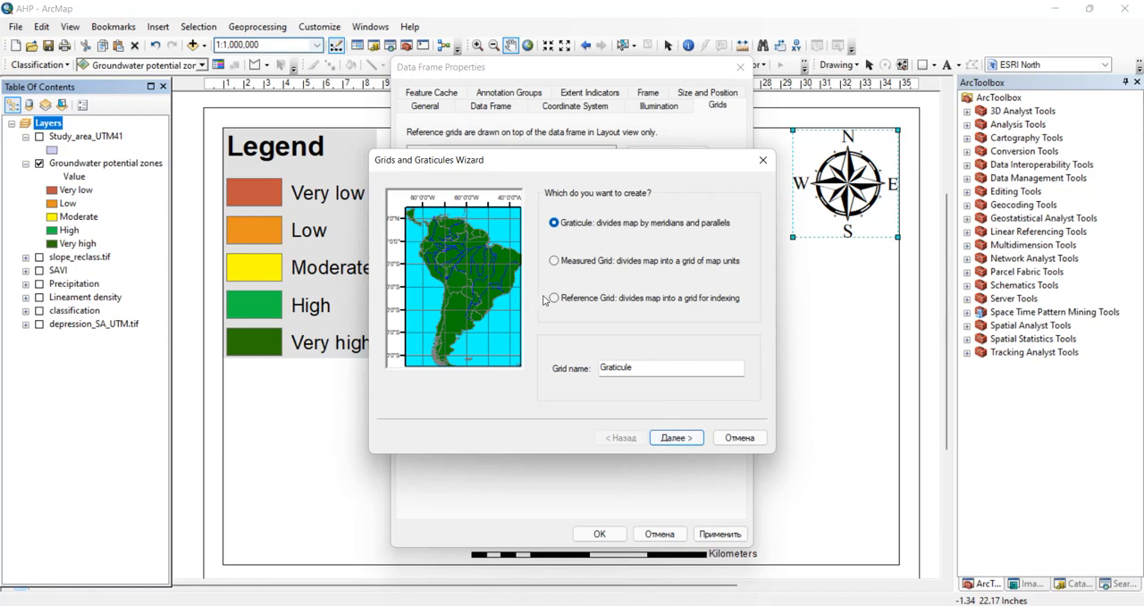
Create a labels-only graticule of meridians and parallels and apply it to the data frame
left_click(554, 297)
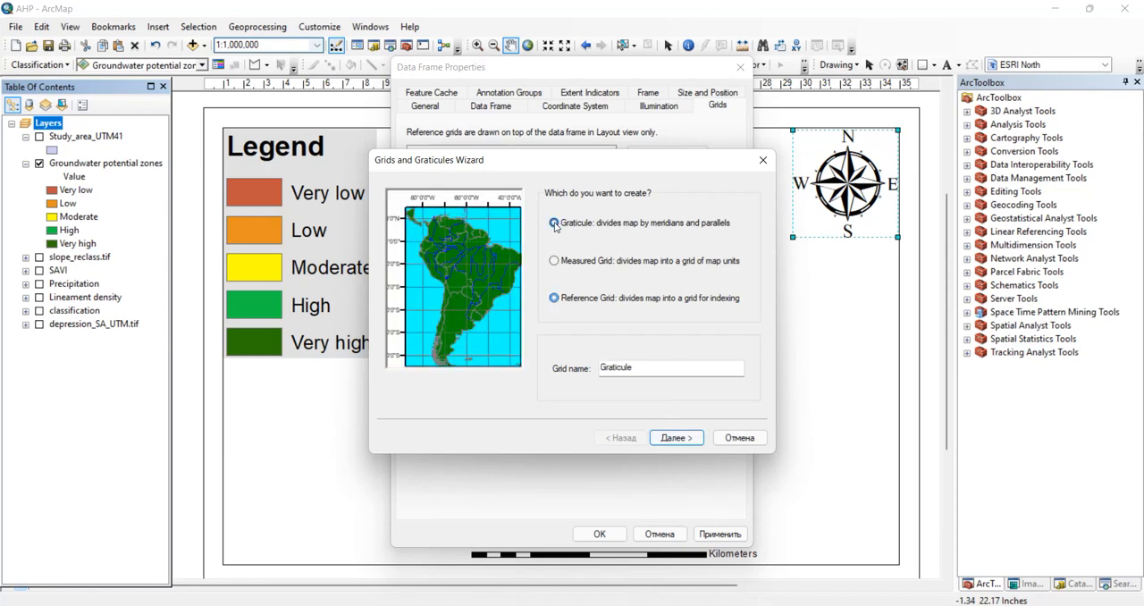
left_click(554, 222)
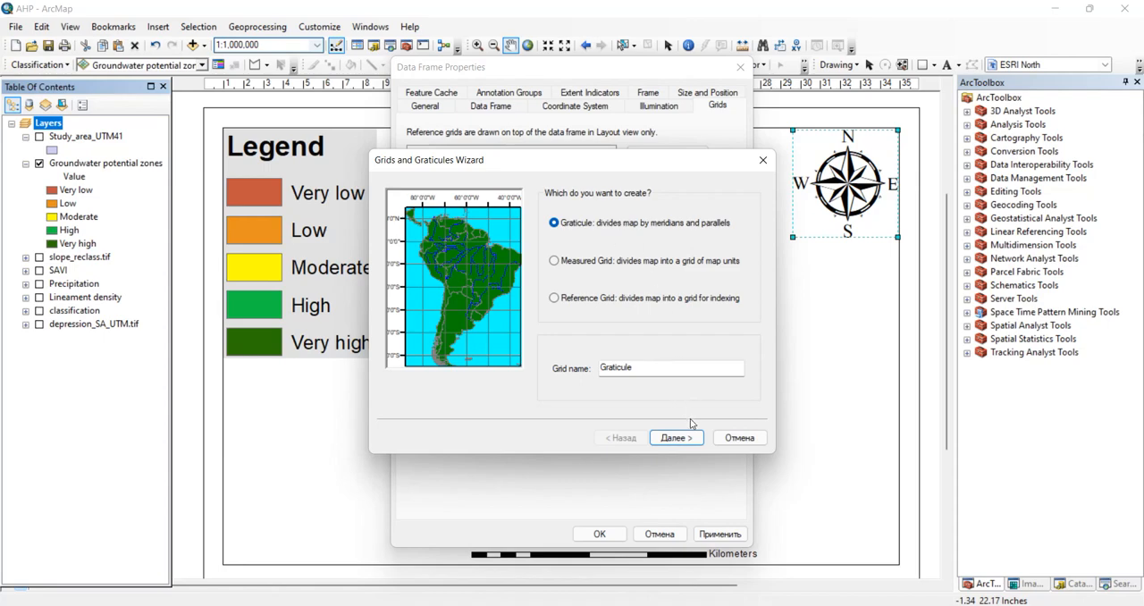
left_click(673, 436)
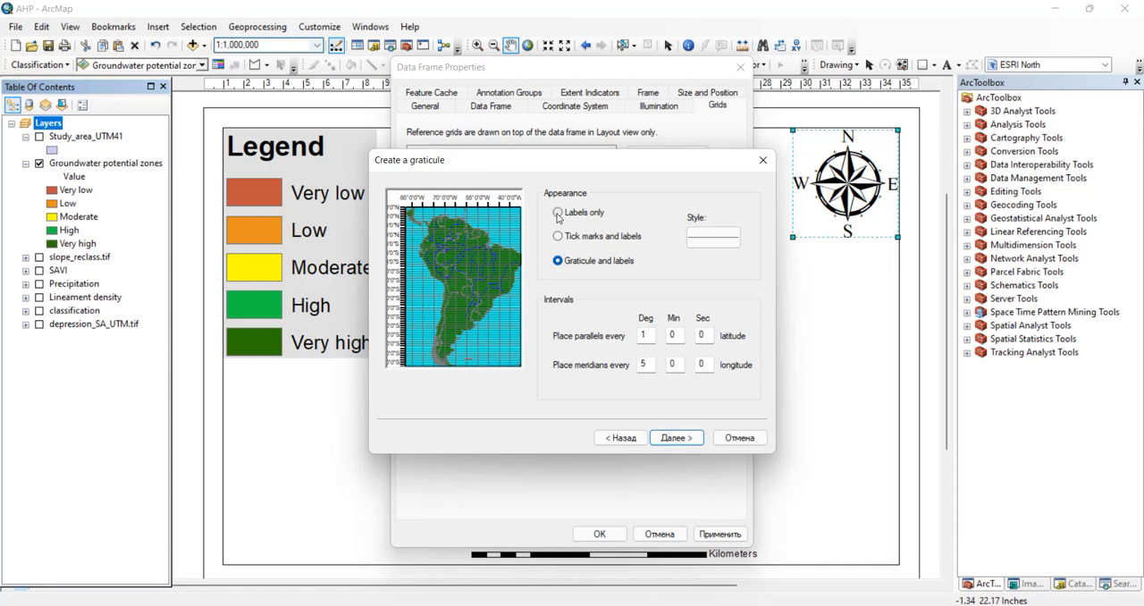
left_click(558, 211)
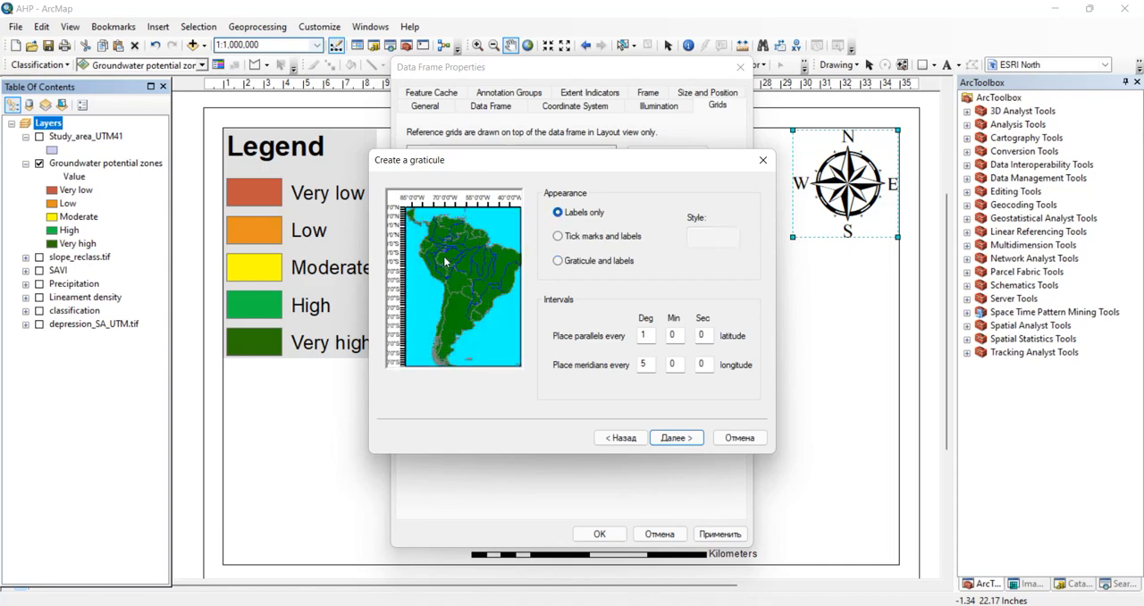
left_click(672, 437)
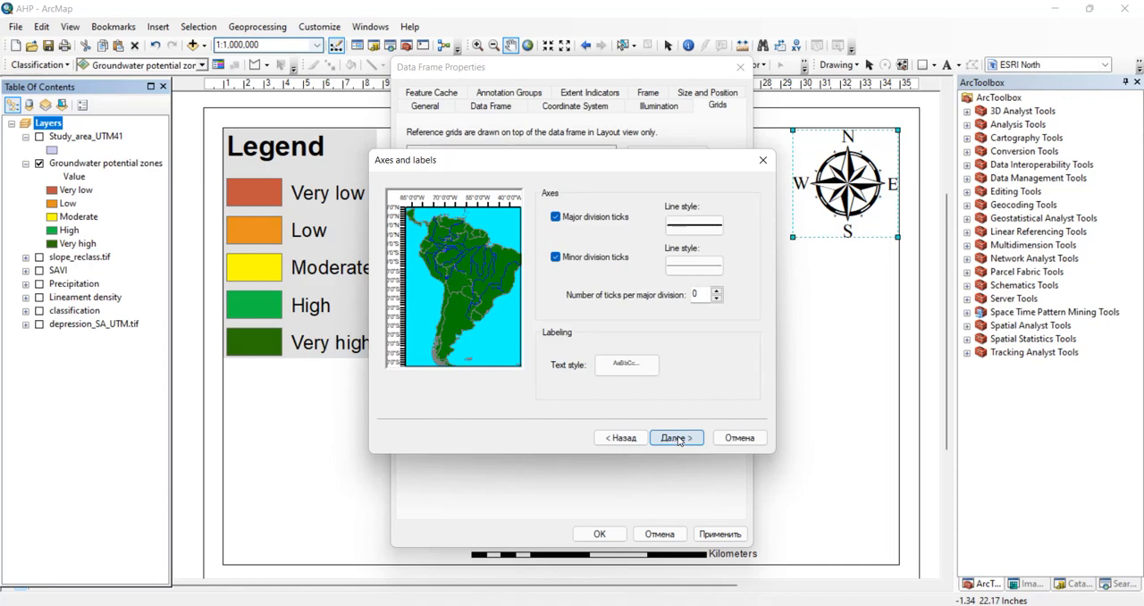
left_click(672, 438)
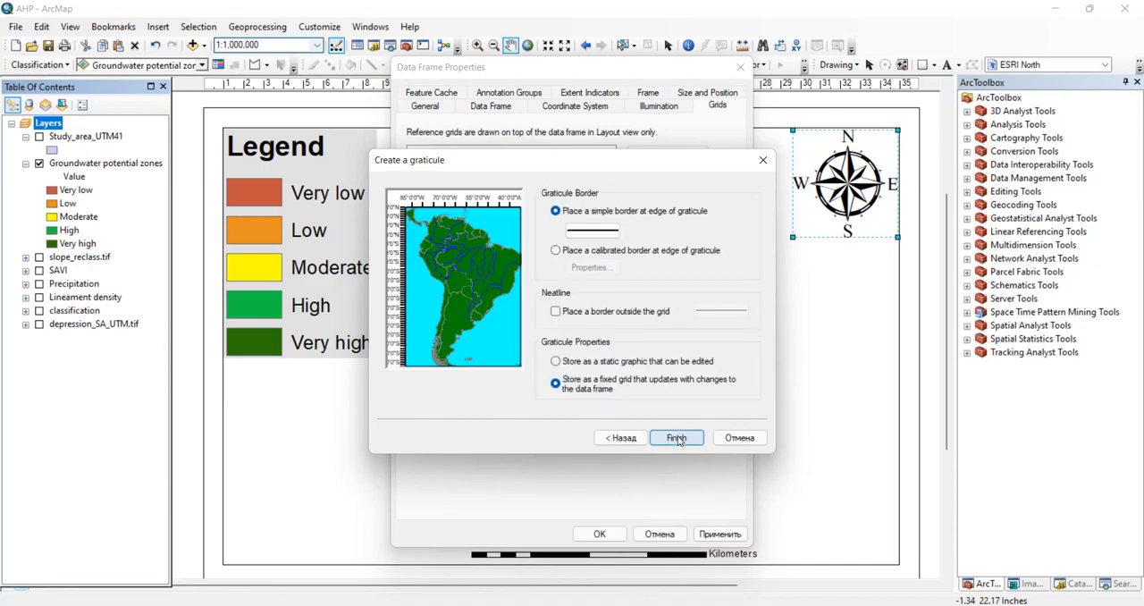
left_click(676, 438)
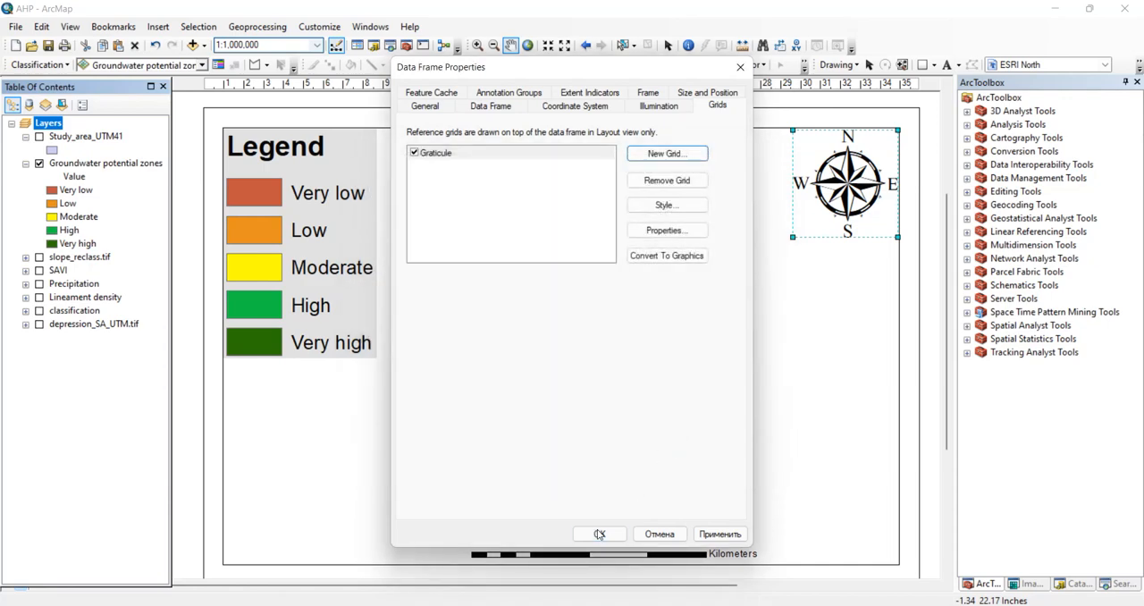
left_click(601, 533)
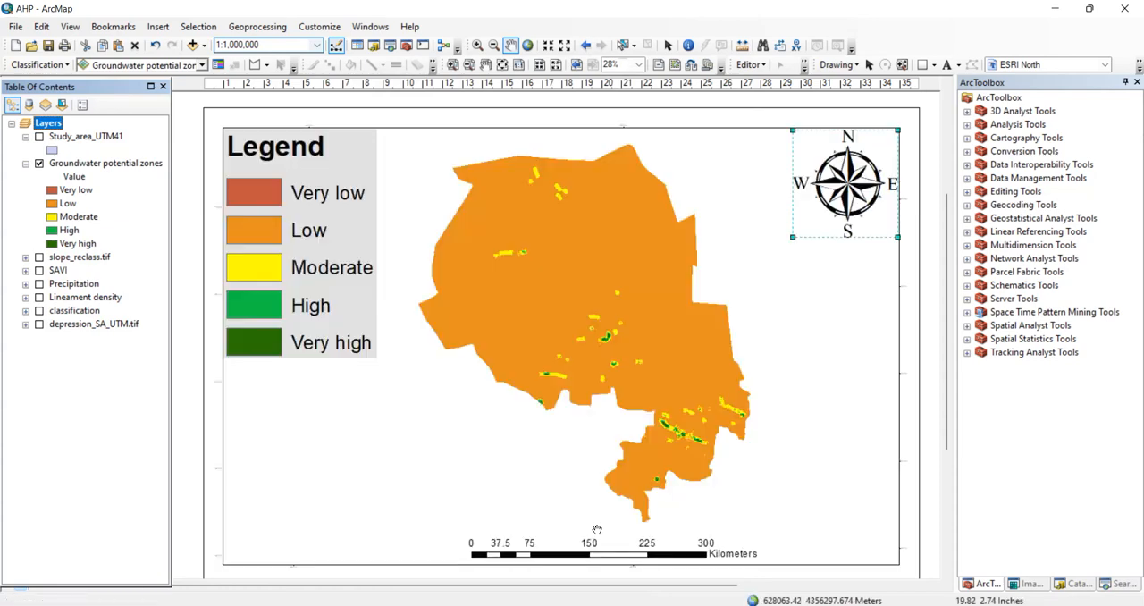
mouse_move(218, 384)
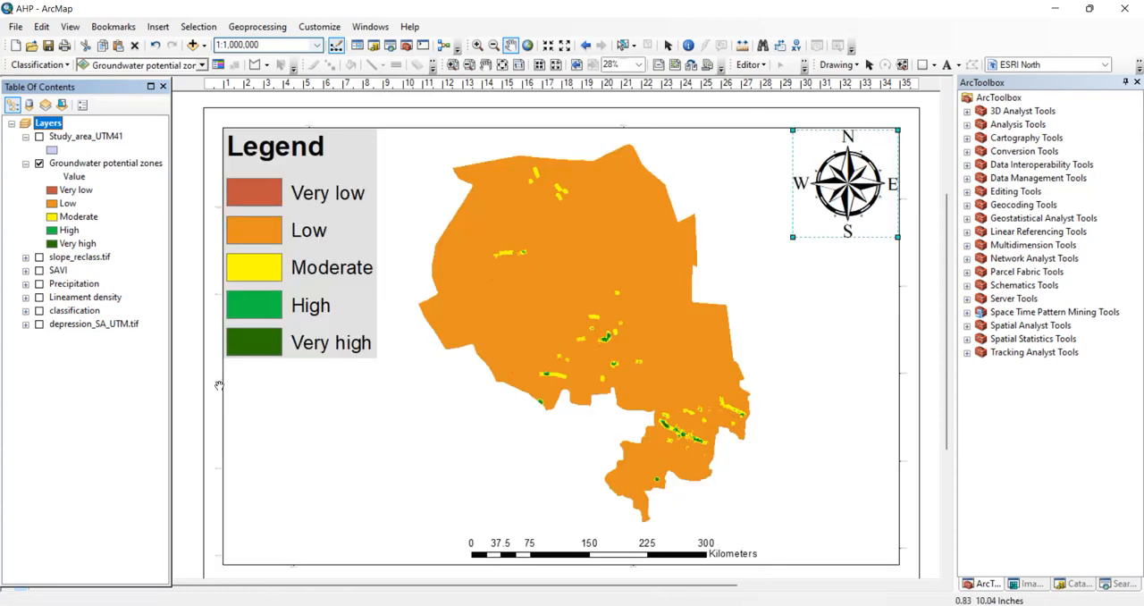
Give the graticule labels a larger font size in the data frame's reference system properties
right_click(106, 163)
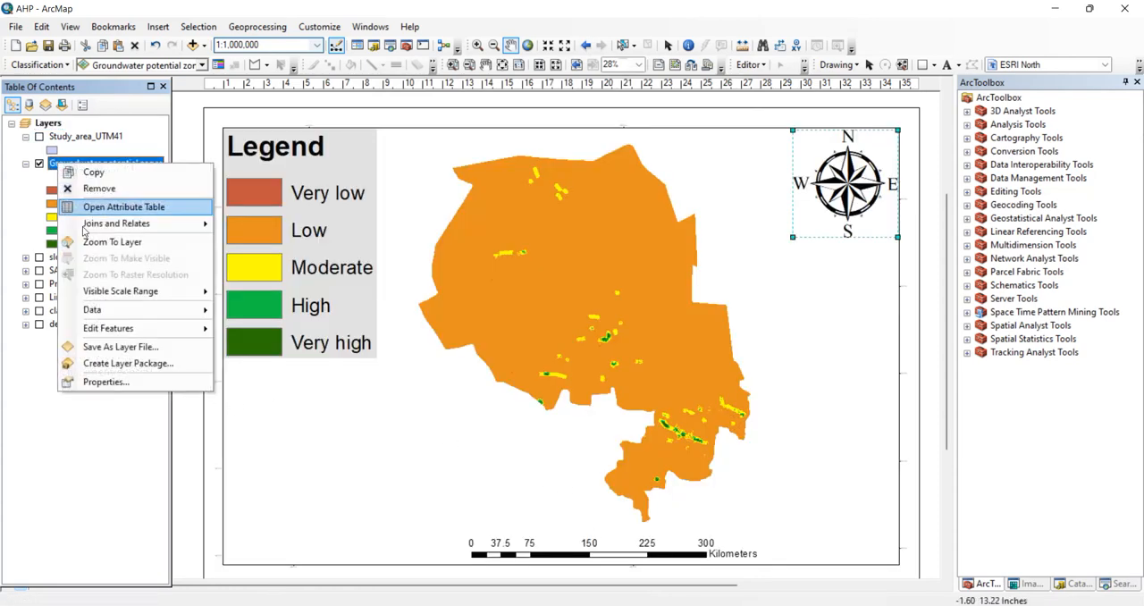
right_click(48, 121)
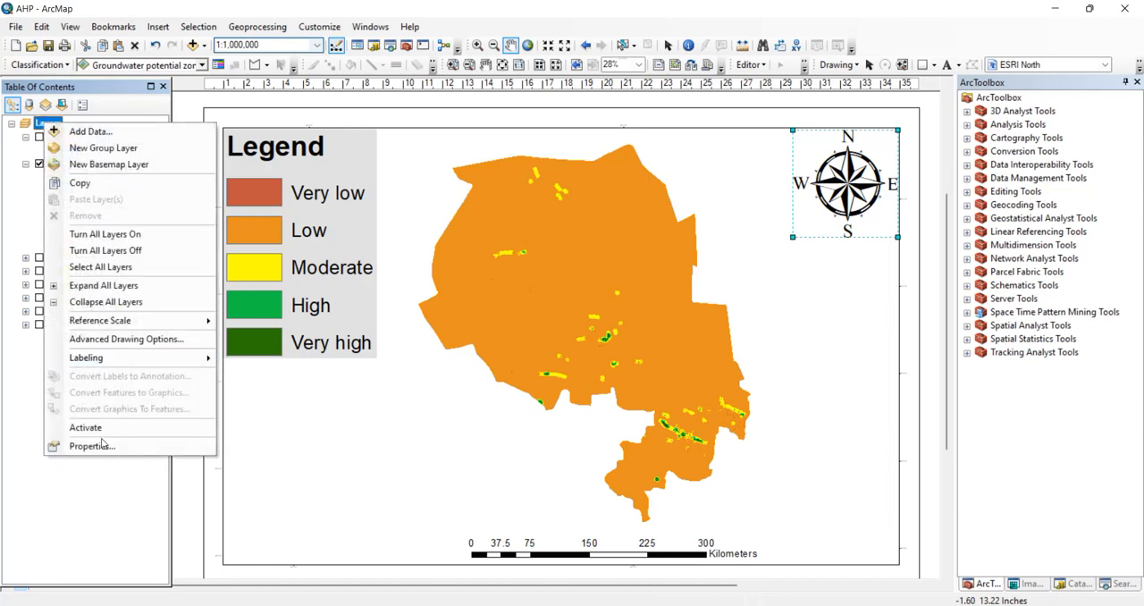
left_click(89, 445)
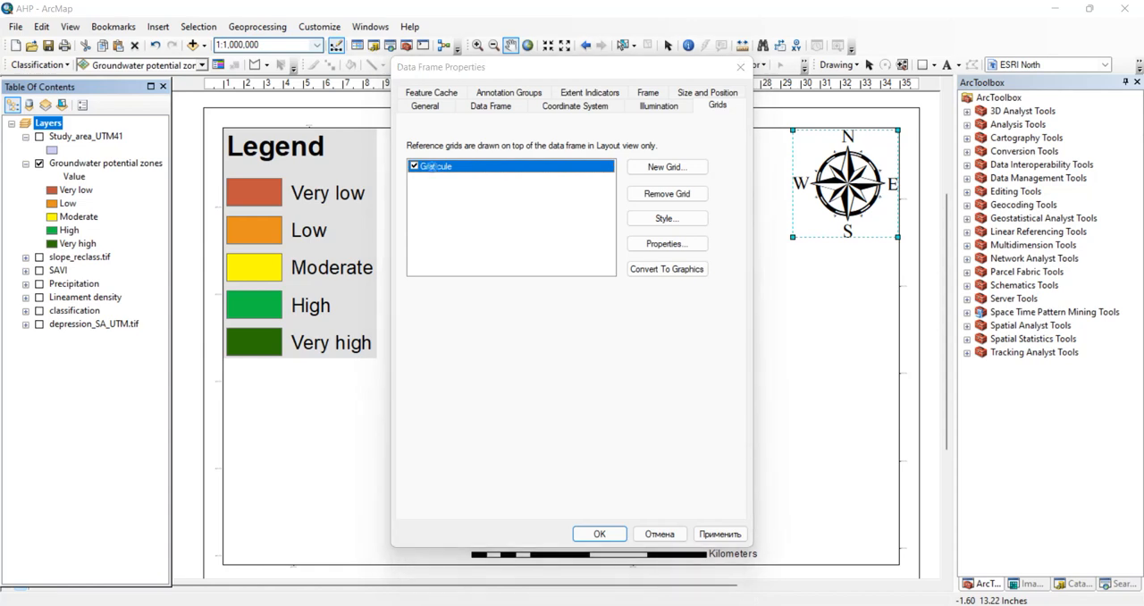
left_click(667, 243)
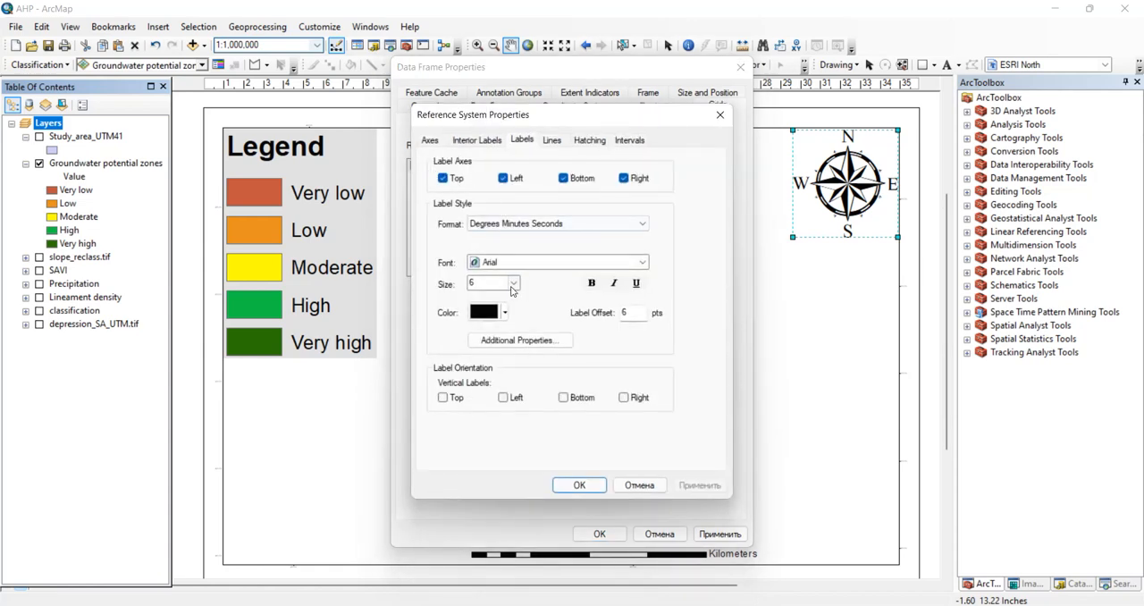
left_click(513, 283)
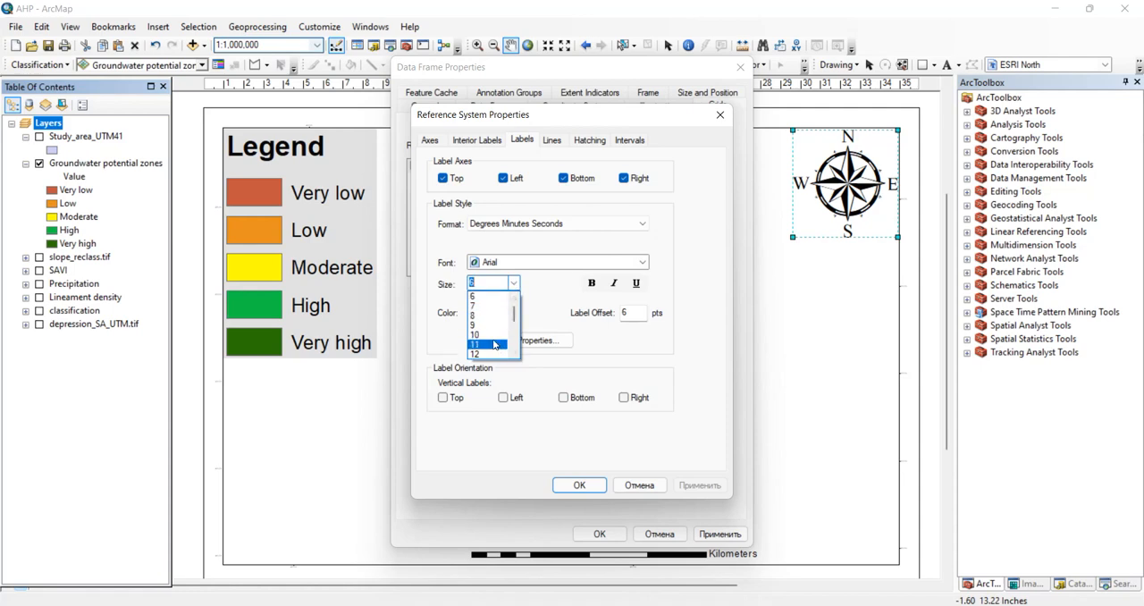
scroll("down", 3)
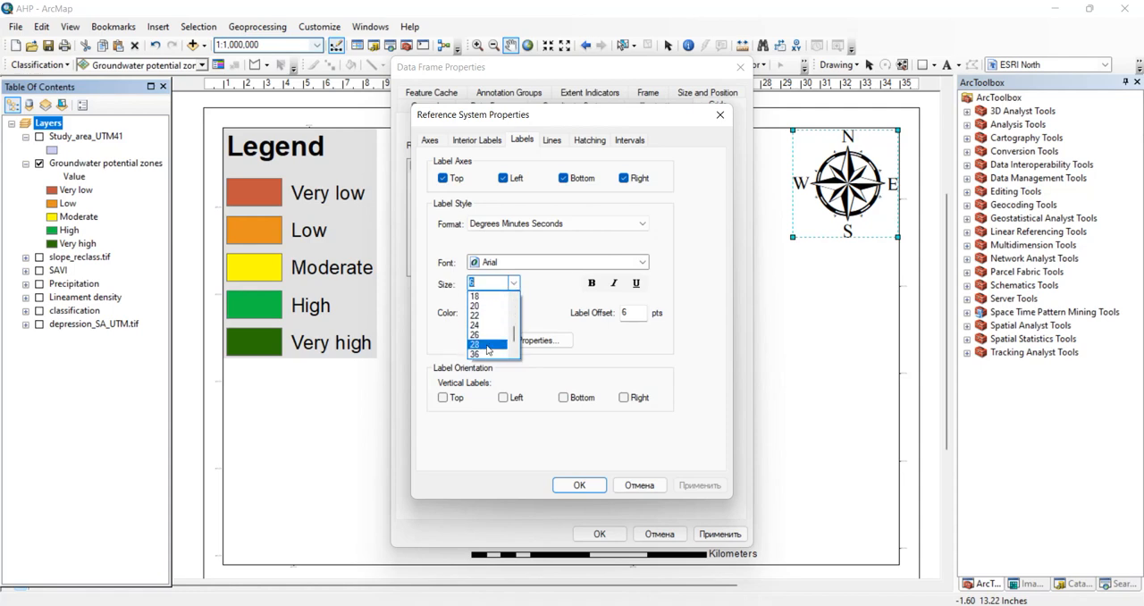
left_click(487, 343)
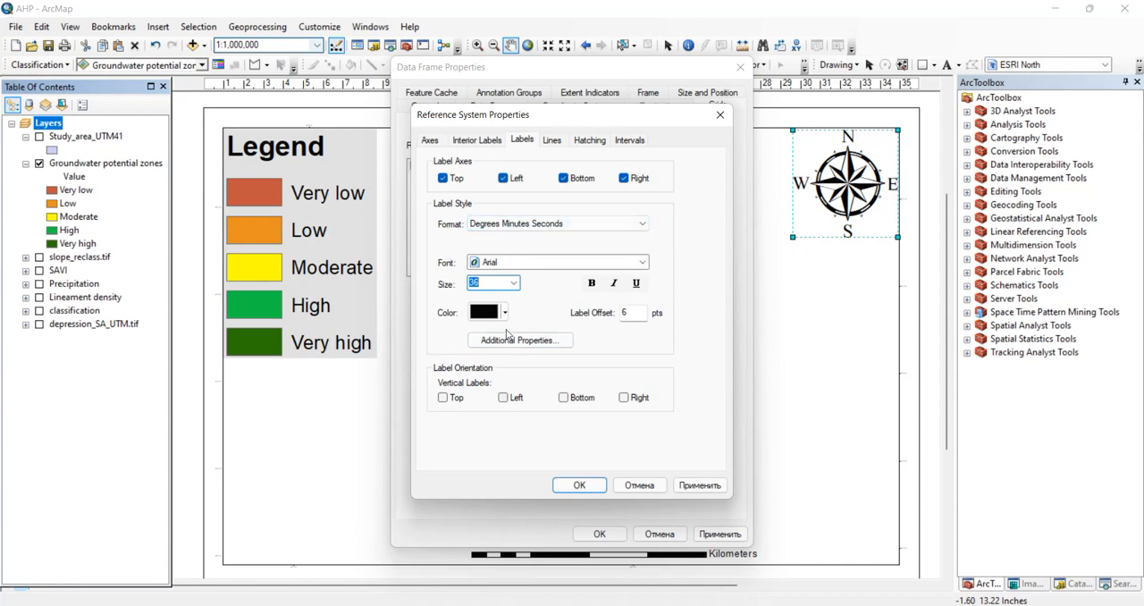
mouse_move(909, 187)
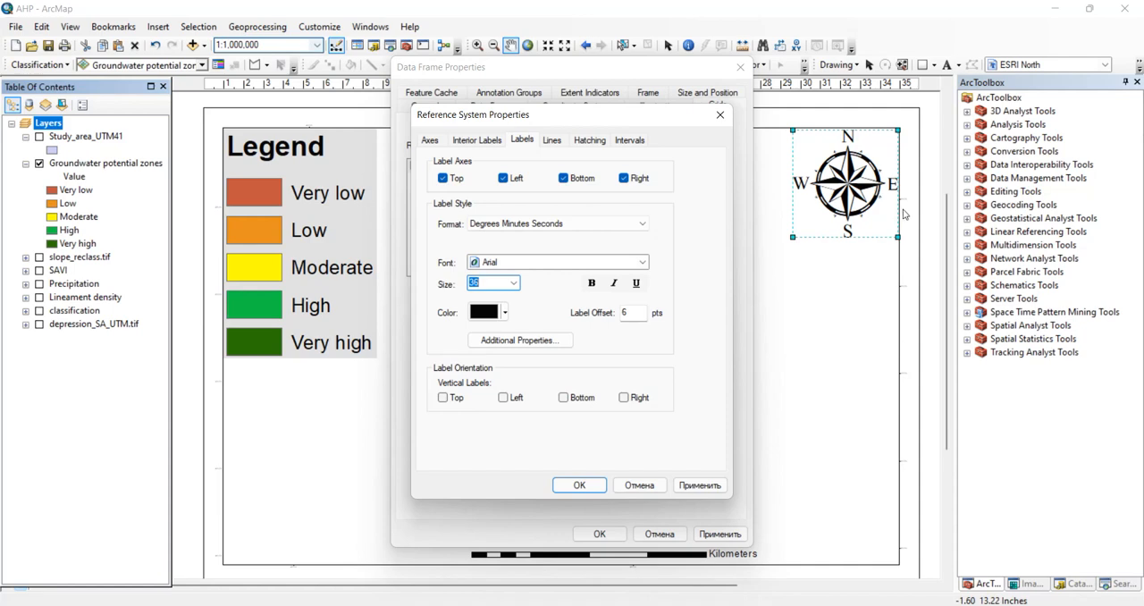
mouse_move(132, 184)
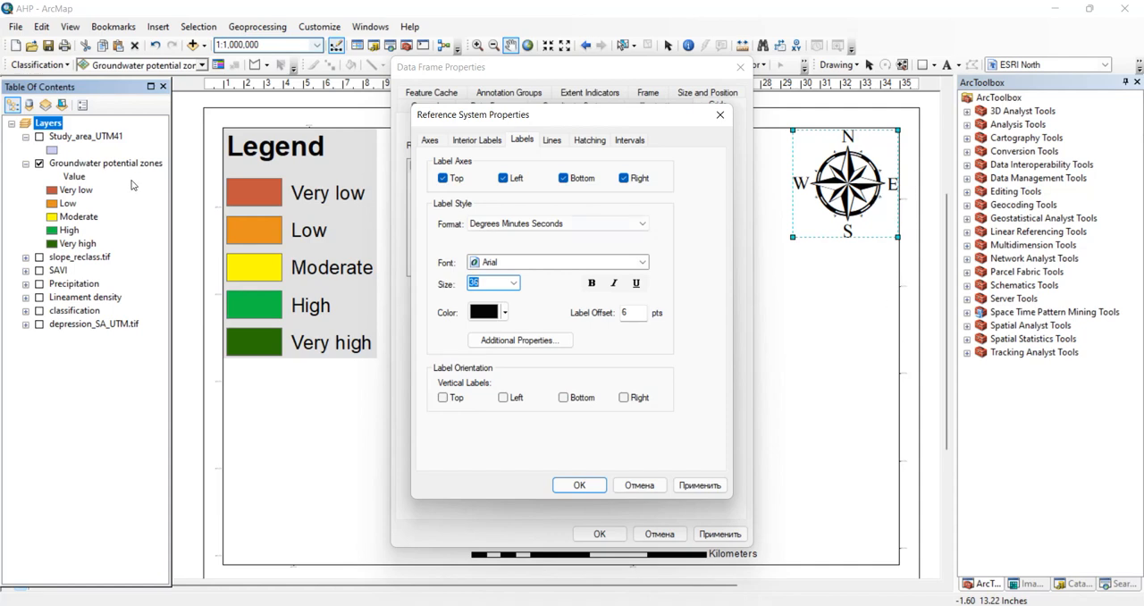
mouse_move(493, 403)
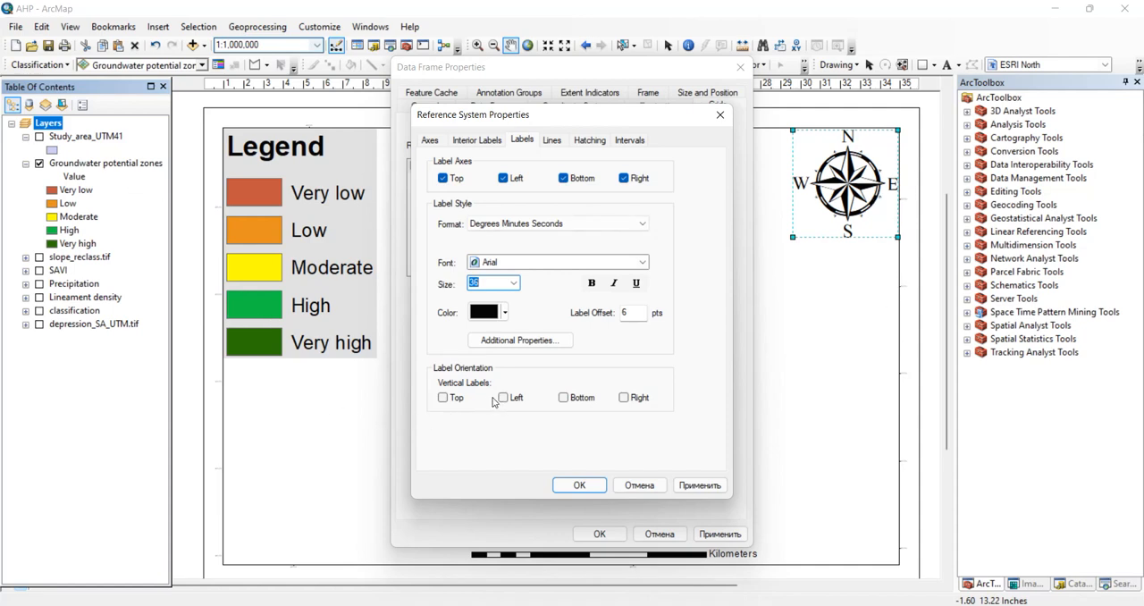
Show vertical graticule labels only on the left and right edges and apply the graticule
left_click(622, 397)
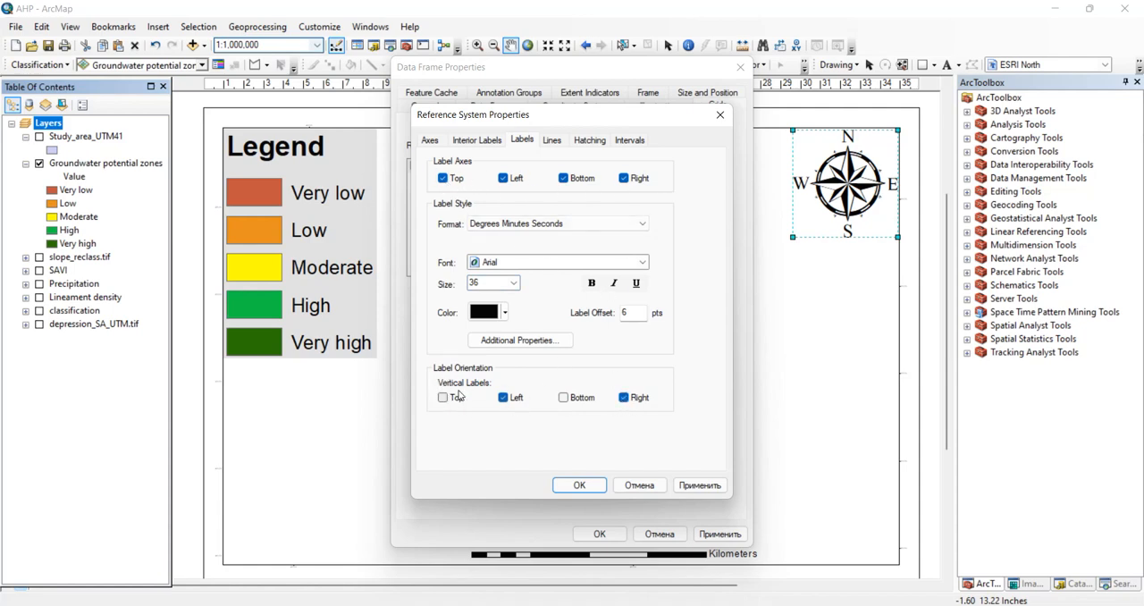
left_click(504, 397)
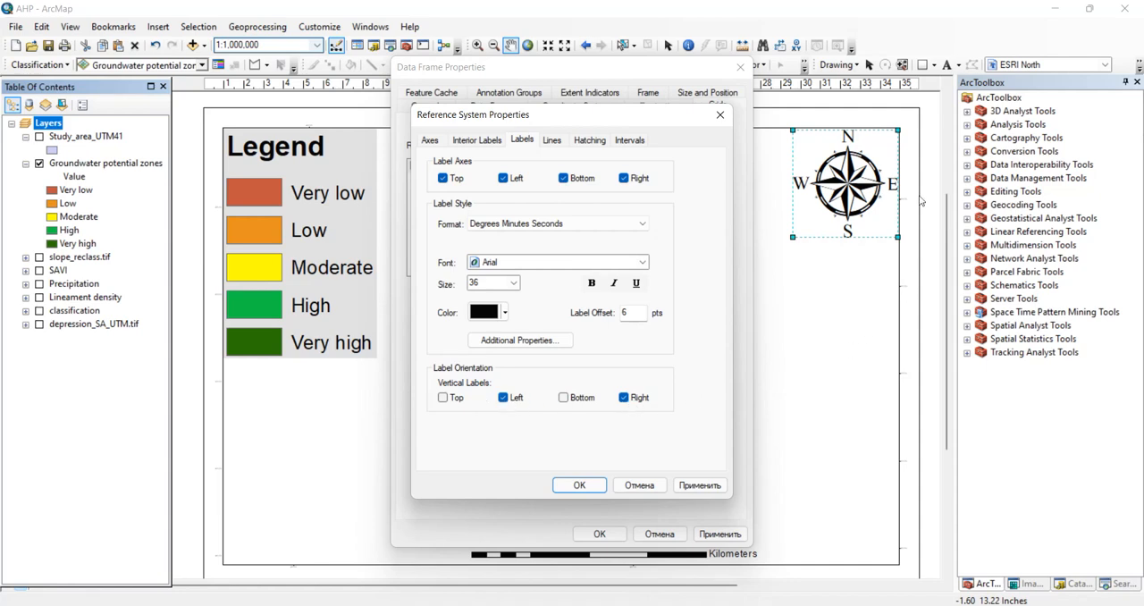
mouse_move(898, 344)
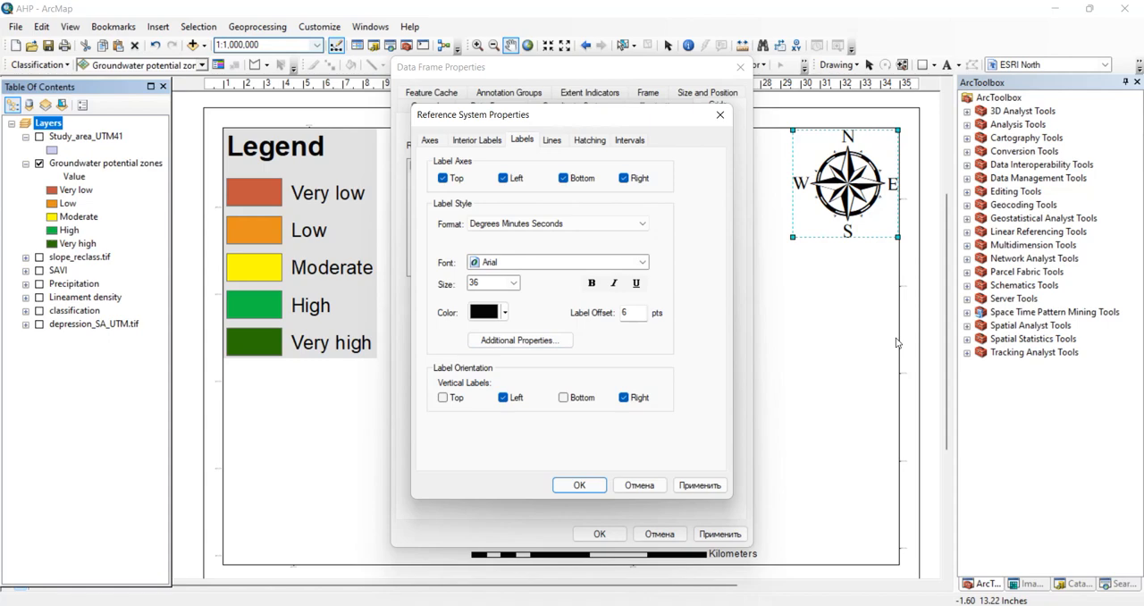
mouse_move(725, 381)
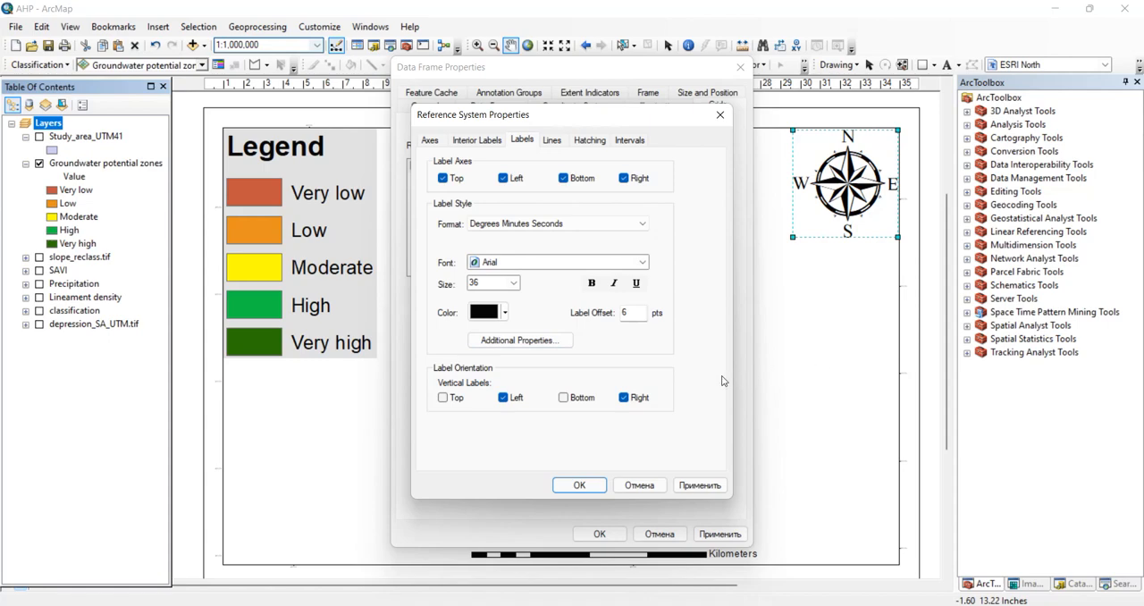
left_click(579, 485)
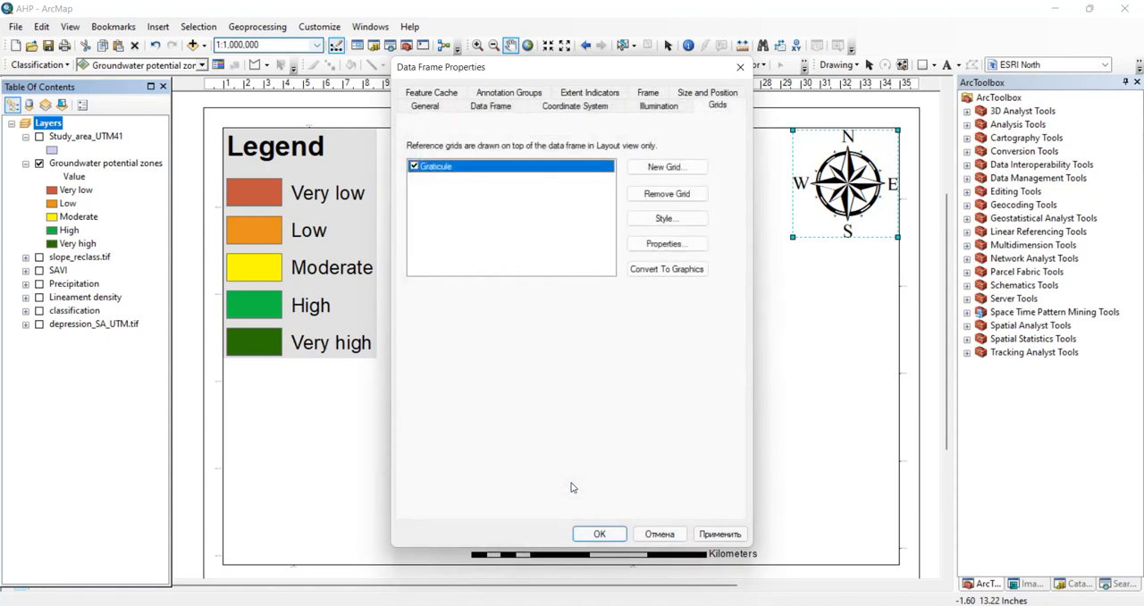
left_click(598, 532)
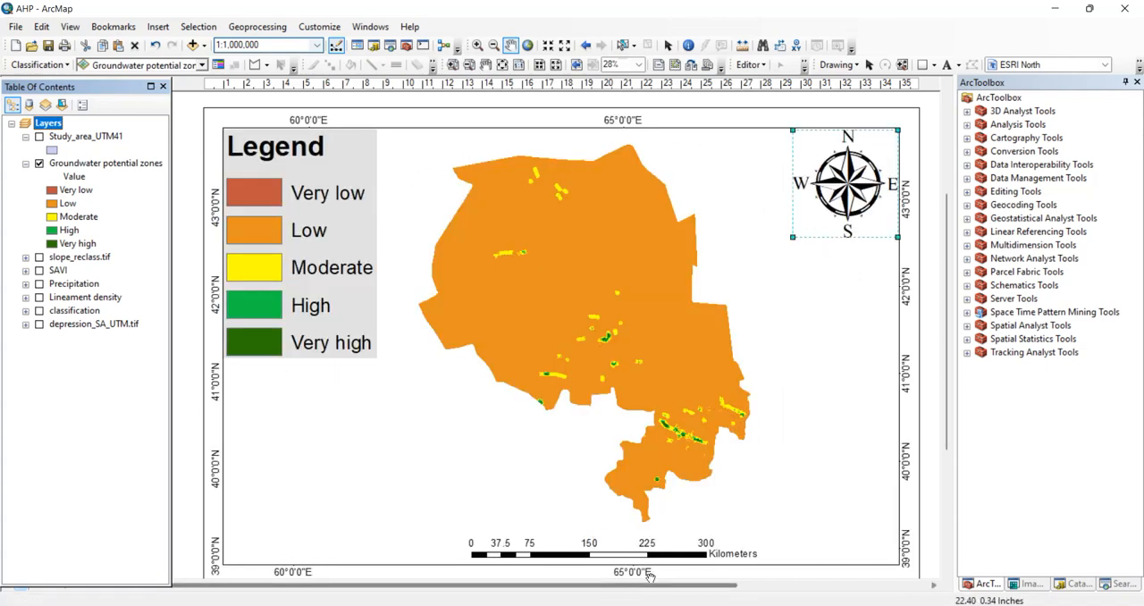
mouse_move(883, 533)
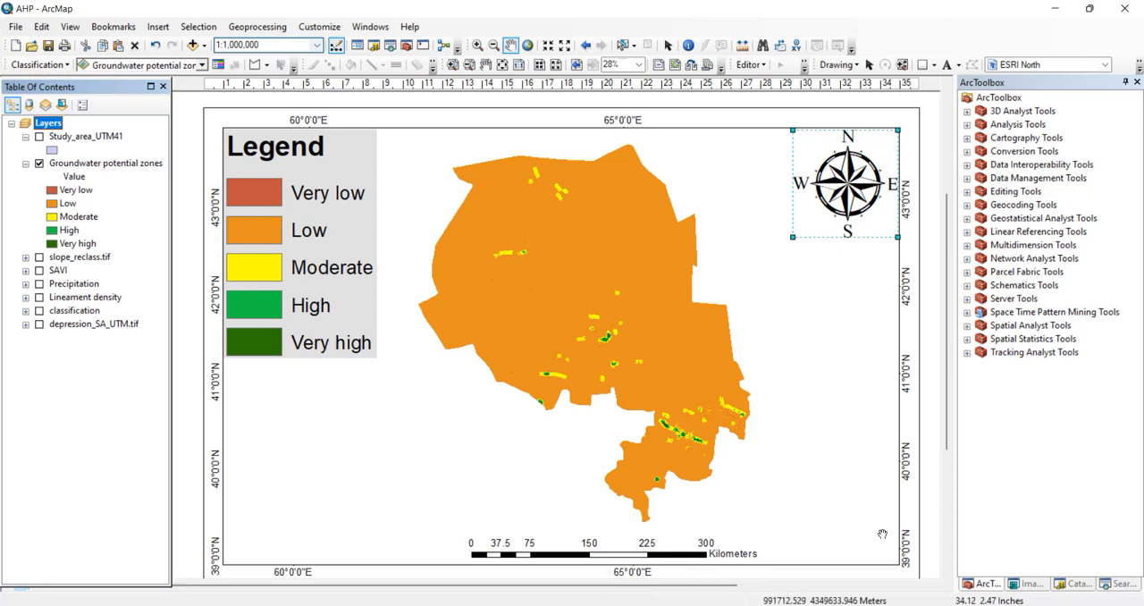
mouse_move(647, 170)
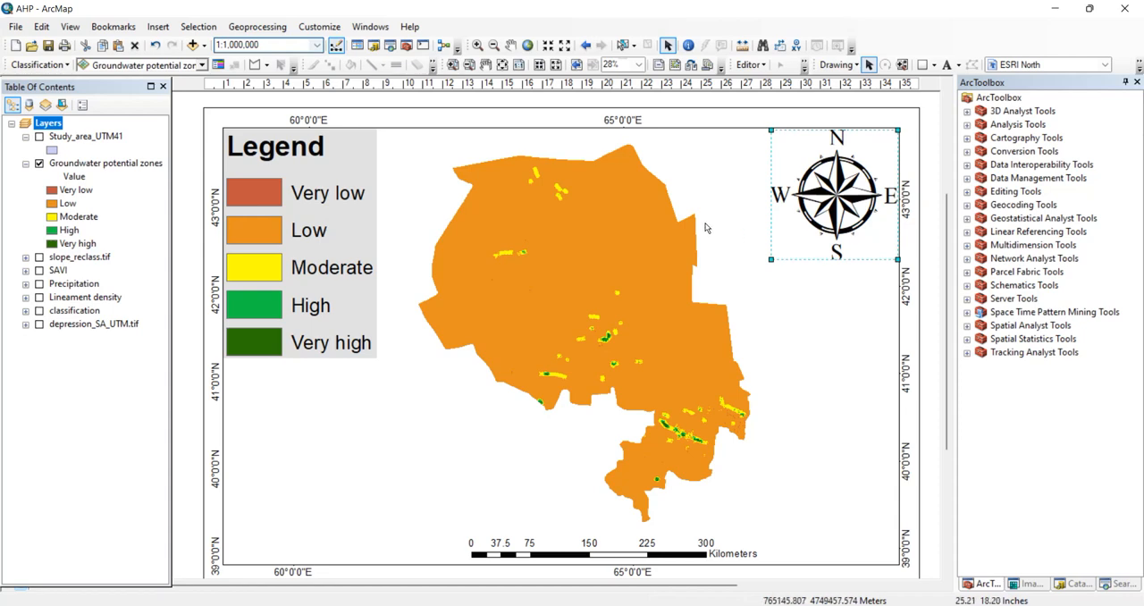
Start exporting the groundwater layout, pointing the save location at the Map presentation folder
left_click(106, 162)
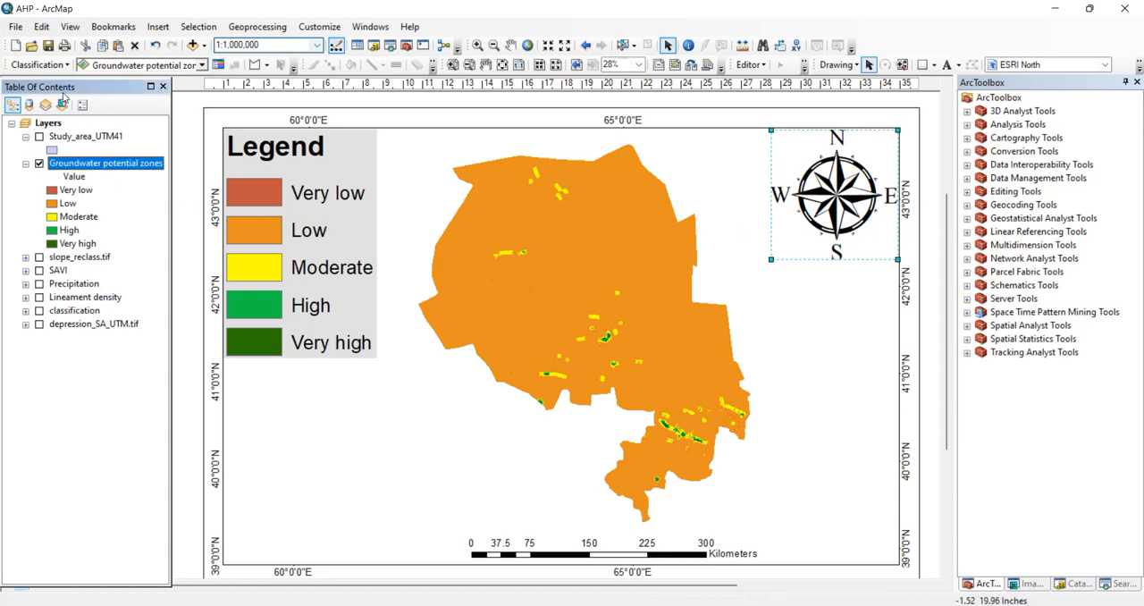
left_click(46, 121)
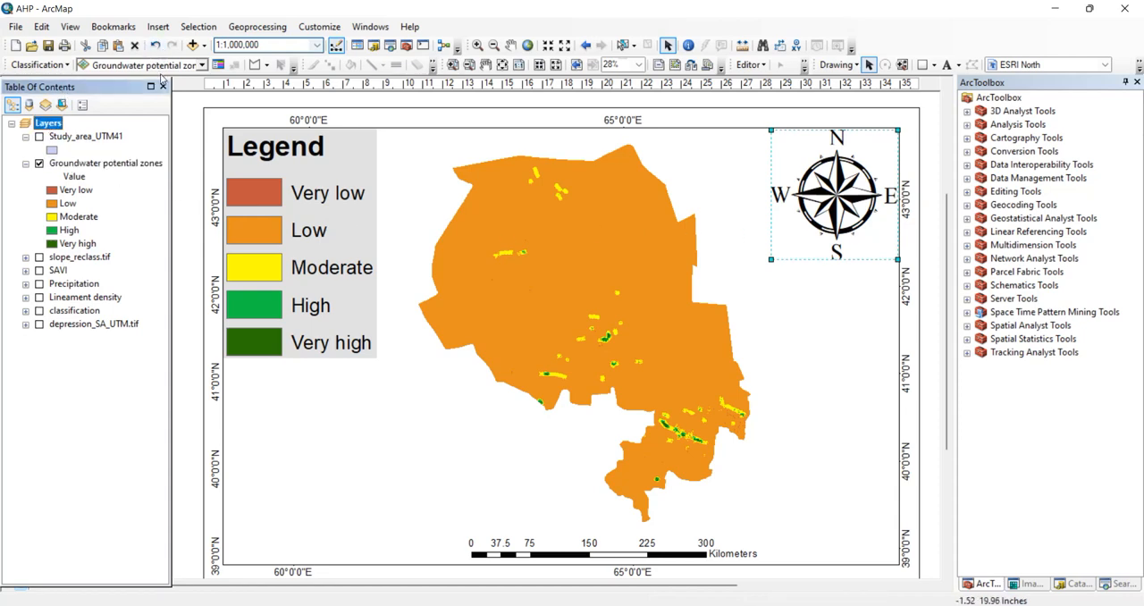
mouse_move(397, 244)
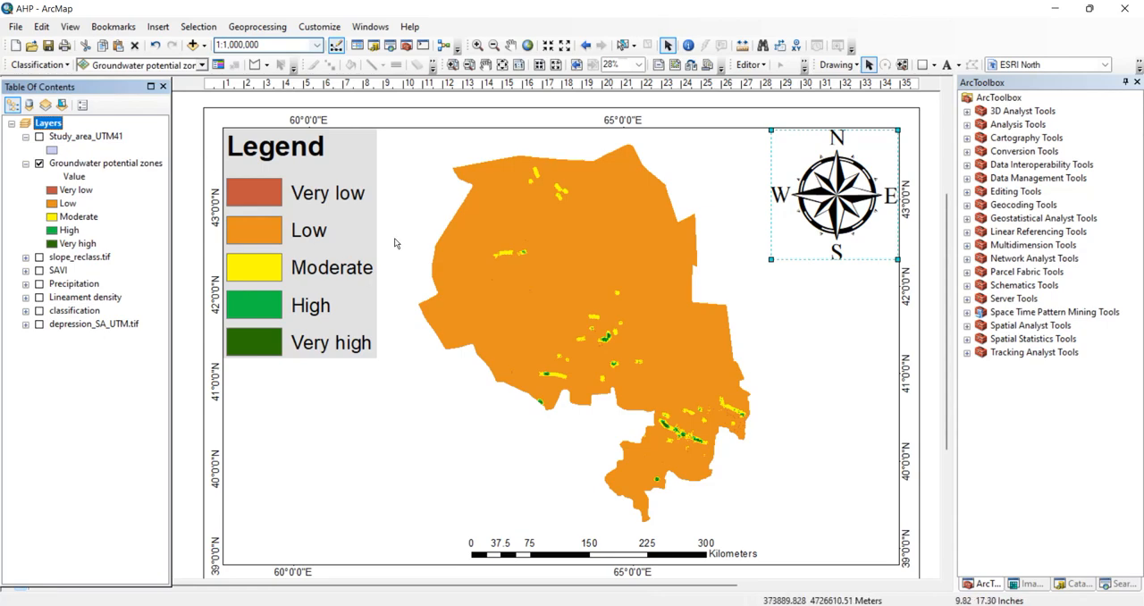
left_click(14, 25)
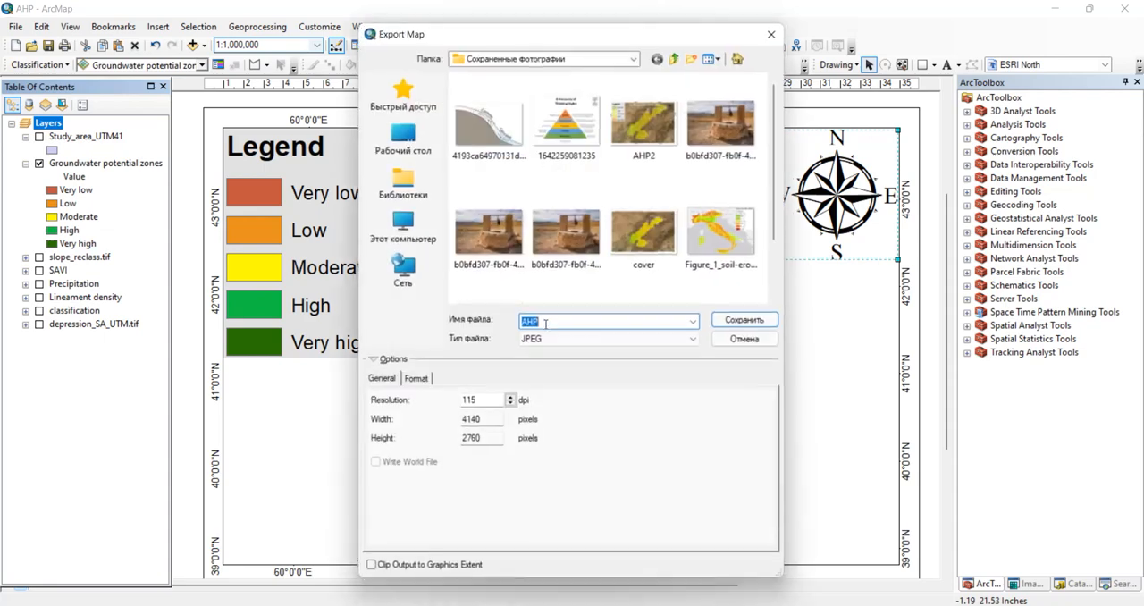
left_click(403, 223)
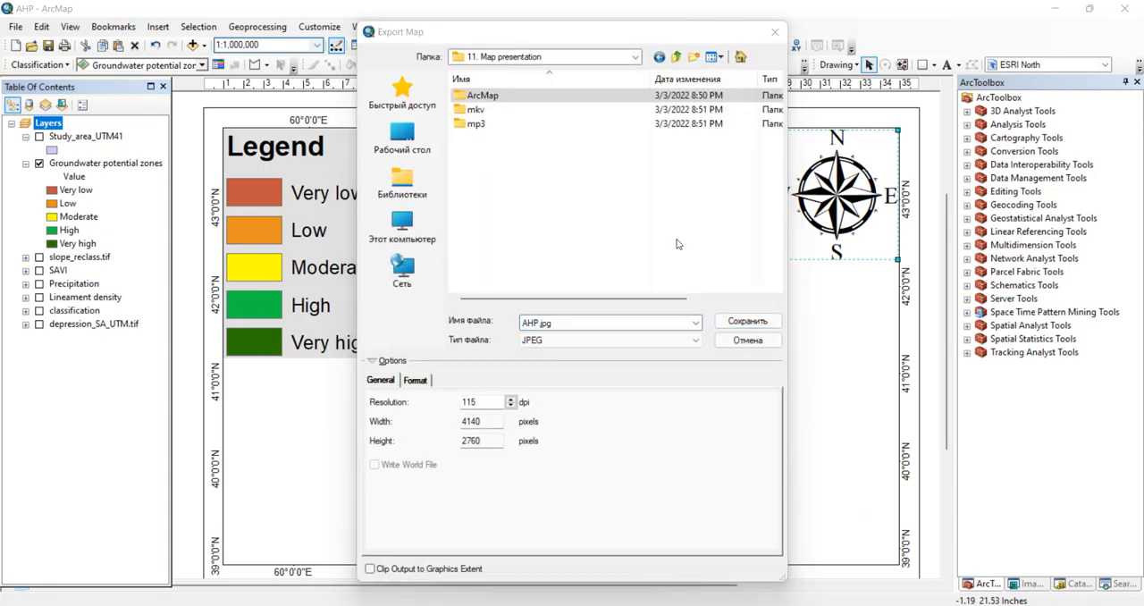
Export the layout as a 300 dpi JPEG named GPZ into the ArcMap folder
double_click(482, 95)
type("ПЗ")
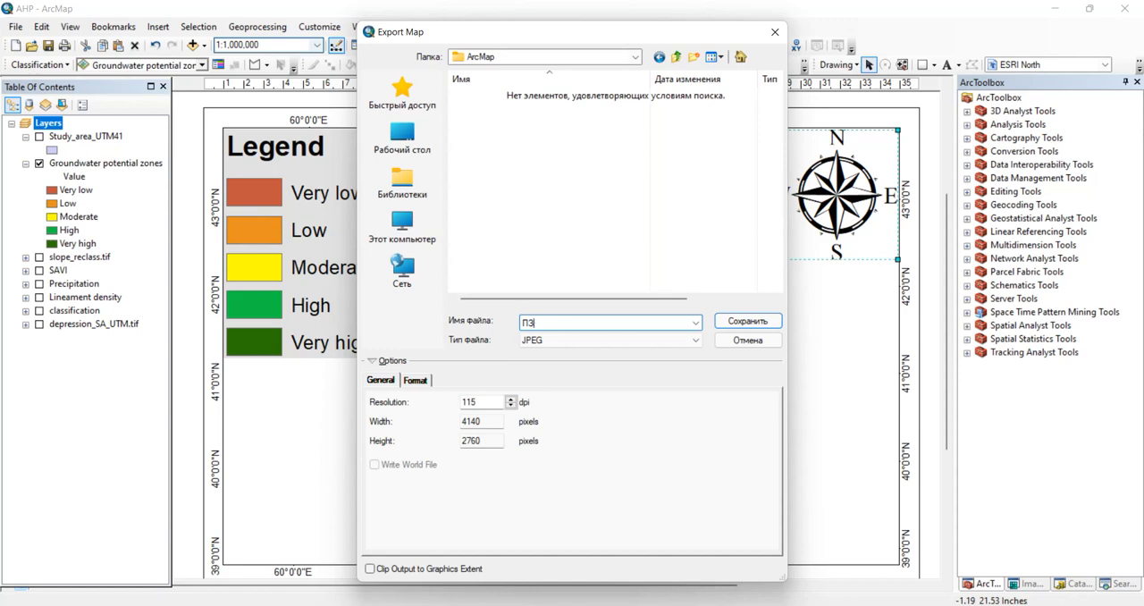
type("G")
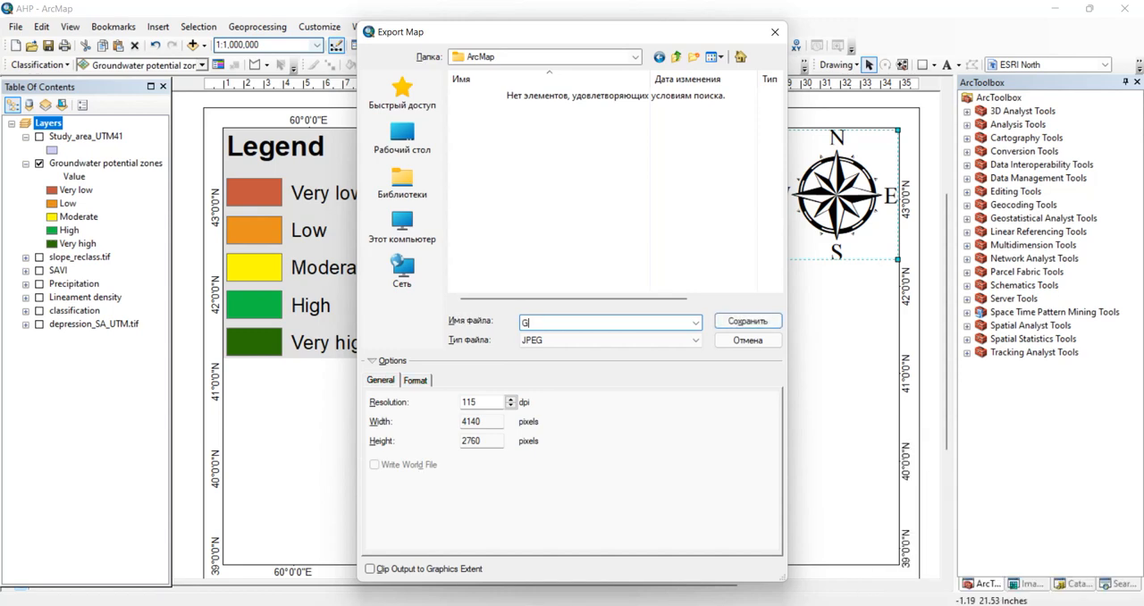
type("PZ")
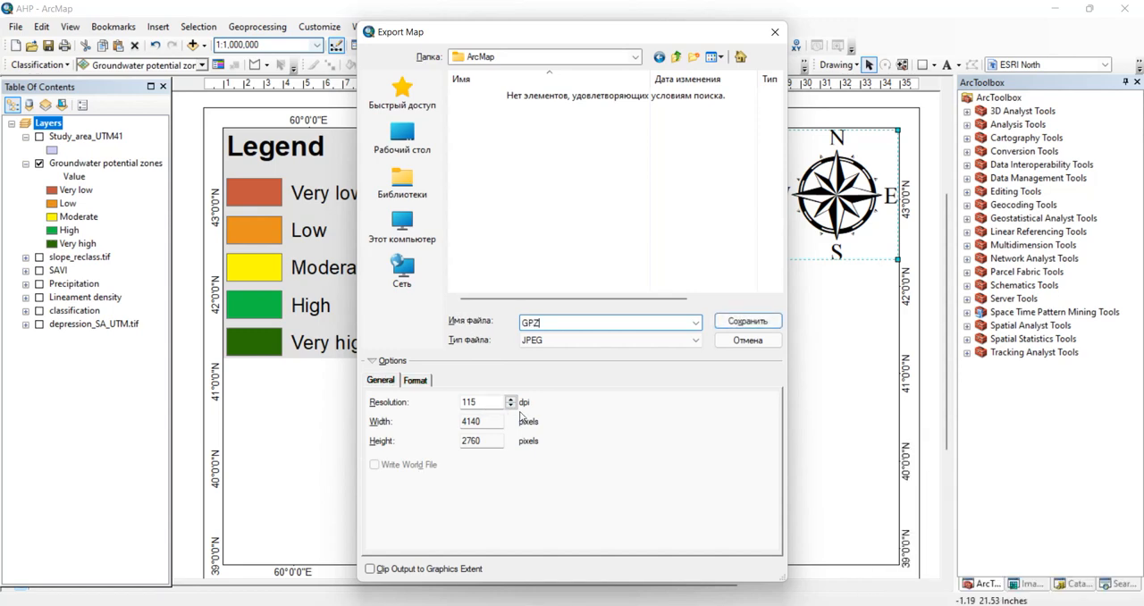
left_click(511, 399)
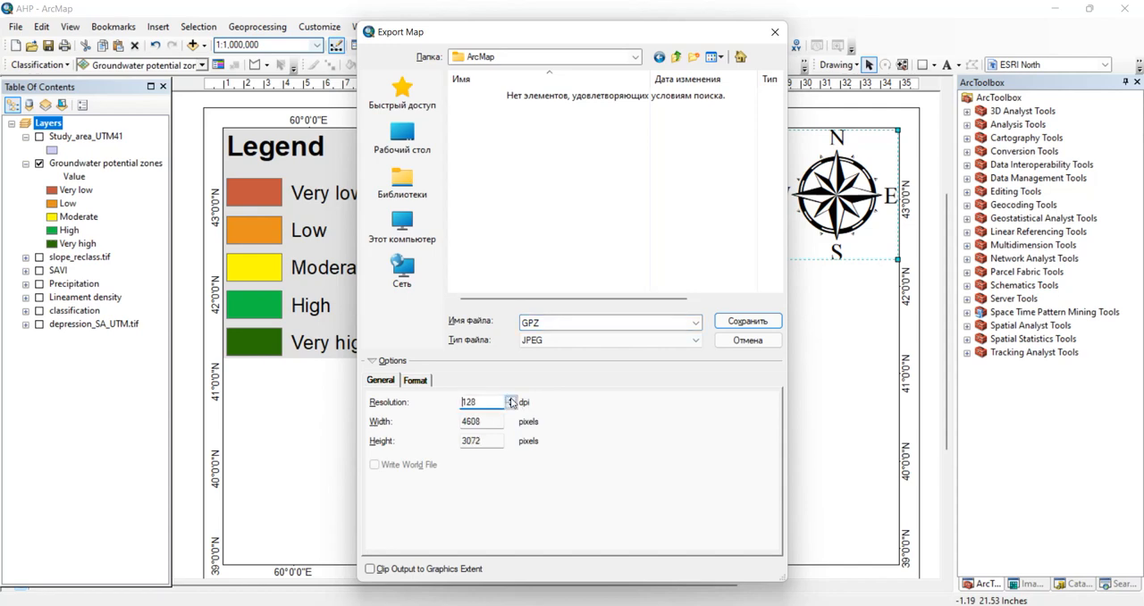
left_click(512, 399)
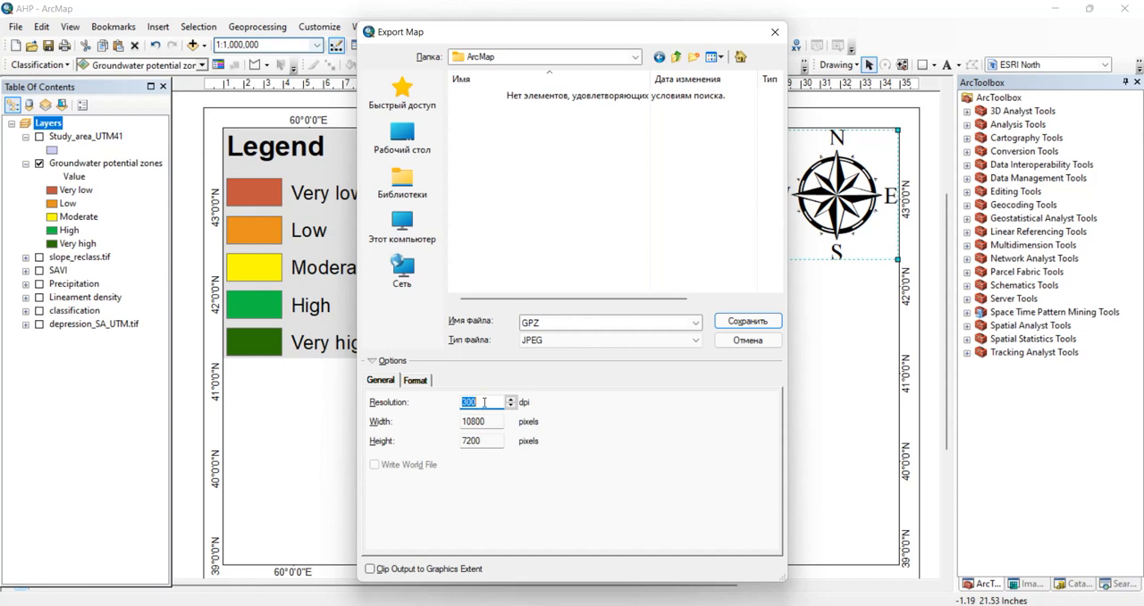
type("300")
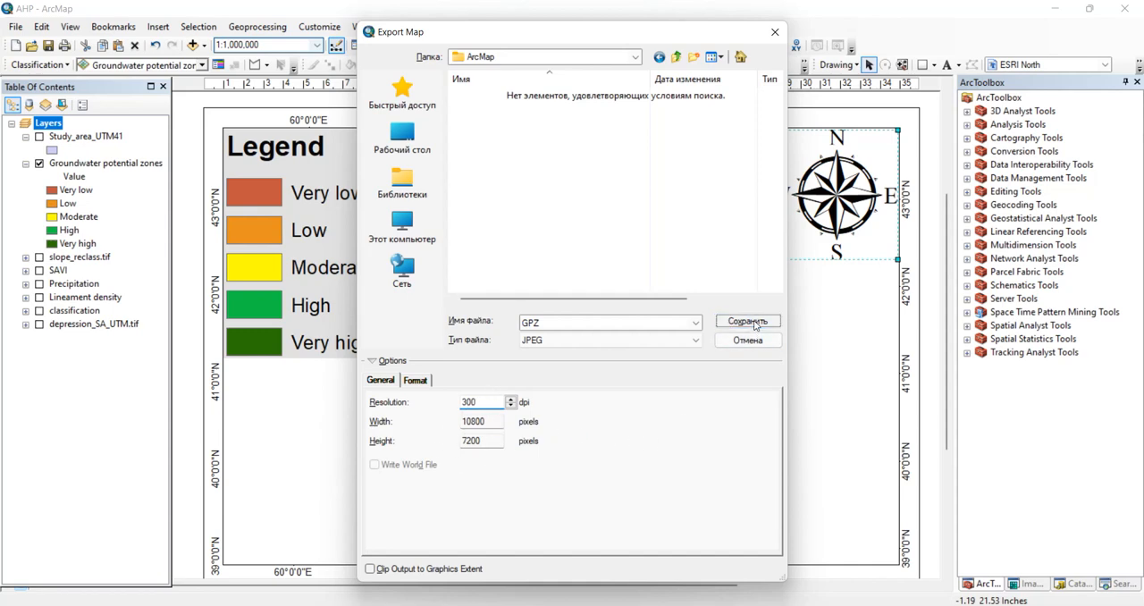
left_click(747, 322)
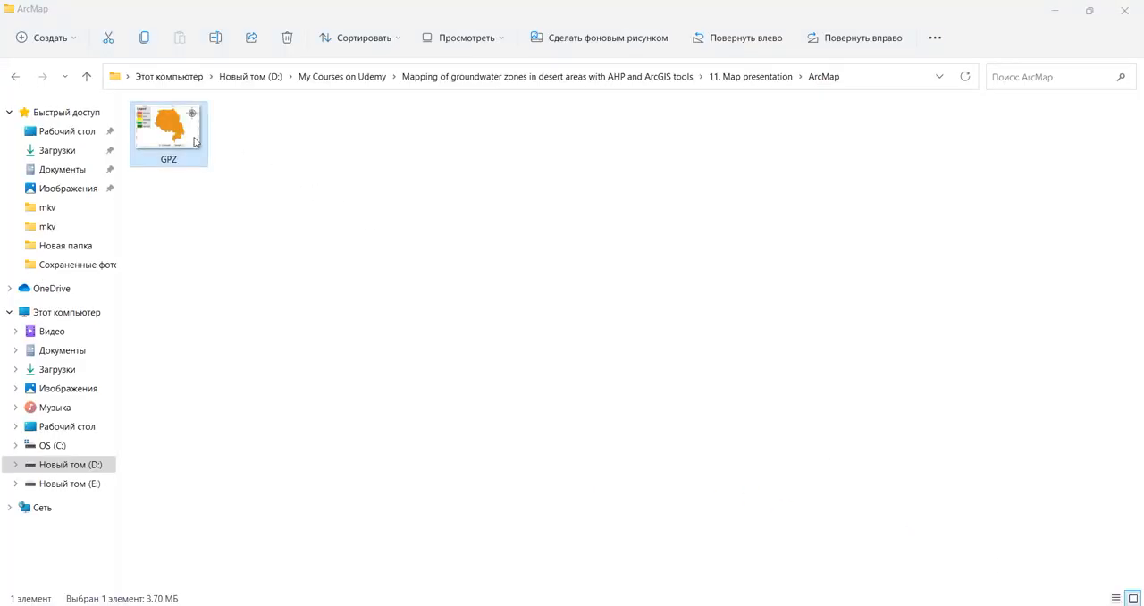
View the exported GPZ image in Photos
double_click(168, 125)
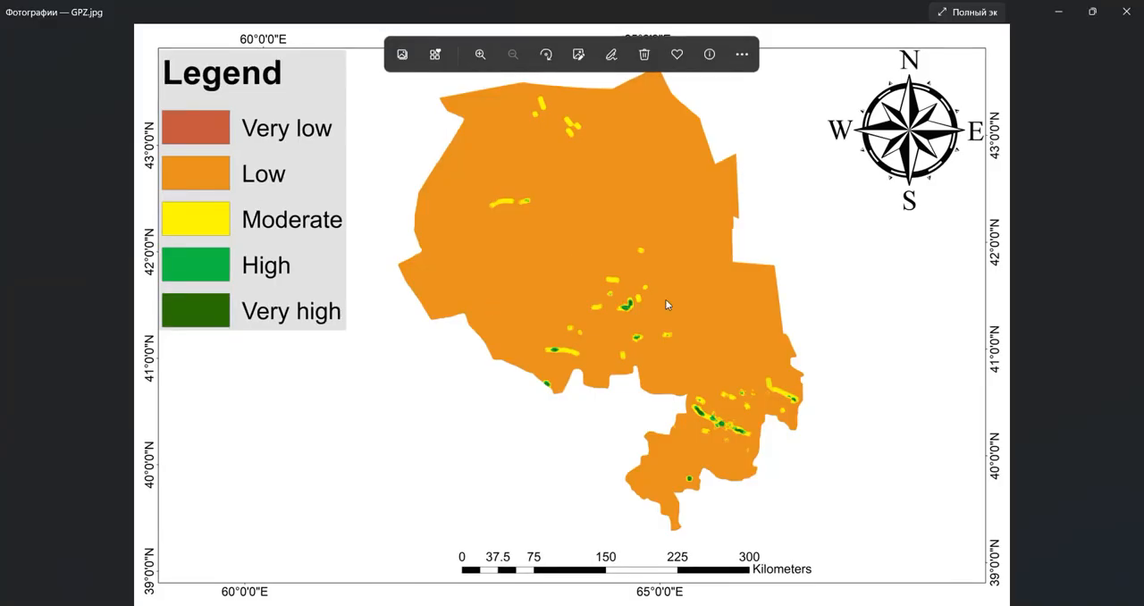
mouse_move(711, 347)
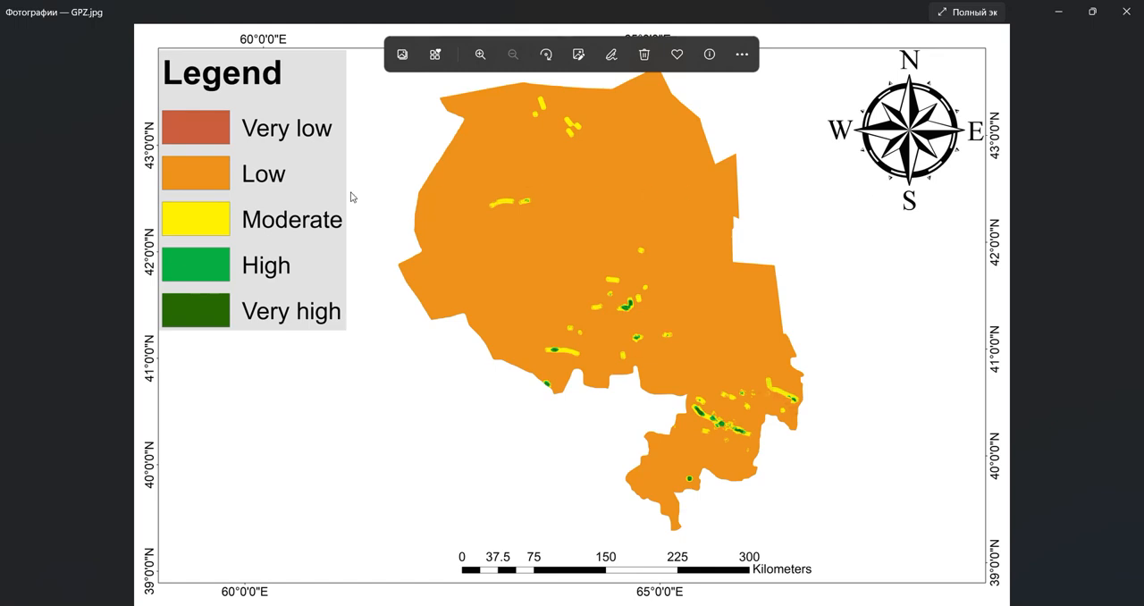
mouse_move(469, 576)
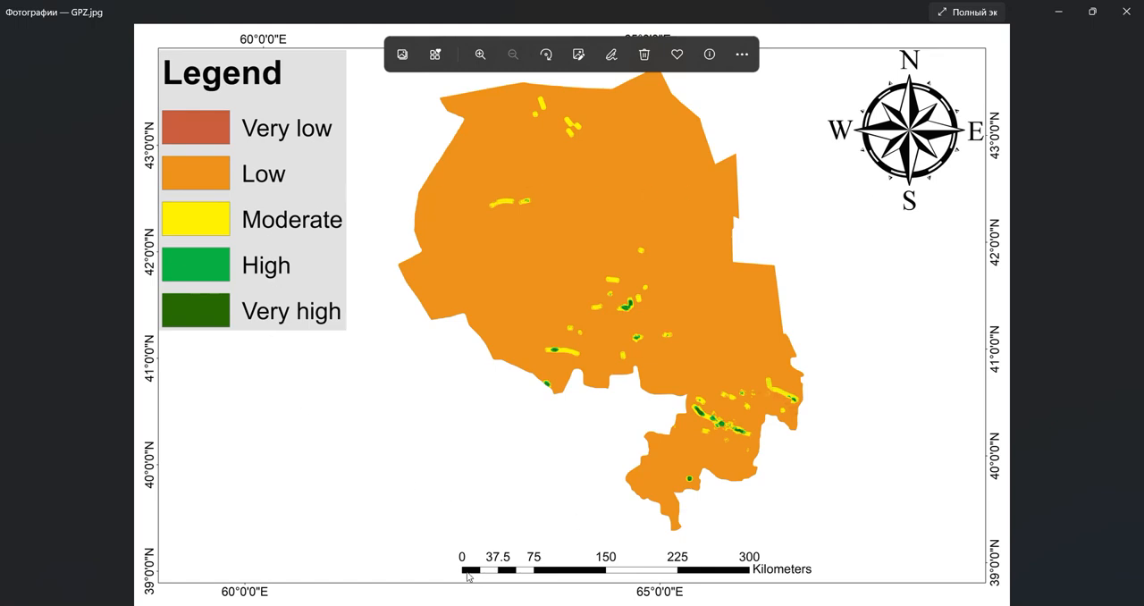
mouse_move(742, 583)
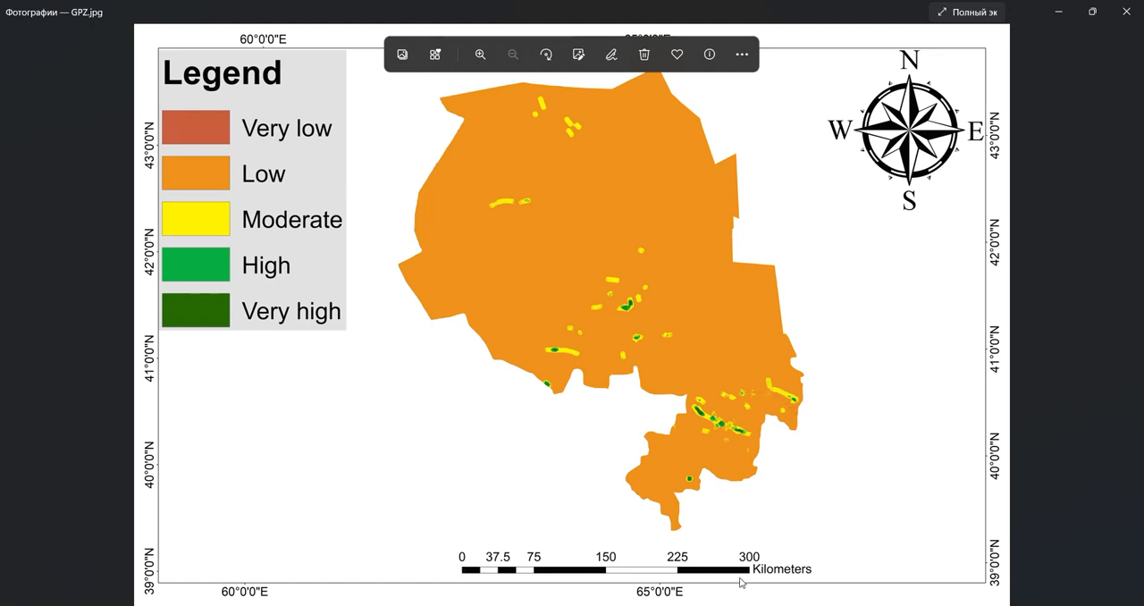
mouse_move(740, 283)
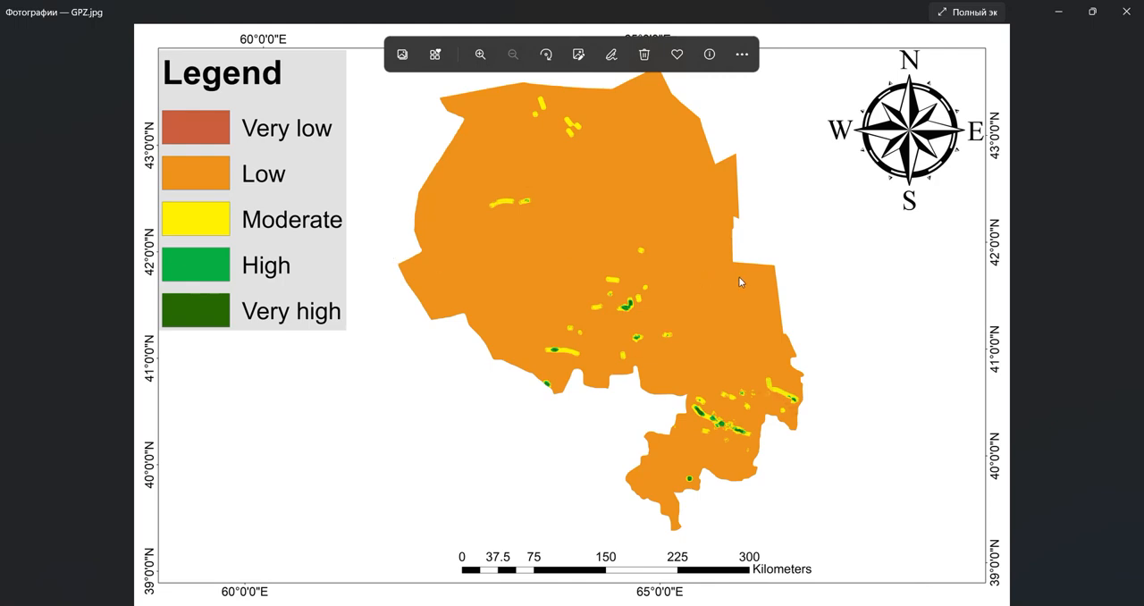
mouse_move(333, 170)
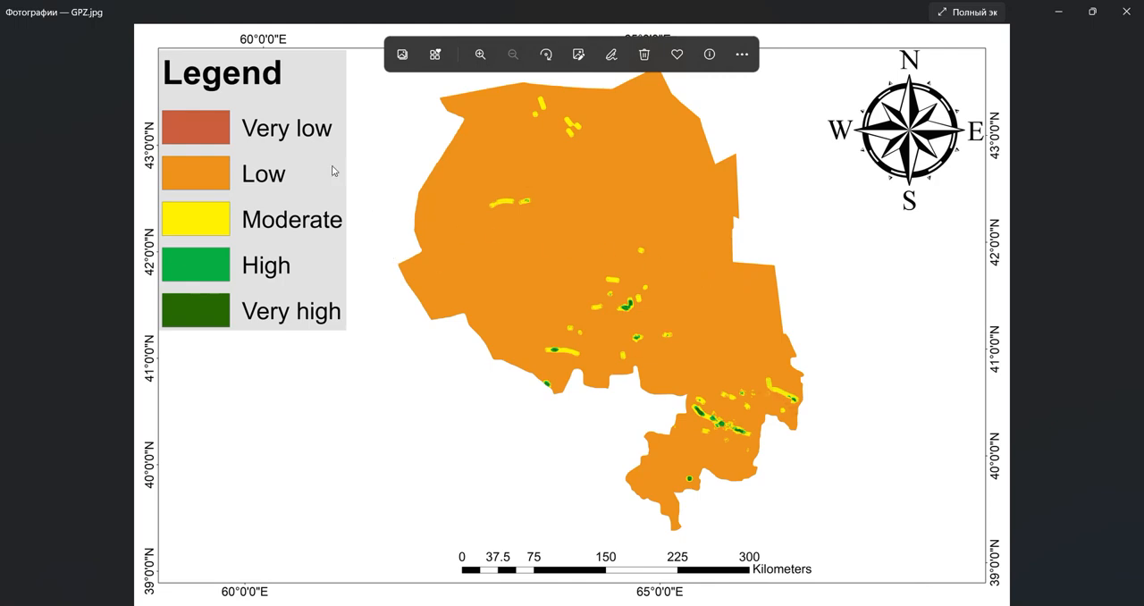
mouse_move(249, 147)
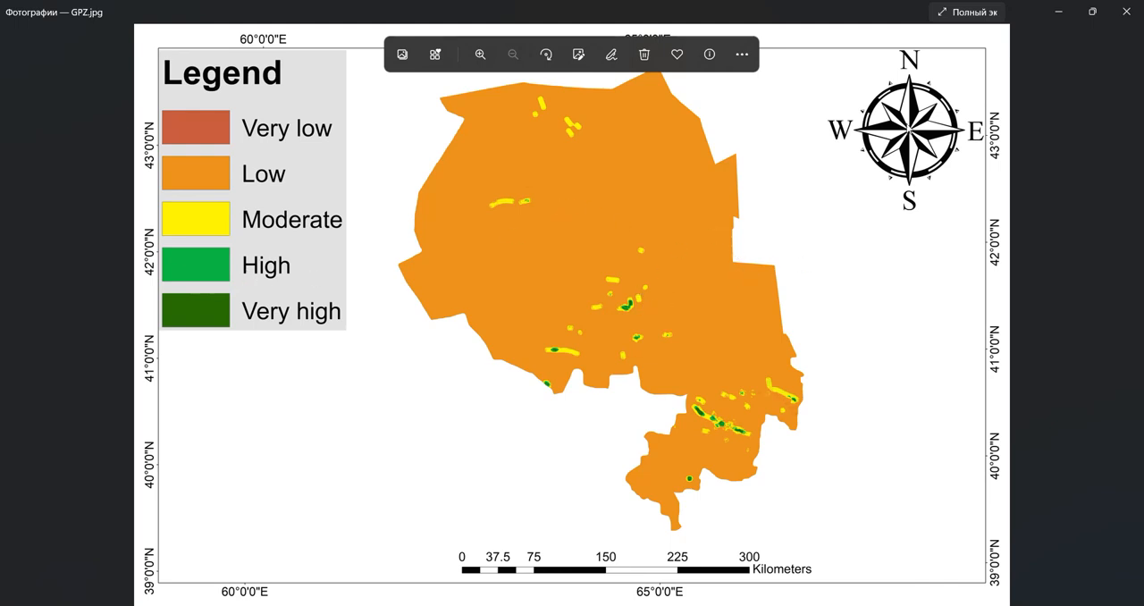
mouse_move(997, 420)
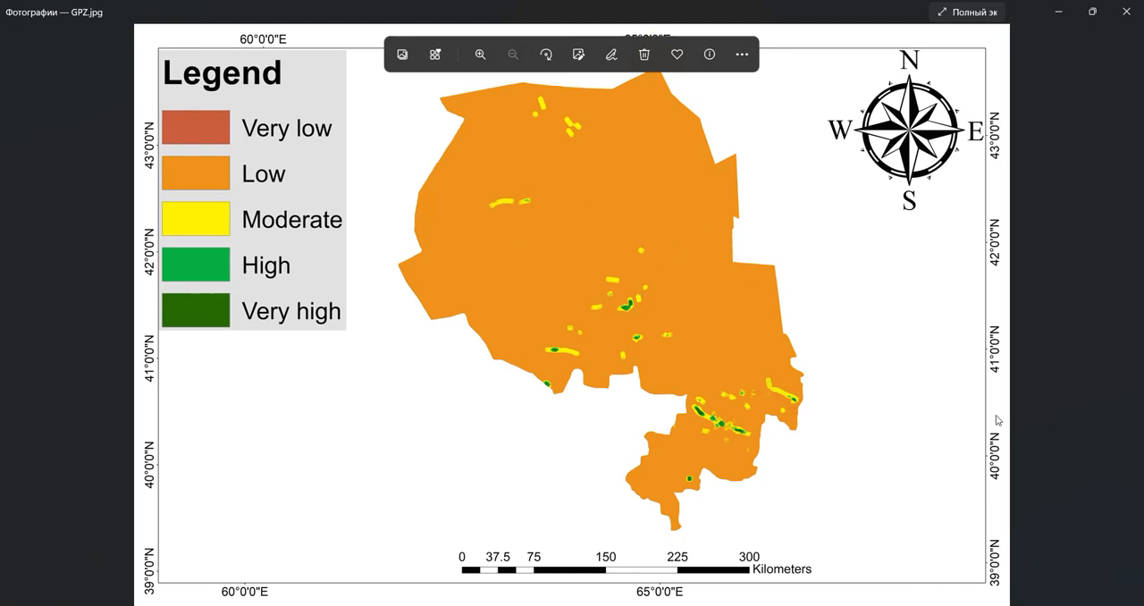
mouse_move(279, 79)
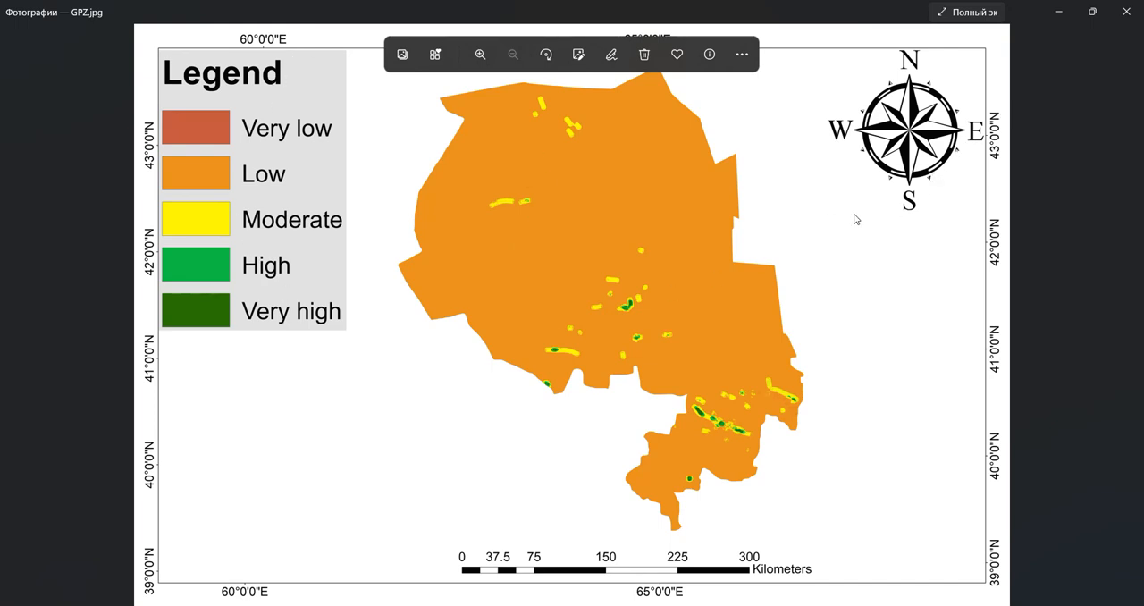
mouse_move(922, 106)
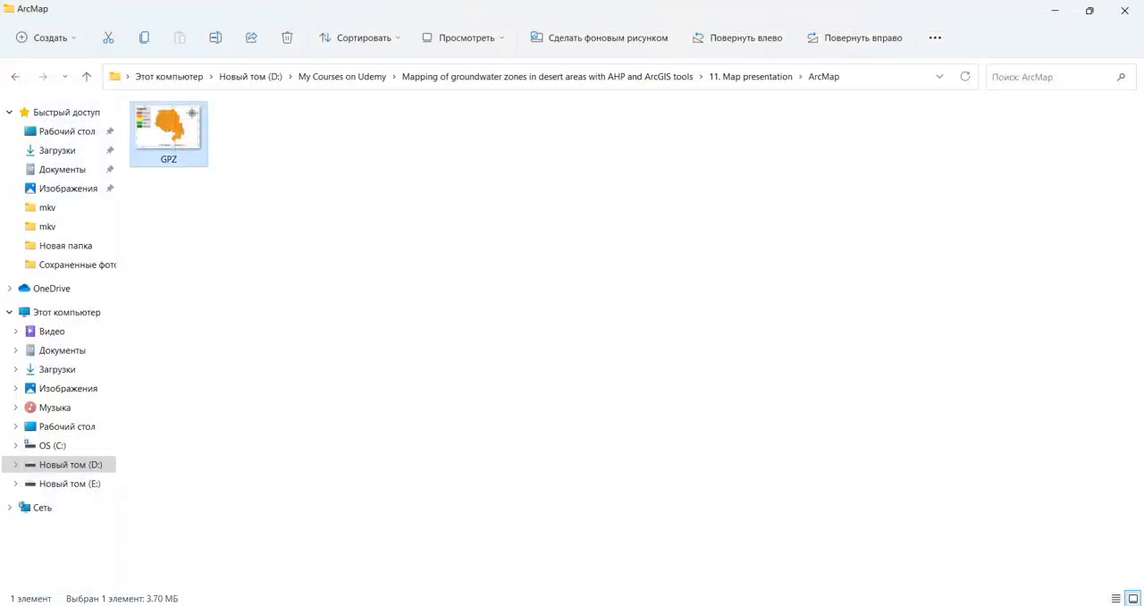
Delete the leftover empty legend and begin inserting a new slope legend
double_click(168, 125)
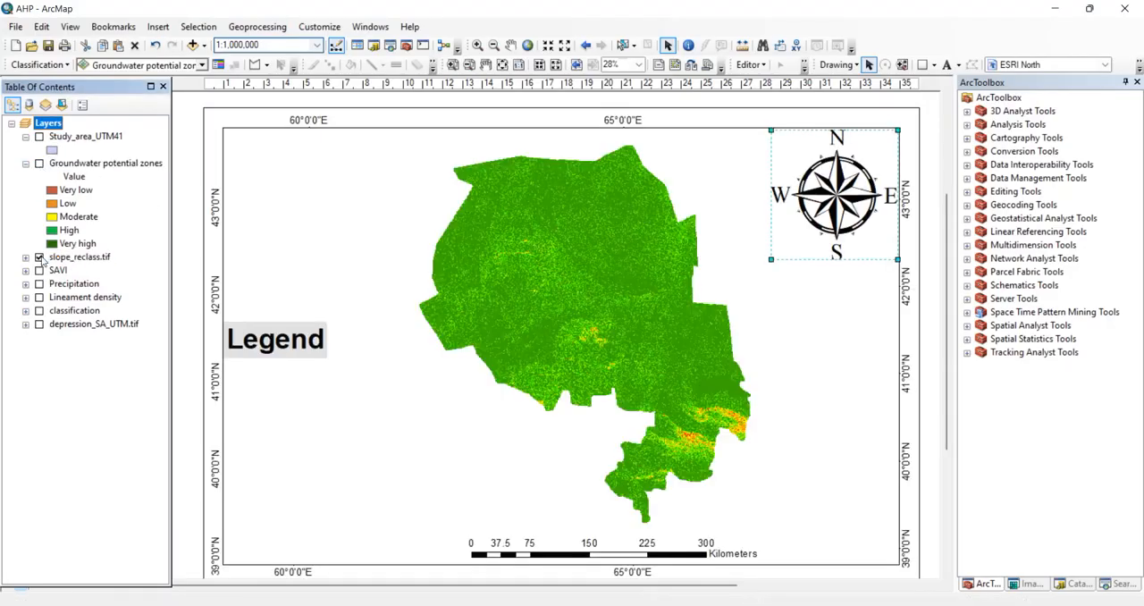
left_click(275, 340)
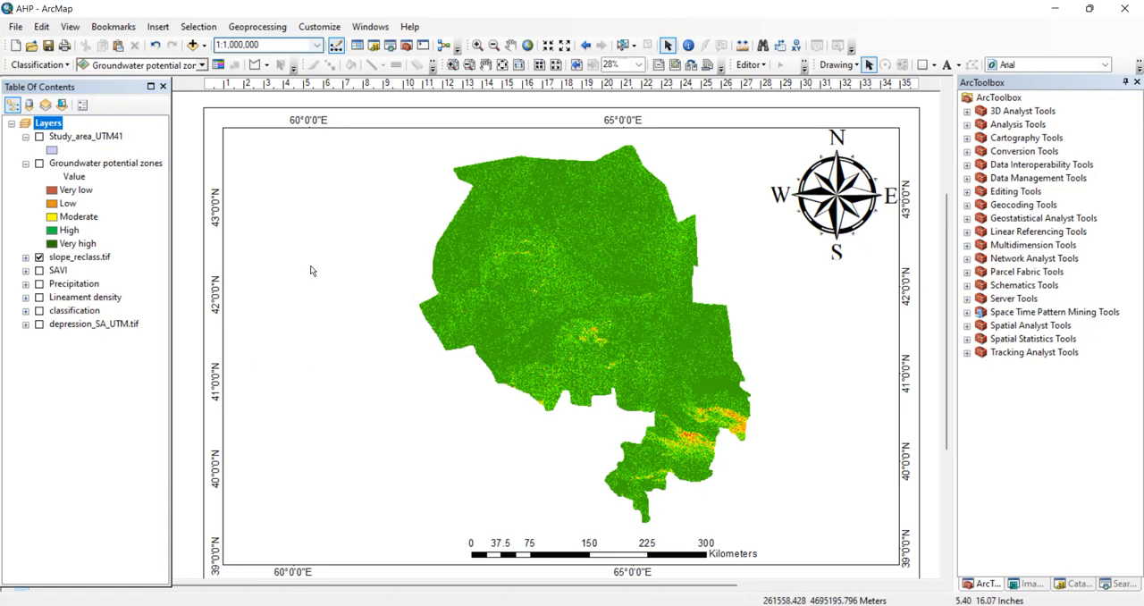
mouse_move(898, 266)
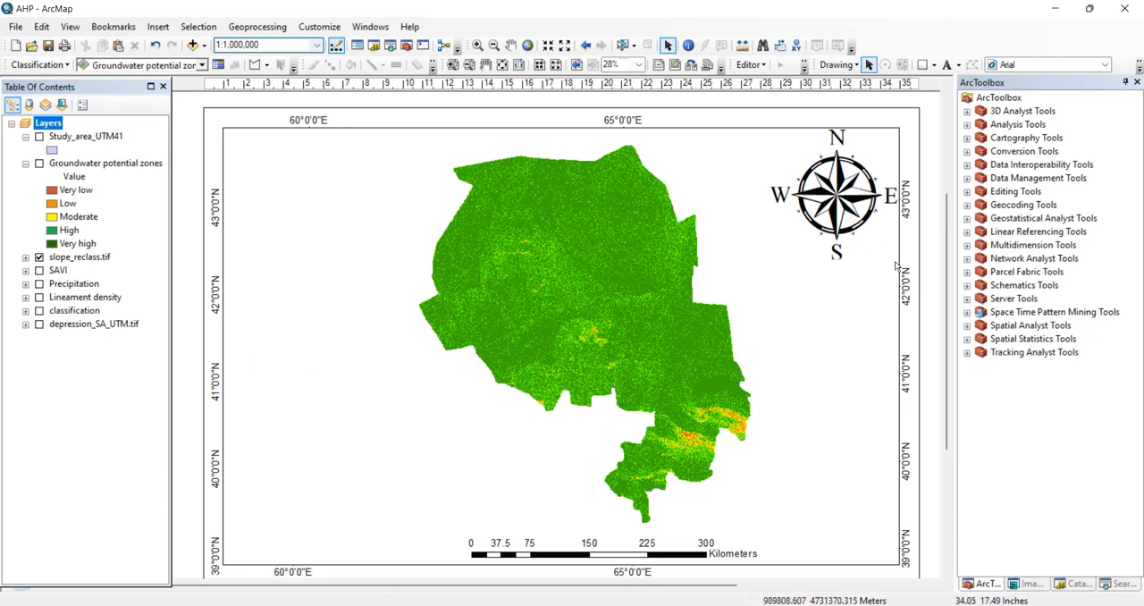
mouse_move(339, 232)
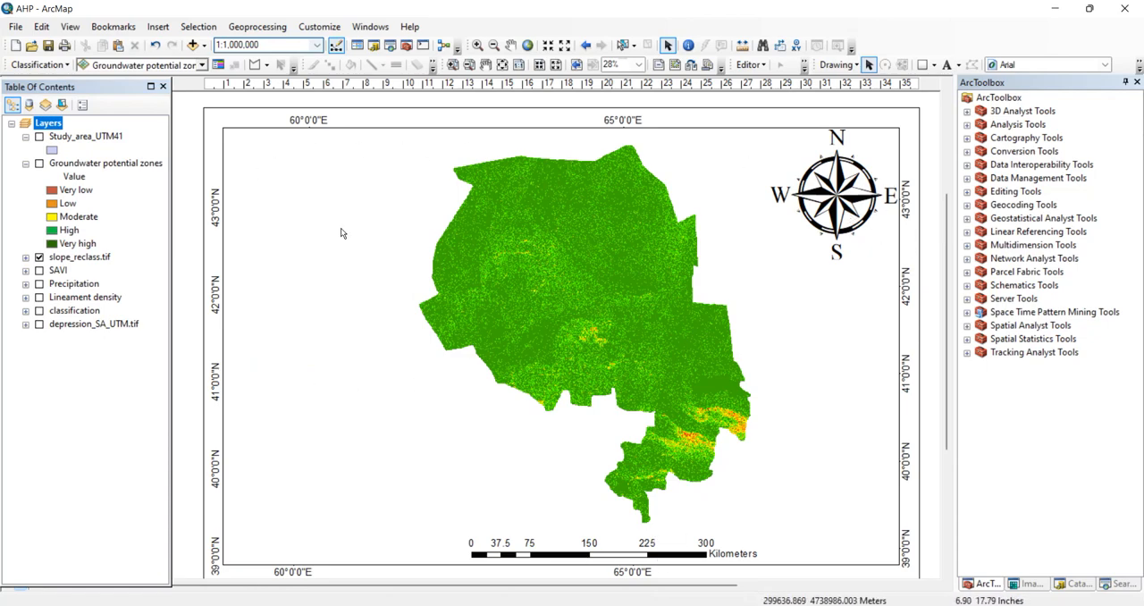
left_click(157, 26)
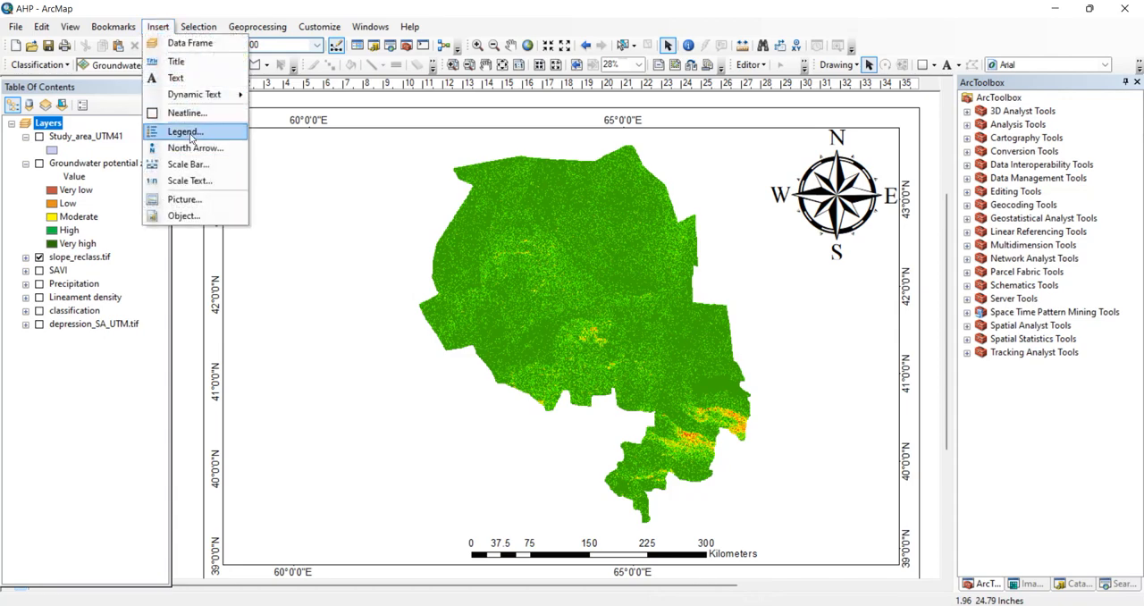
left_click(184, 133)
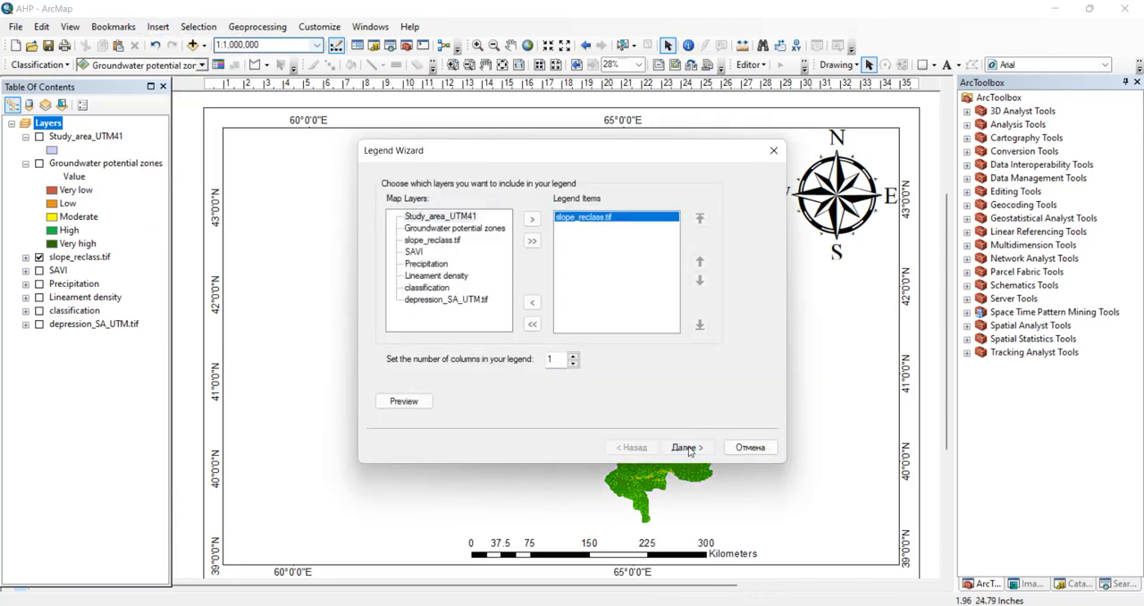
Give the new legend a Grey 10% background and place it in the map's top-left corner
left_click(682, 446)
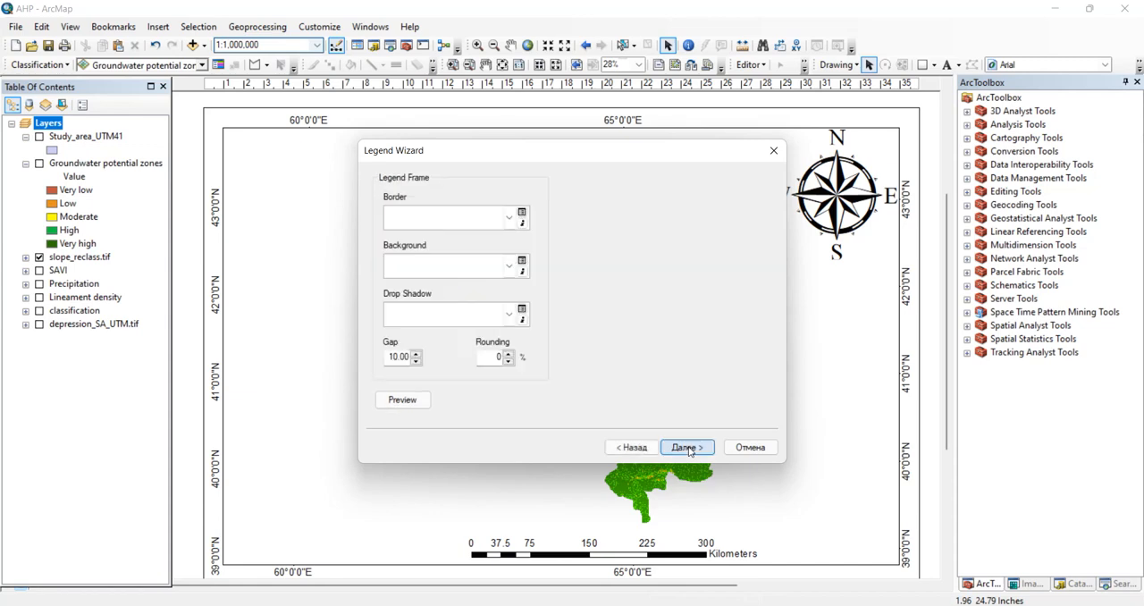
left_click(509, 266)
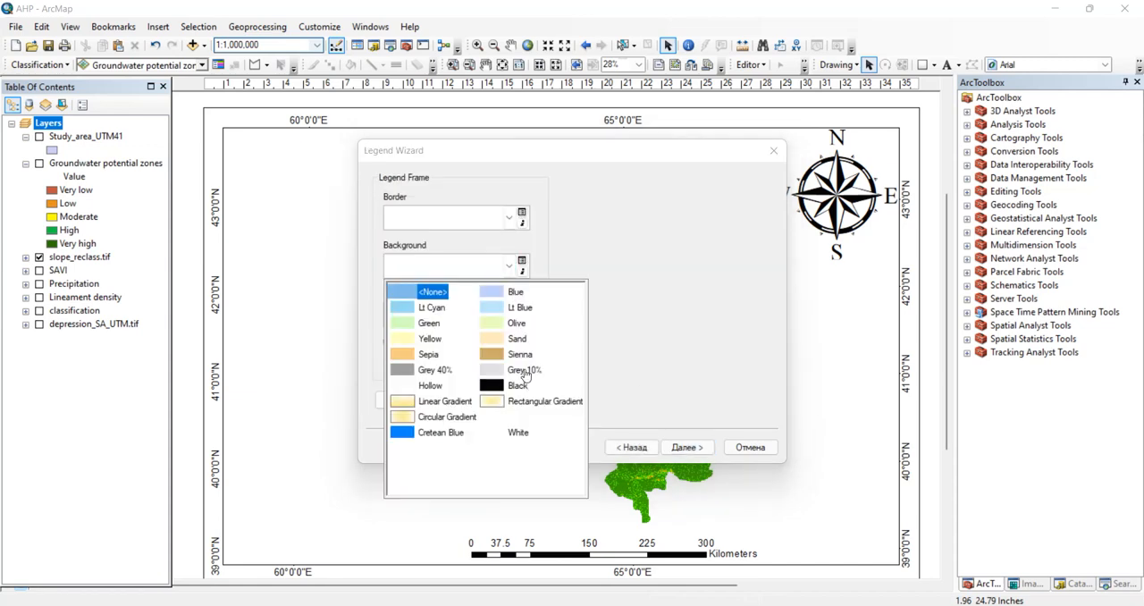
left_click(682, 447)
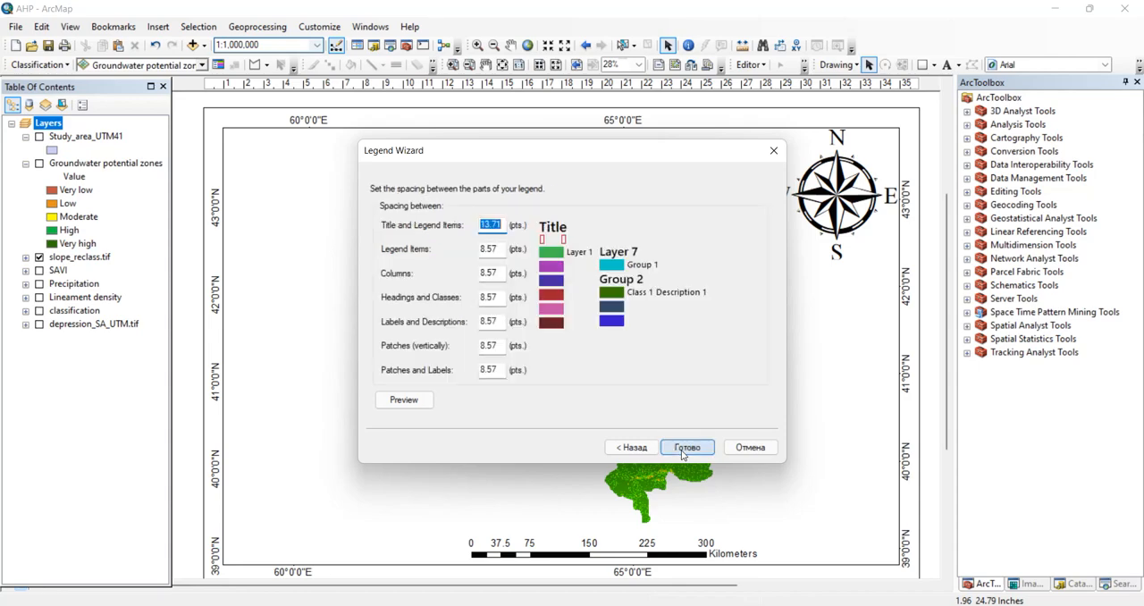
left_click(687, 447)
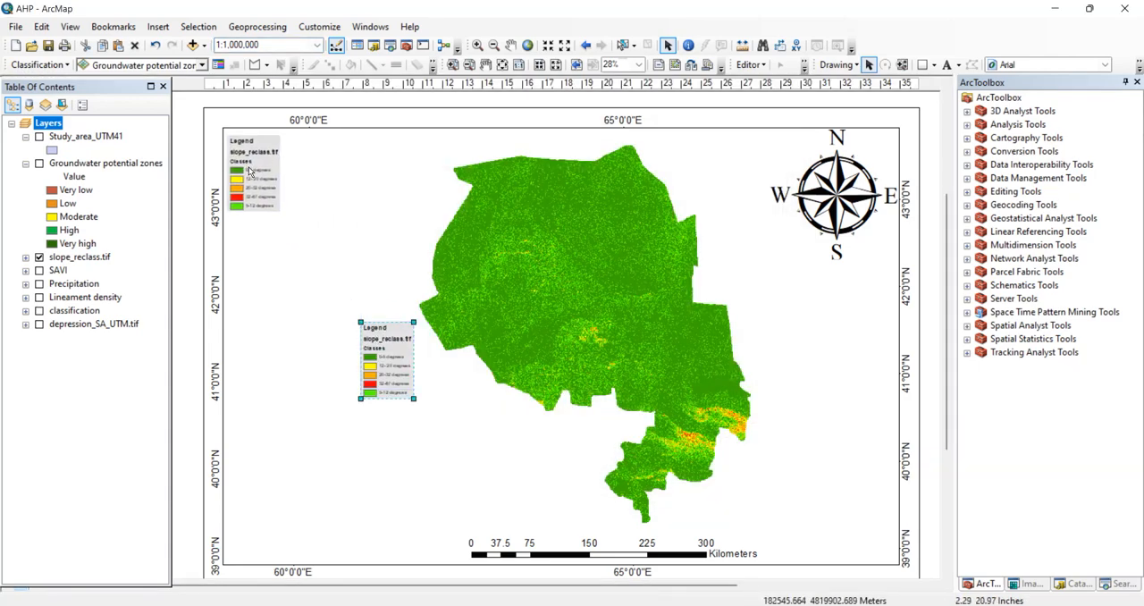
left_click_drag(386, 358, 250, 170)
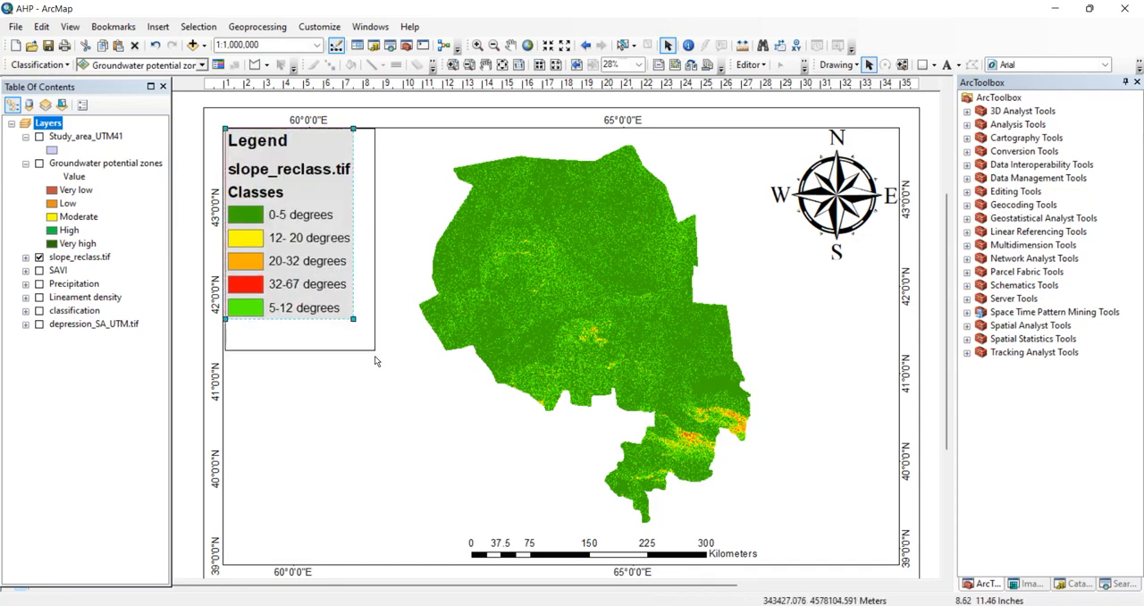
Hide the slope_reclass layer name and Classes heading in the legend
right_click(301, 269)
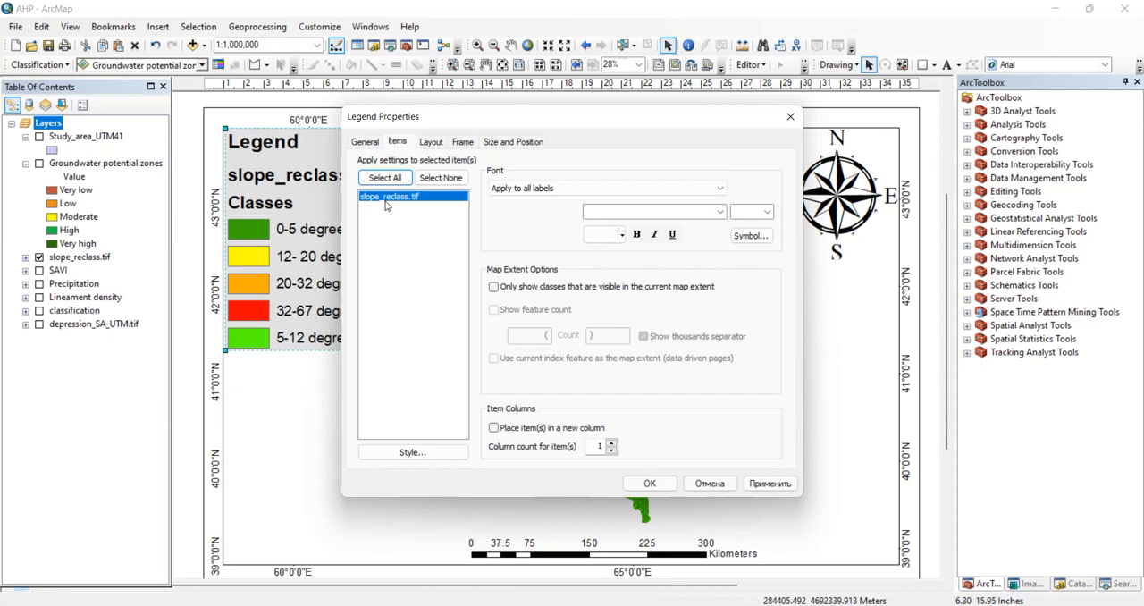
double_click(390, 197)
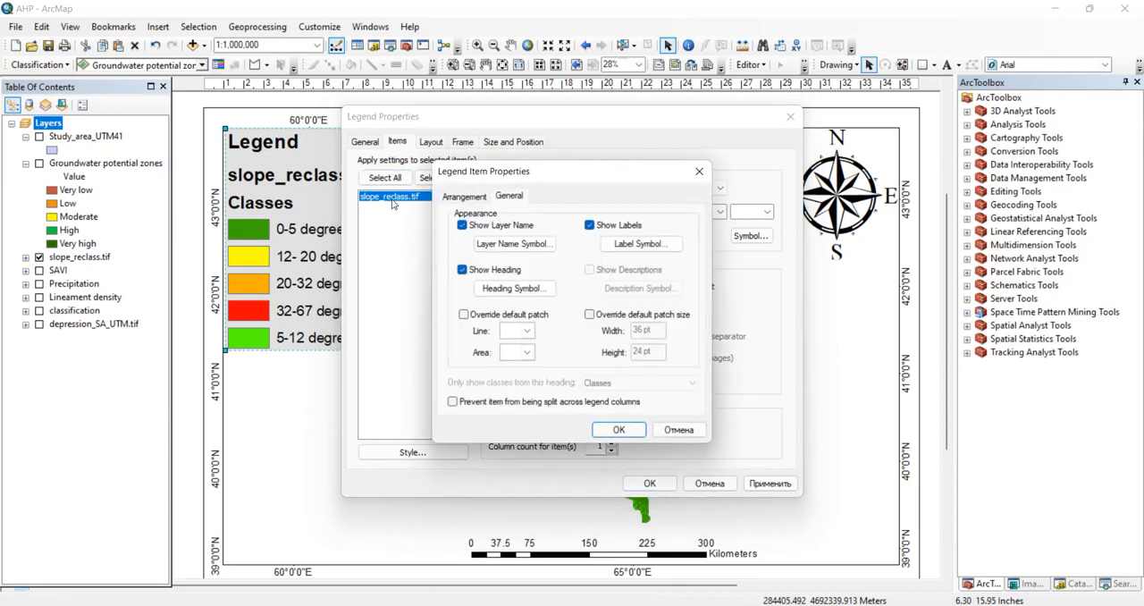
left_click(463, 225)
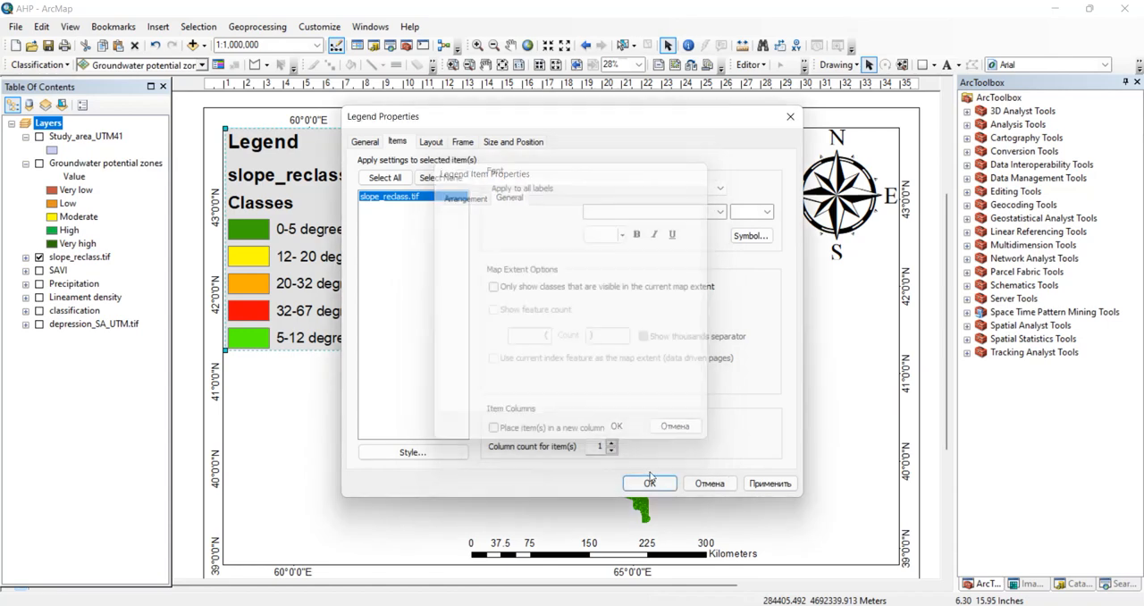
left_click(651, 482)
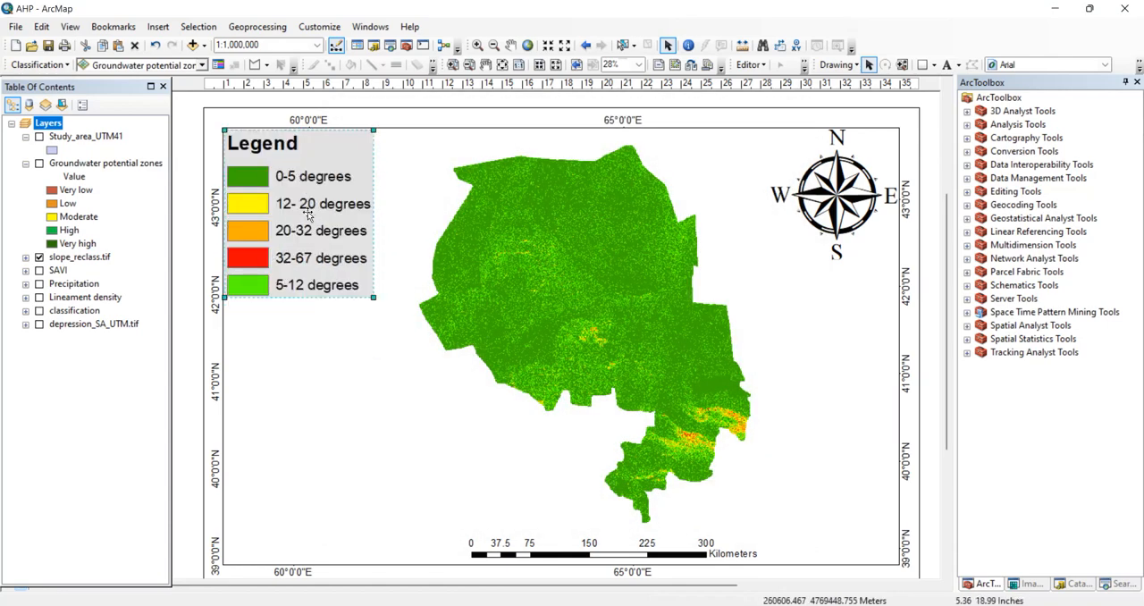
mouse_move(329, 286)
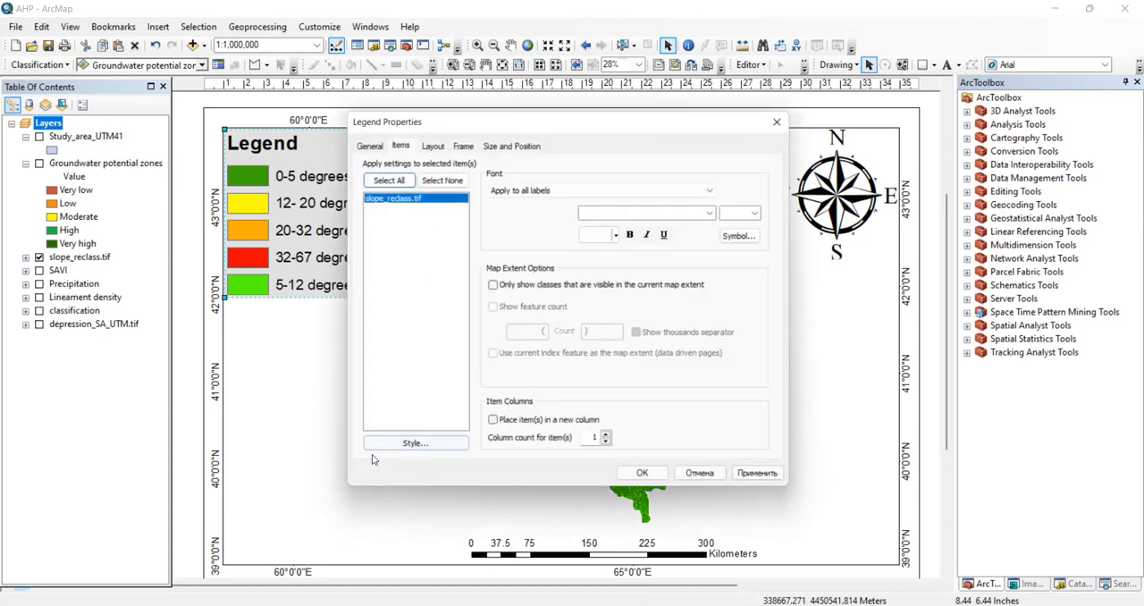
Retitle the slope legend to 'Legend(degrees)'
left_click(365, 141)
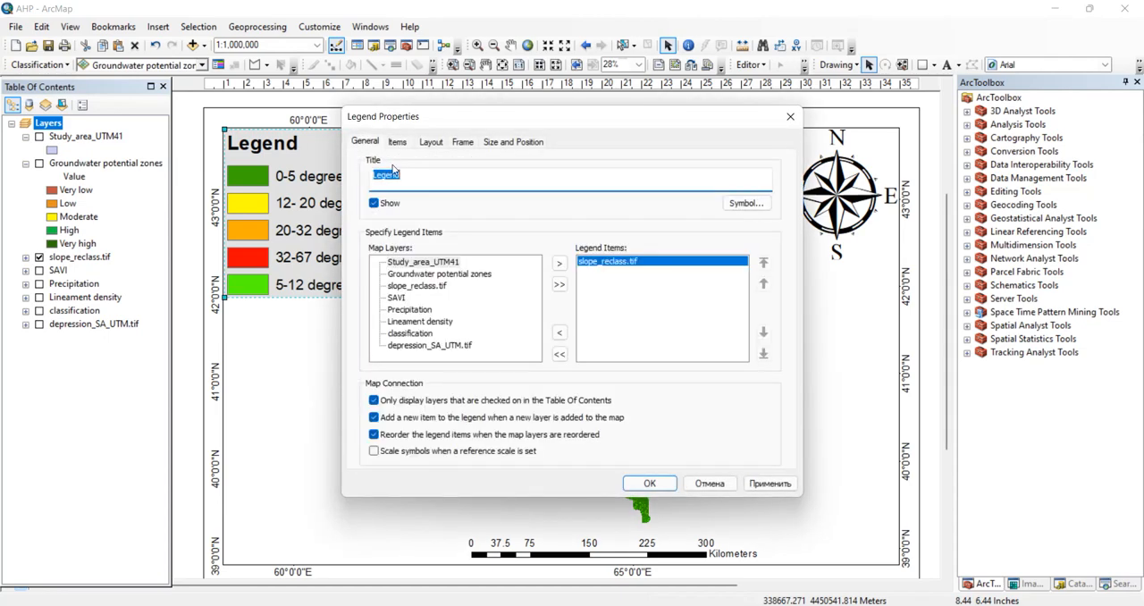
left_click(388, 176)
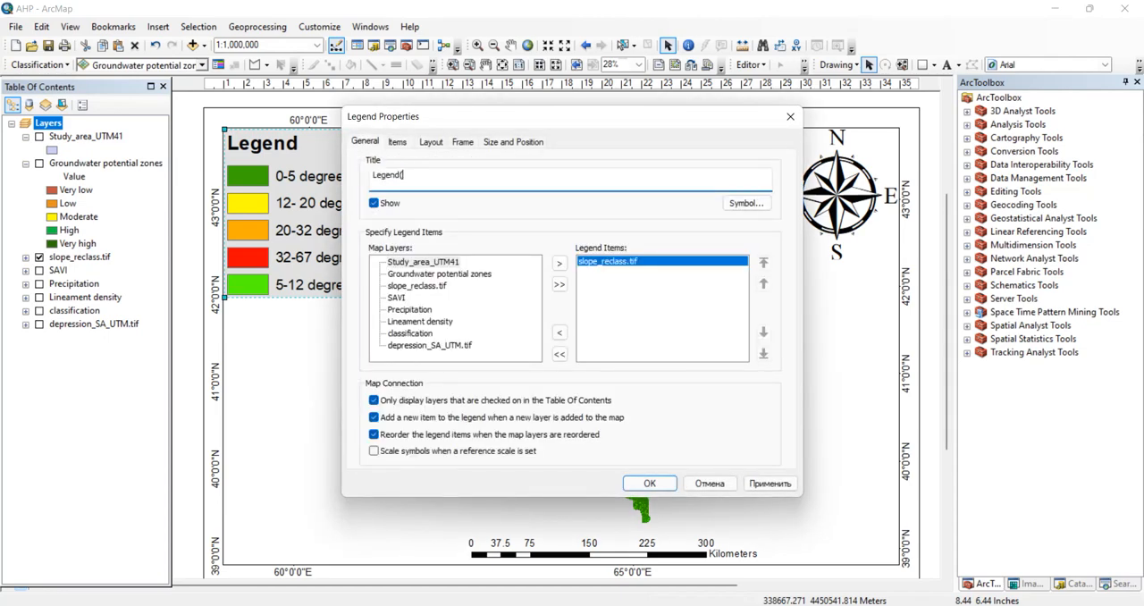
type("(degrees")
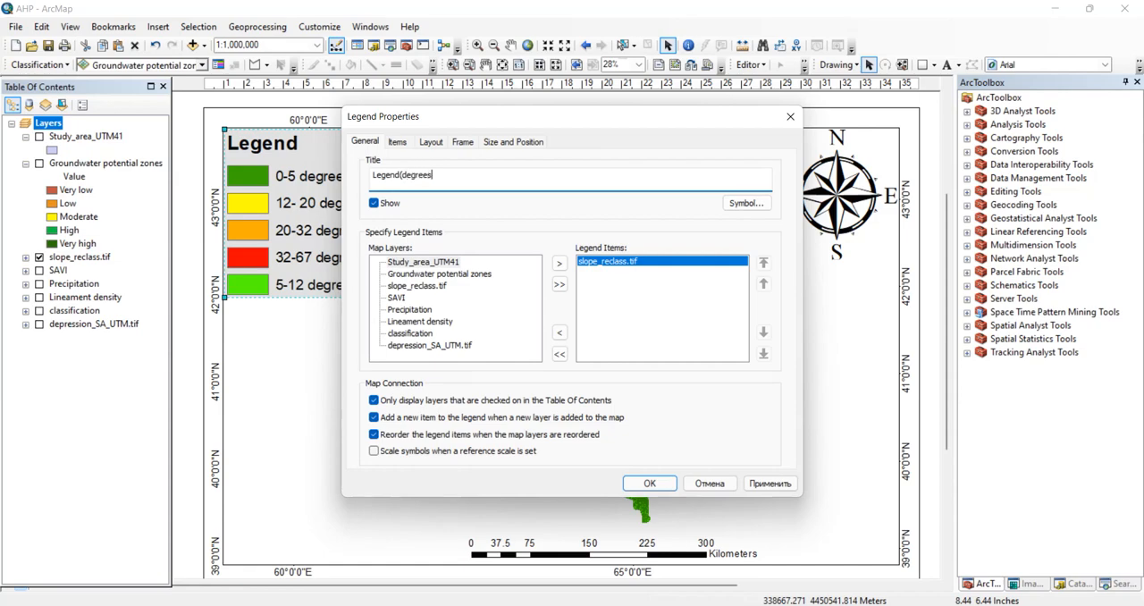
mouse_move(490, 238)
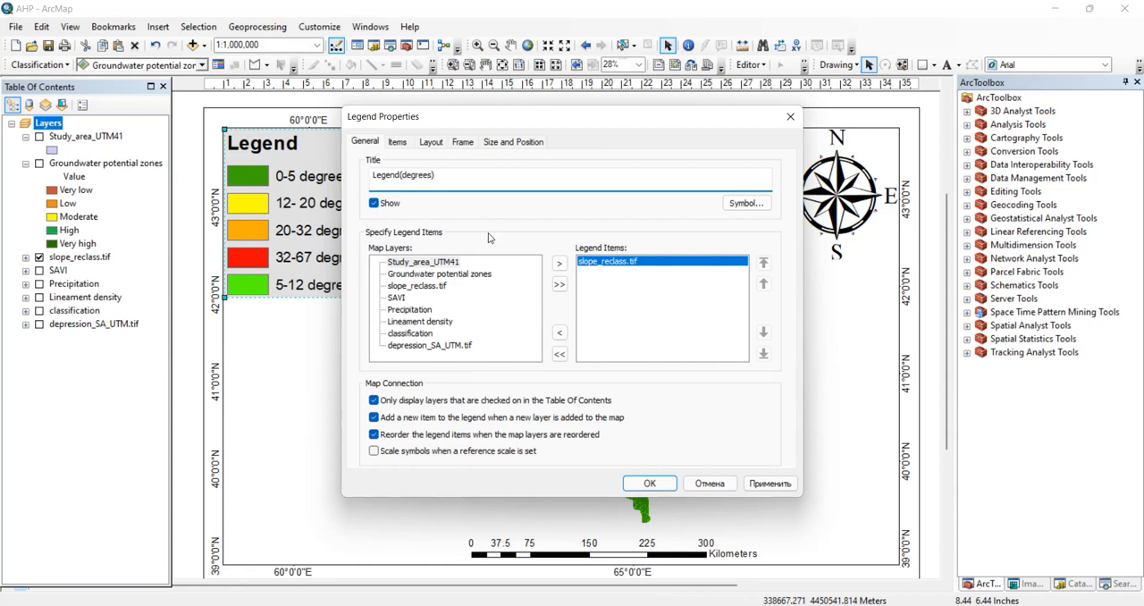
left_click(651, 483)
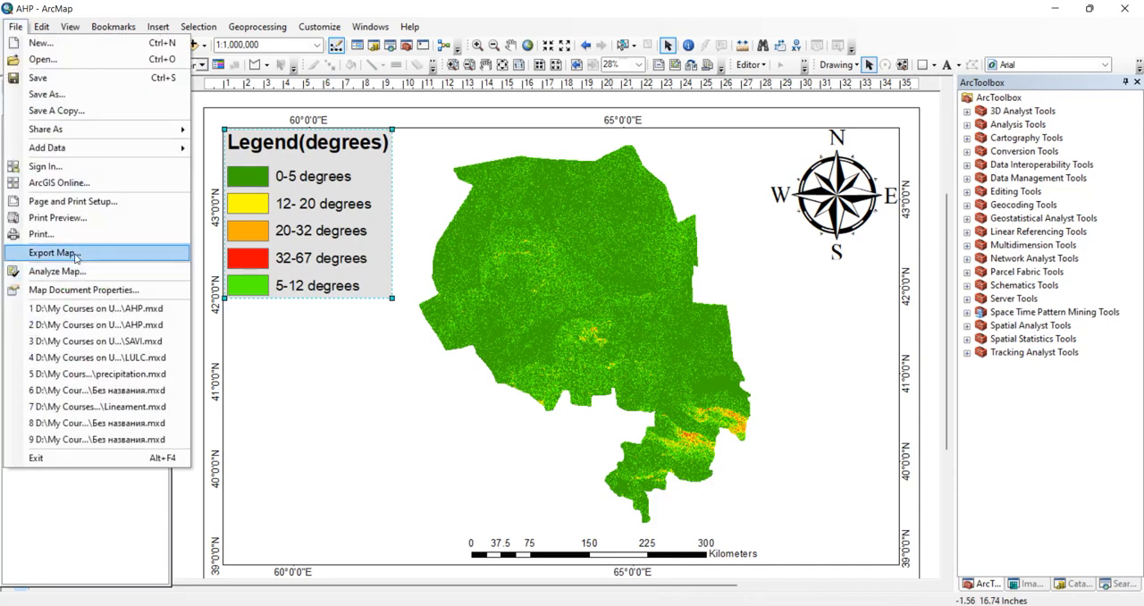
Export the slope map layout as an image file
left_click(52, 253)
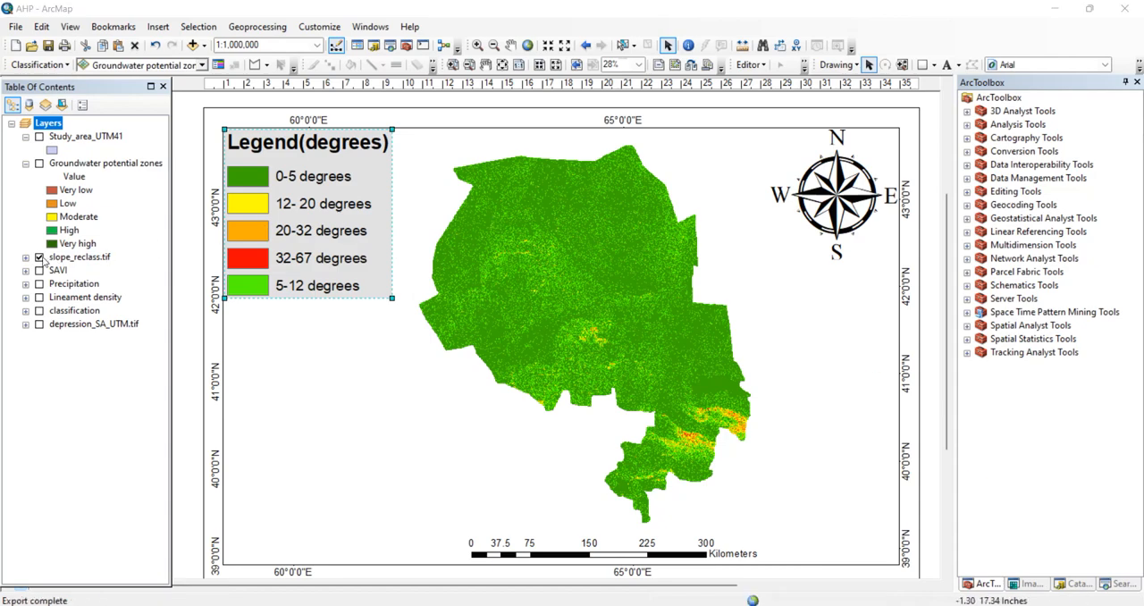
Replace the old legend with a SAVI soil-class legend placed in the layout's upper-left corner
left_click(39, 270)
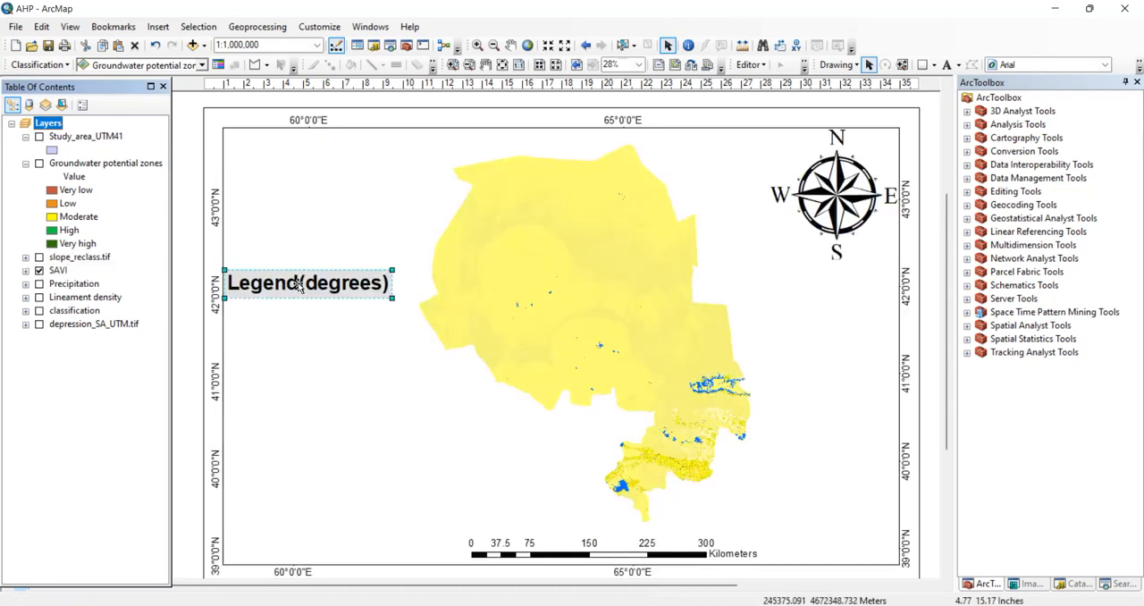
left_click_drag(307, 282, 315, 198)
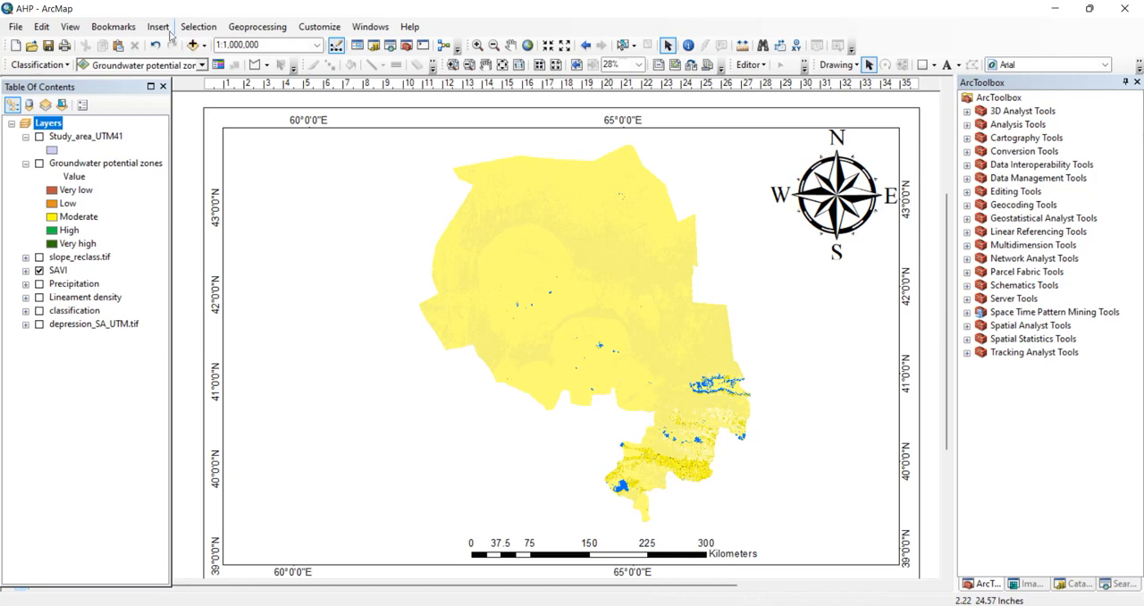
mouse_move(231, 127)
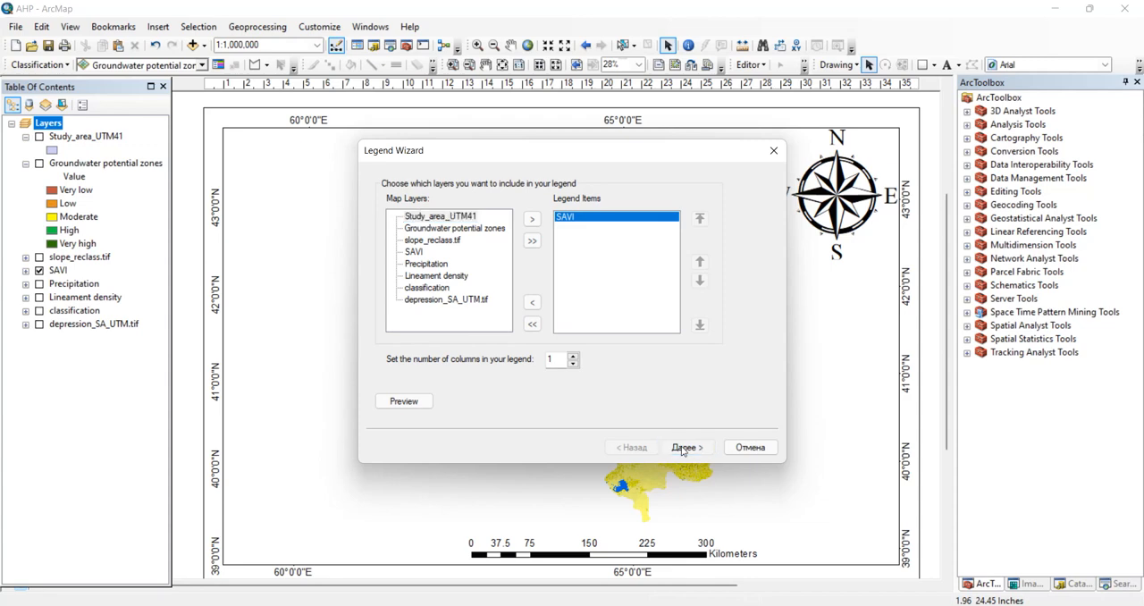
left_click(682, 447)
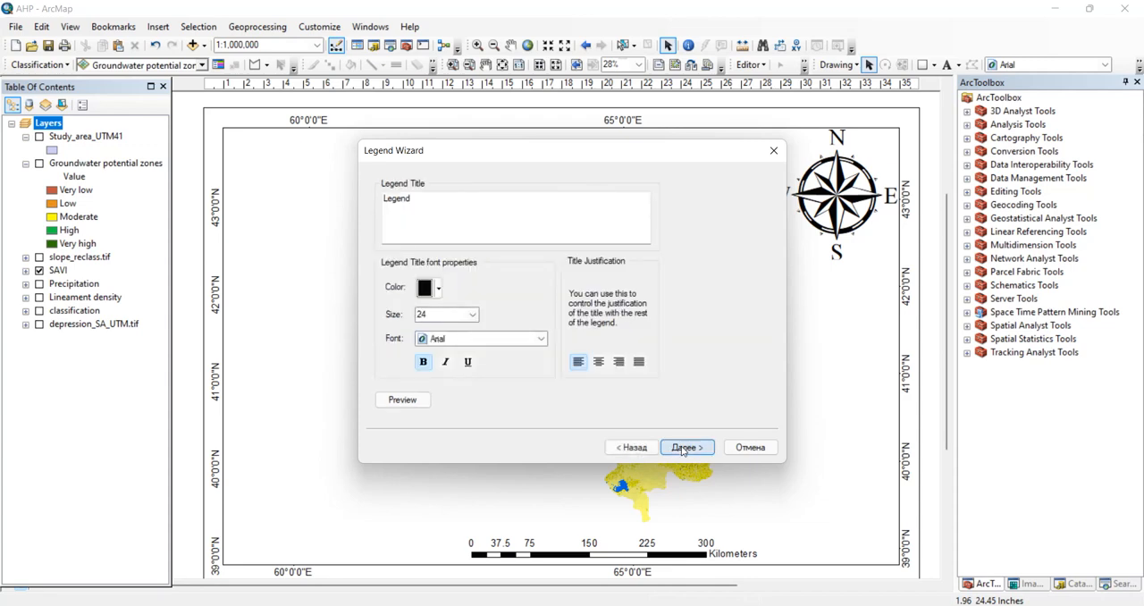
left_click(686, 447)
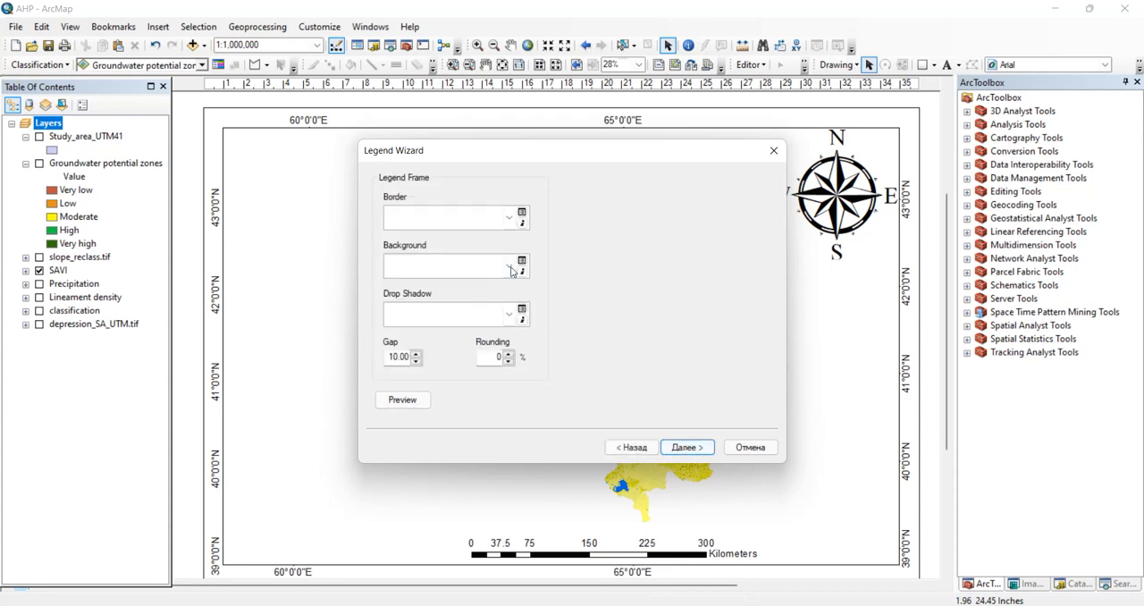
left_click(683, 447)
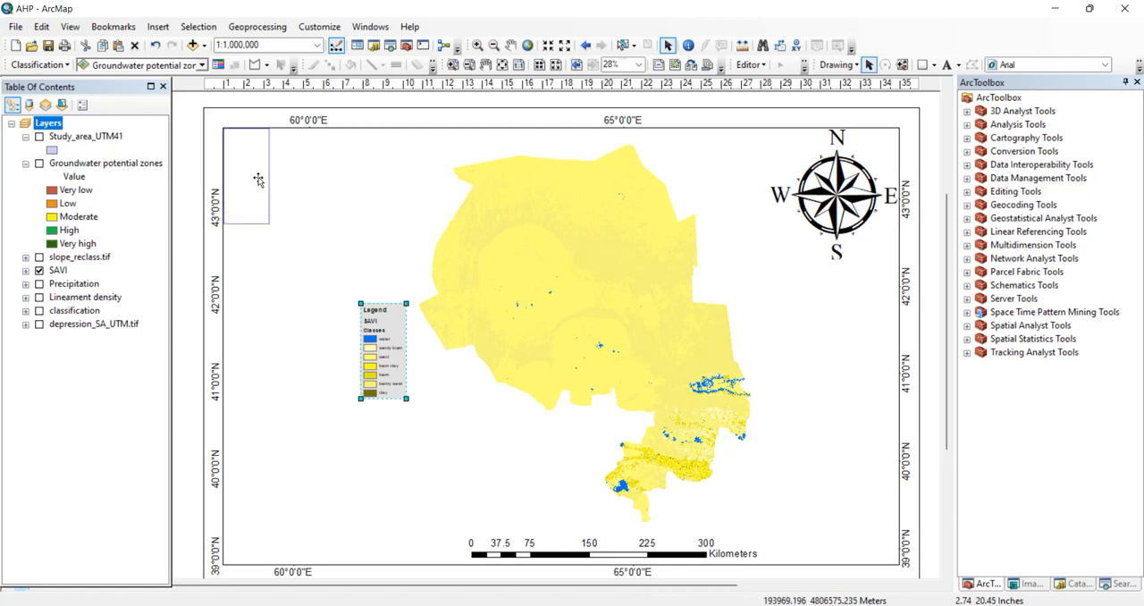
left_click_drag(382, 350, 241, 182)
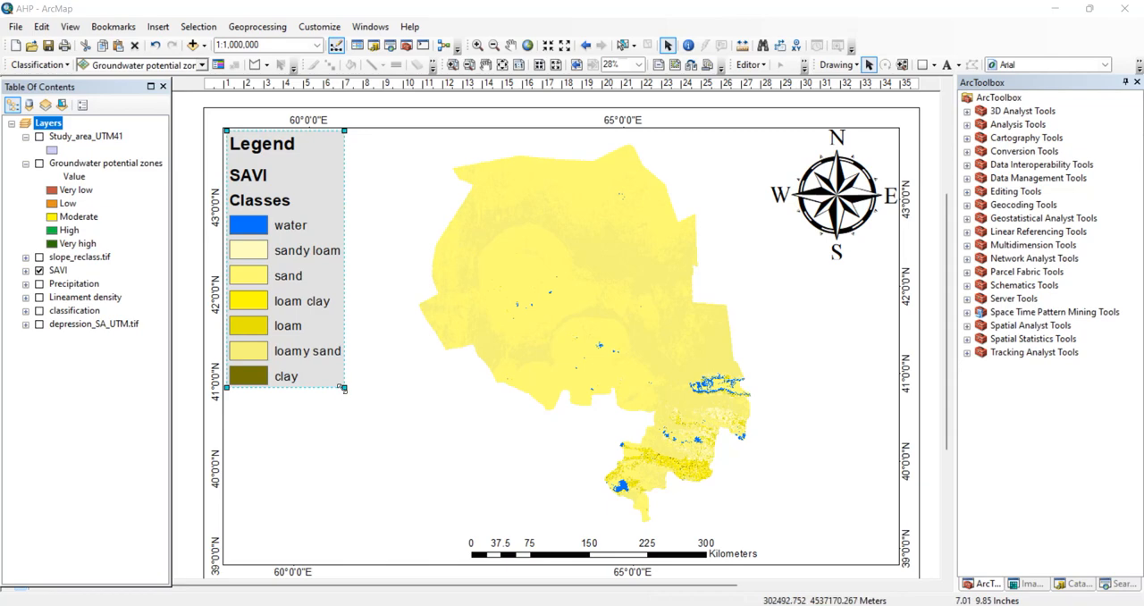
Hide the SAVI layer name and Classes heading so the legend lists only the seven soil classes
right_click(286, 348)
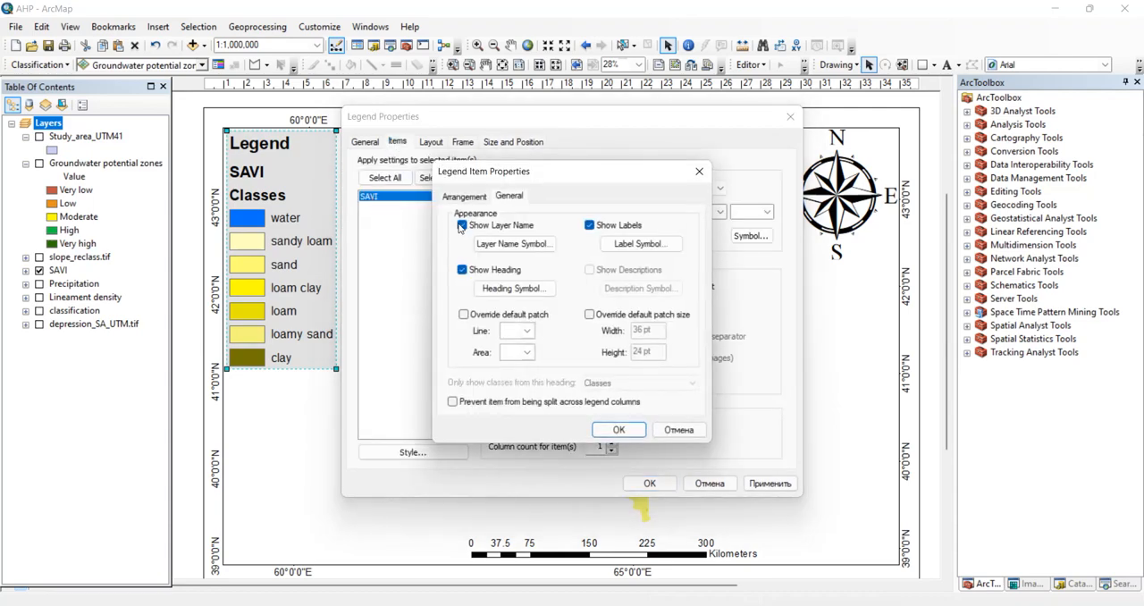
left_click(462, 226)
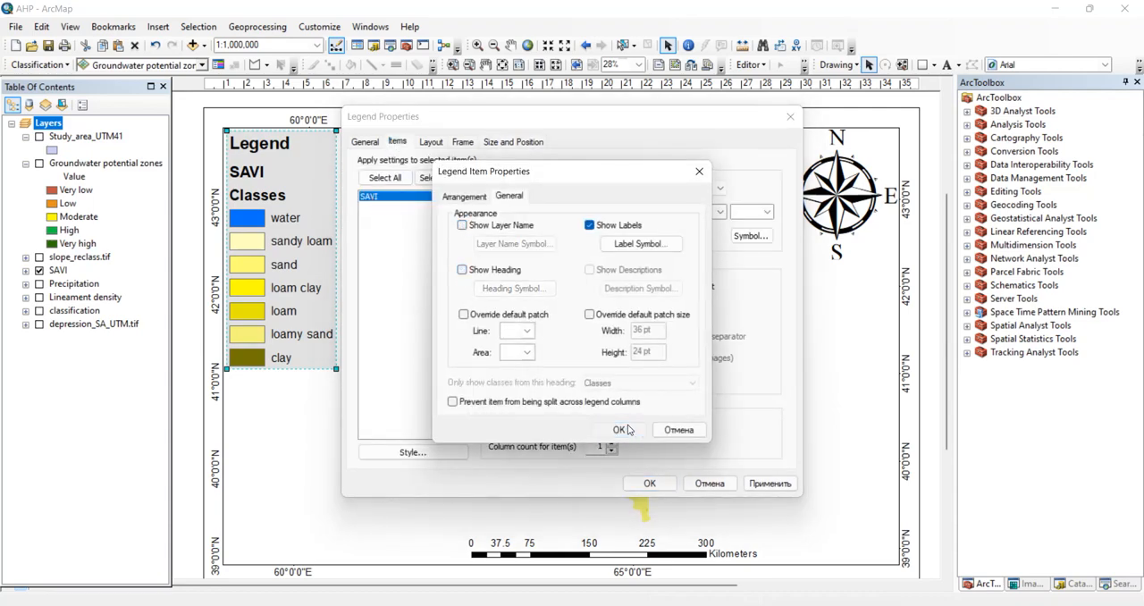
left_click(618, 429)
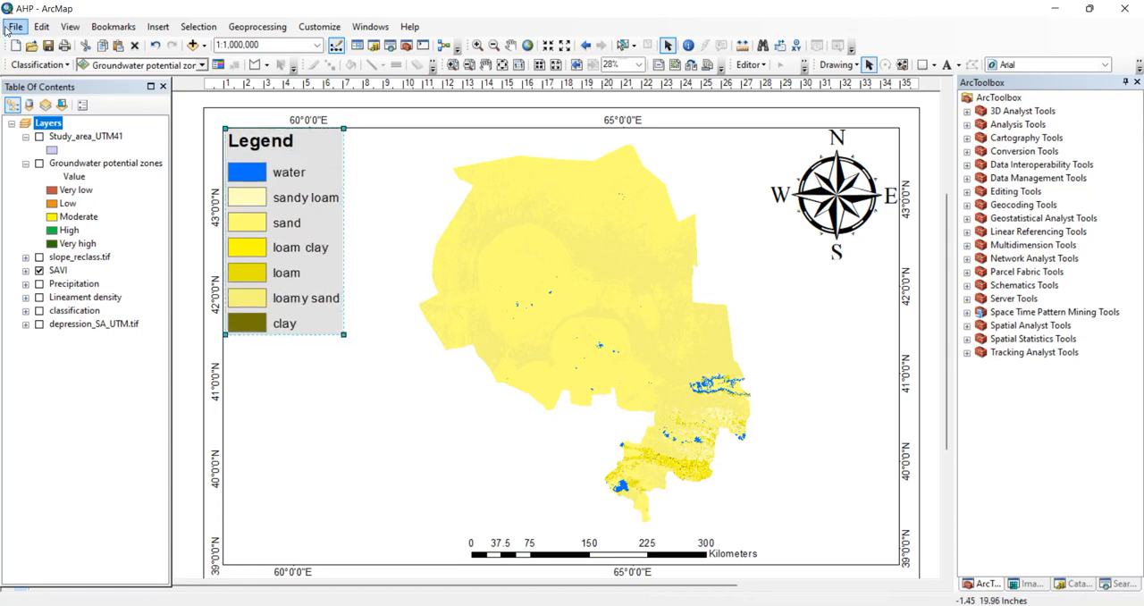
Export the SAVI layout as a 300-dpi JPEG and display the Precipitation layer instead
left_click(15, 25)
type("savi")
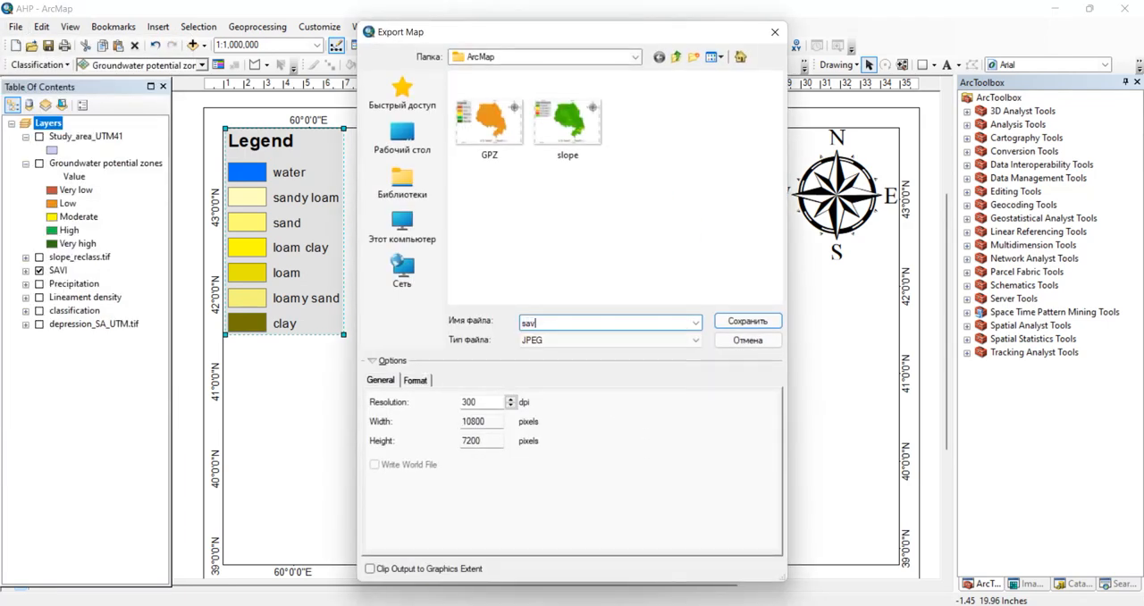
left_click(747, 320)
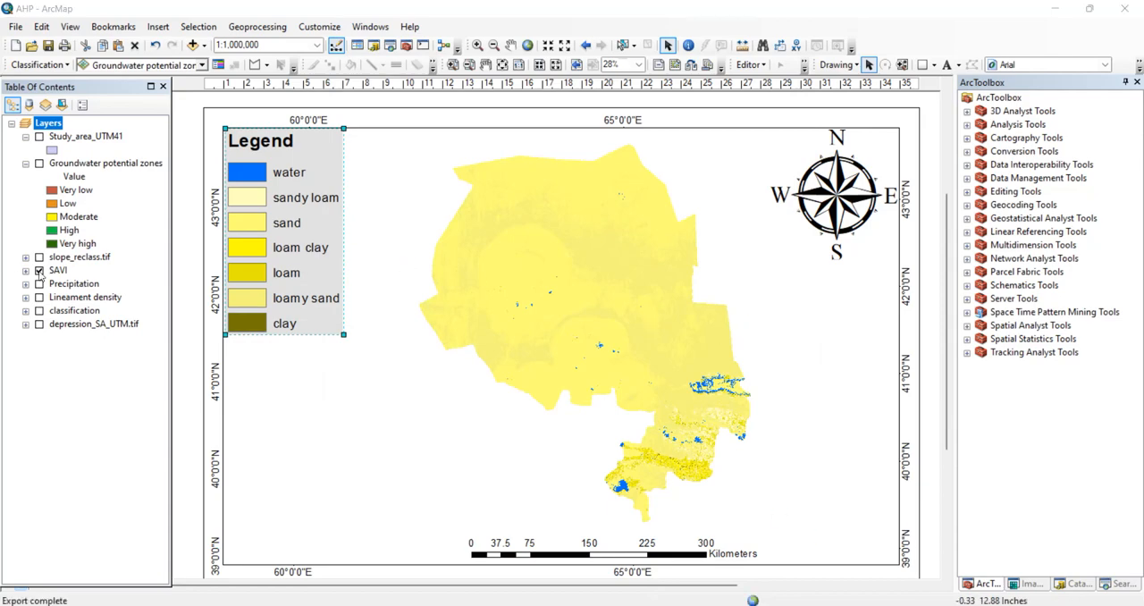
left_click(40, 282)
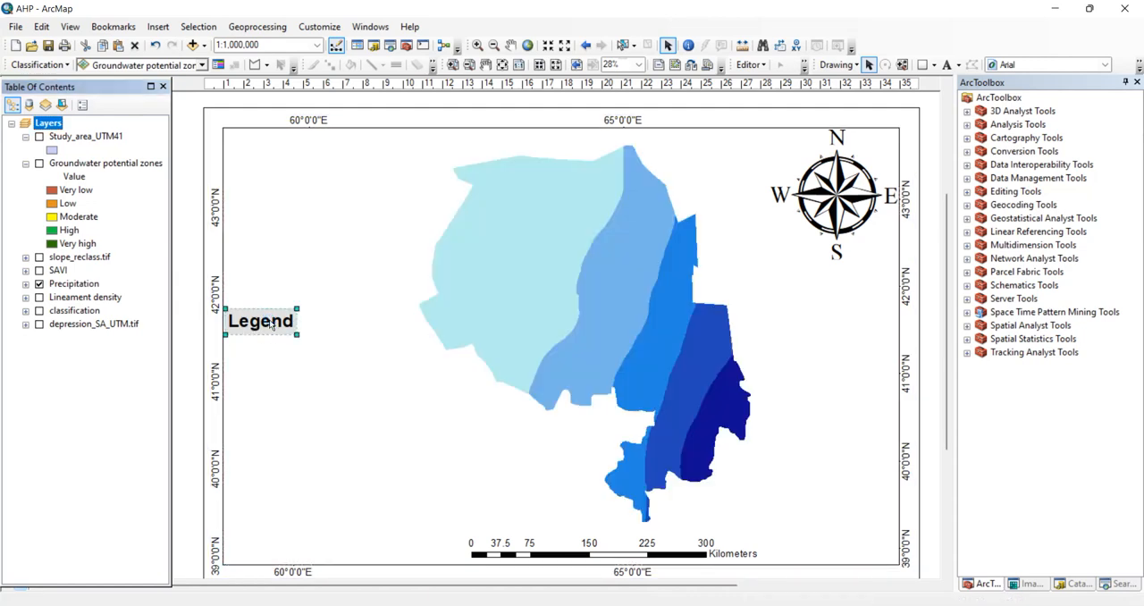
Insert a Precipitation legend with default settings and place it in the upper-left corner
left_click(157, 25)
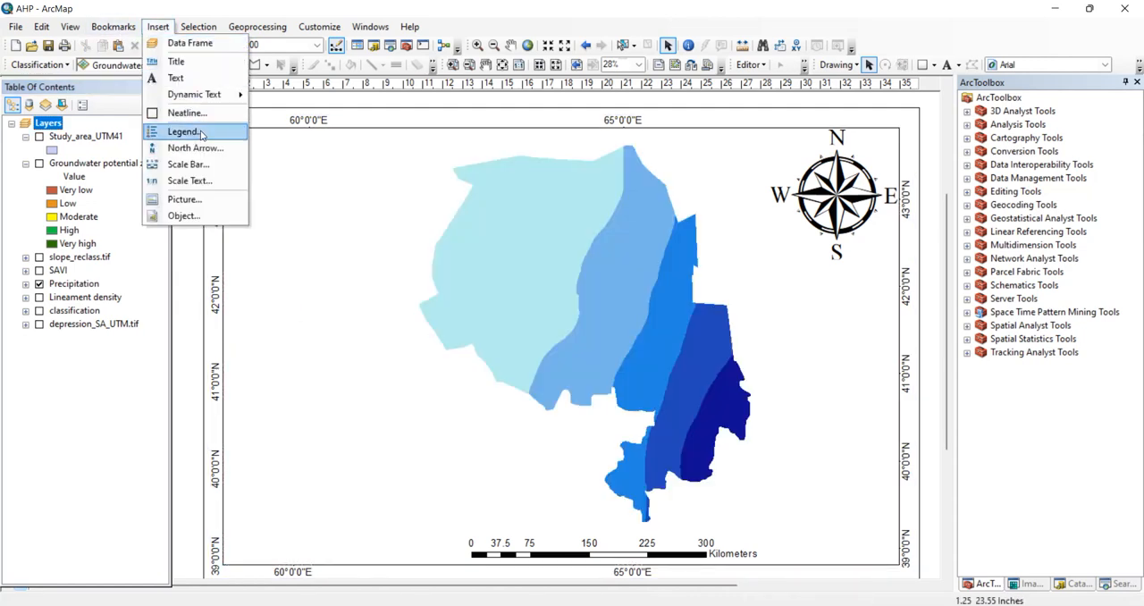
left_click(182, 132)
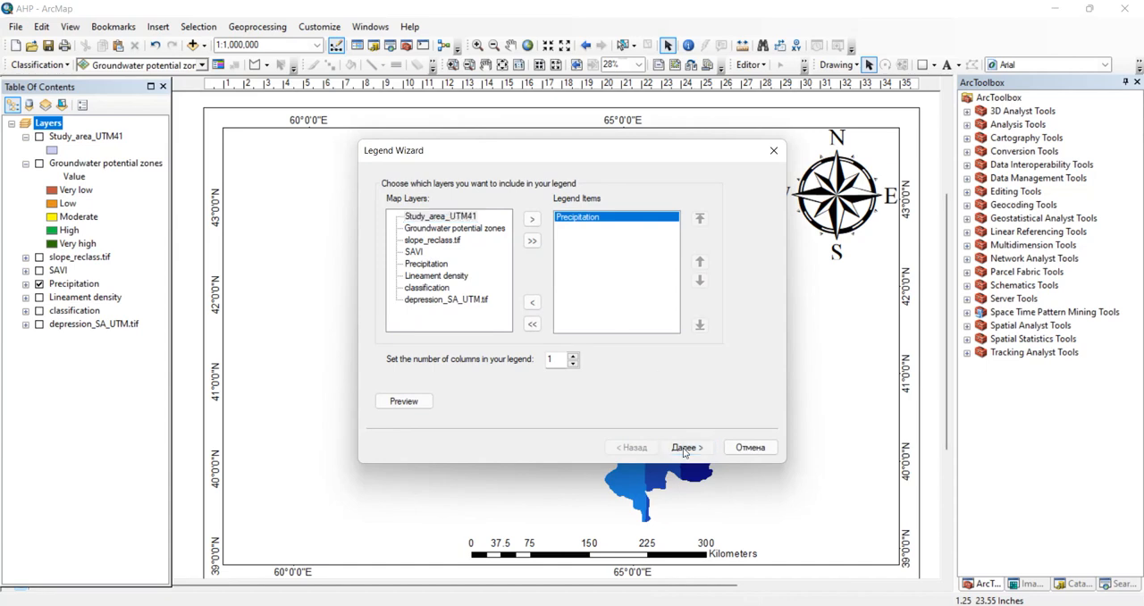
left_click(683, 447)
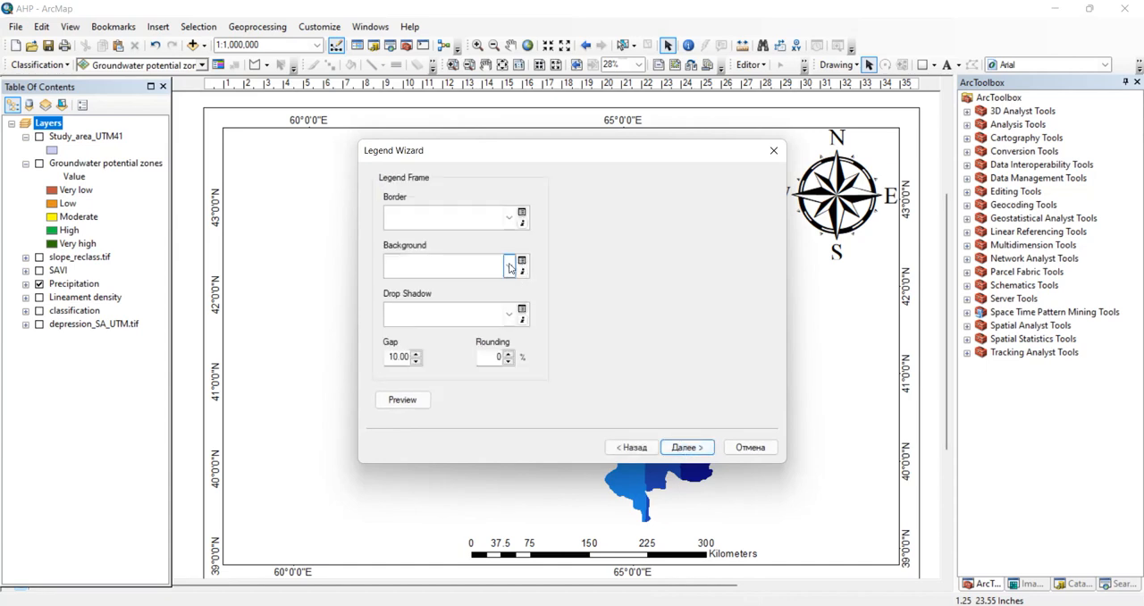
left_click(683, 447)
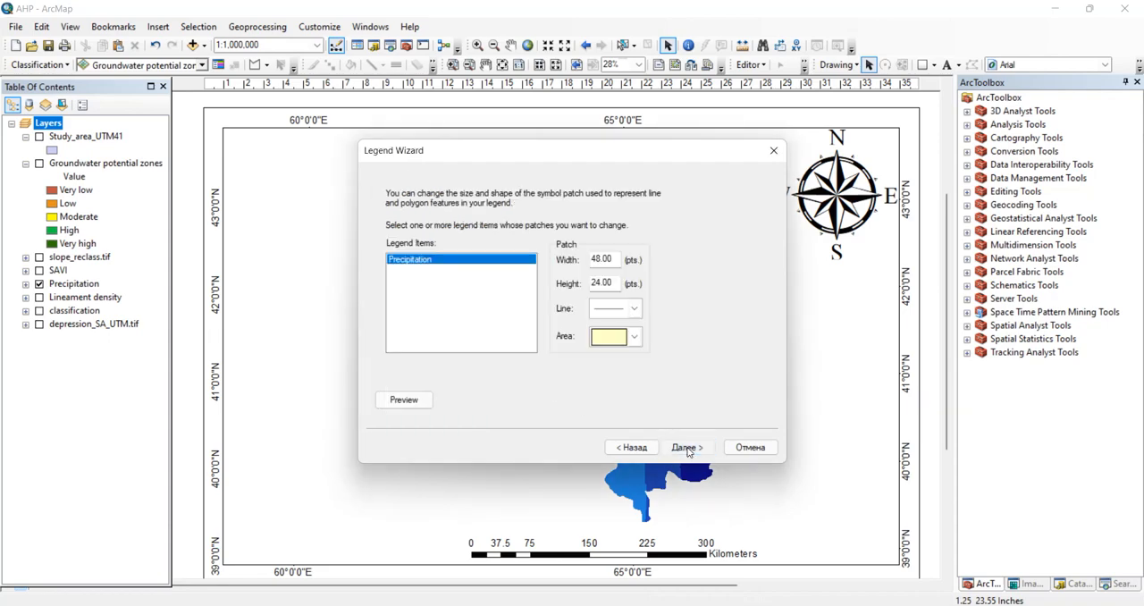
left_click(683, 447)
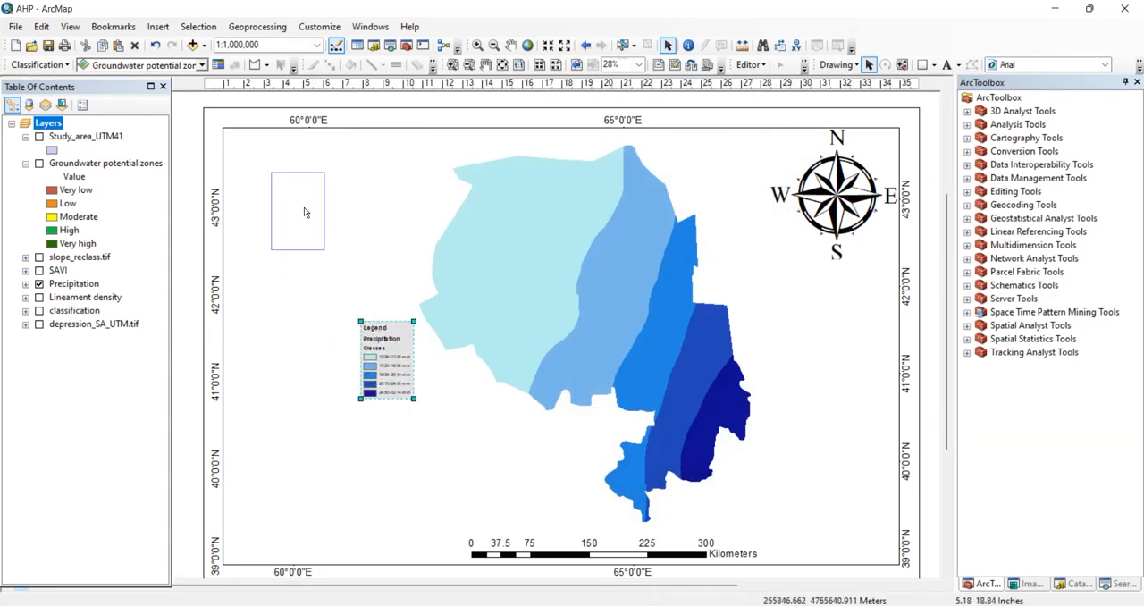
left_click_drag(386, 361, 249, 164)
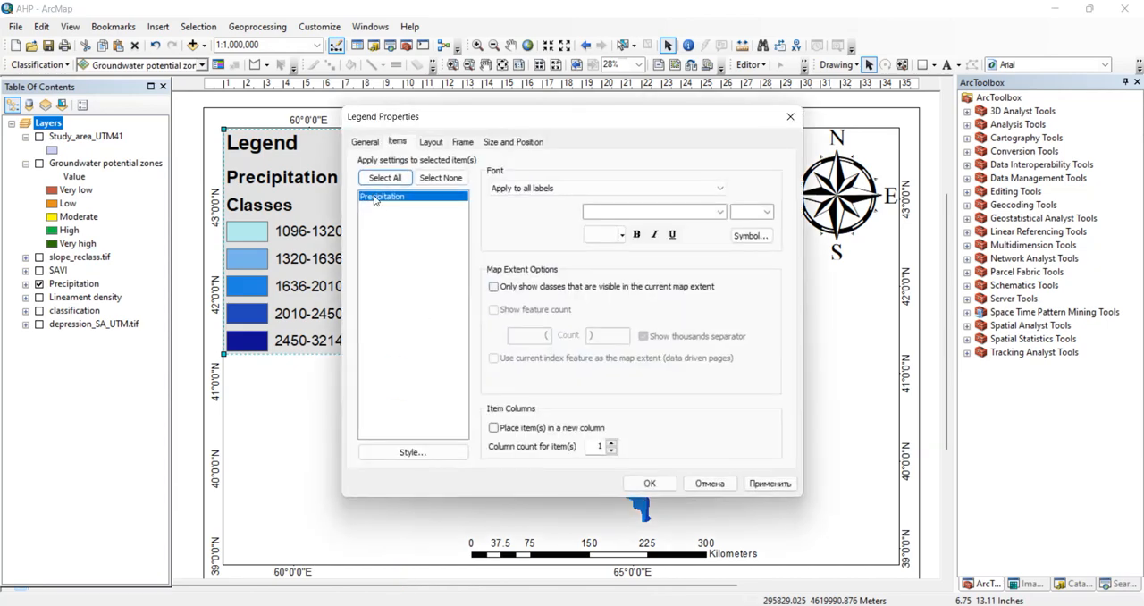
Hide the Precipitation layer name and heading in the legend
double_click(383, 196)
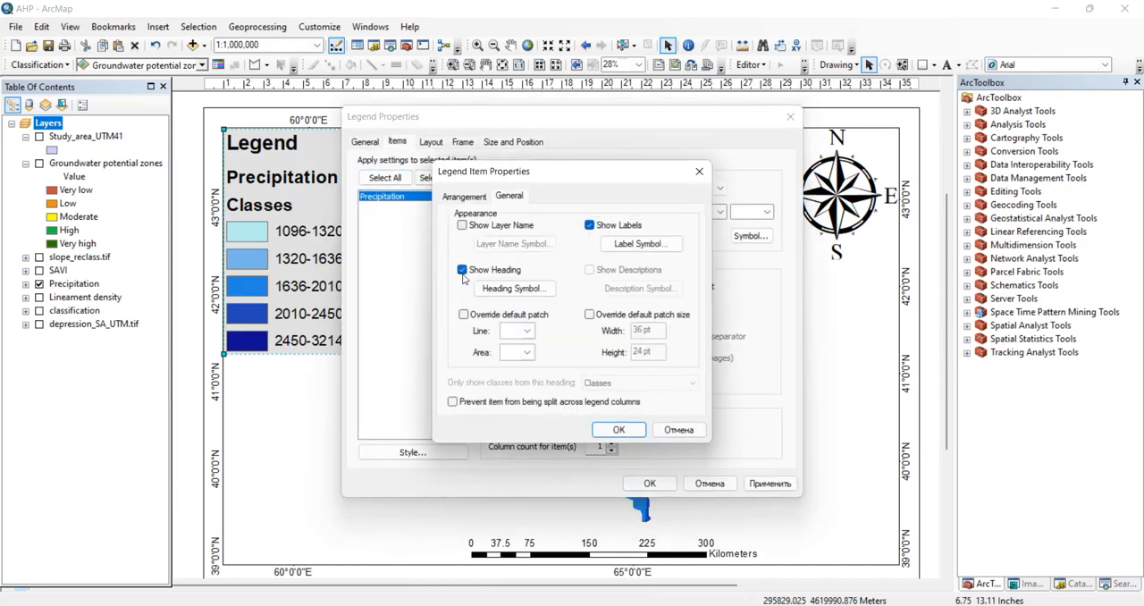
left_click(619, 429)
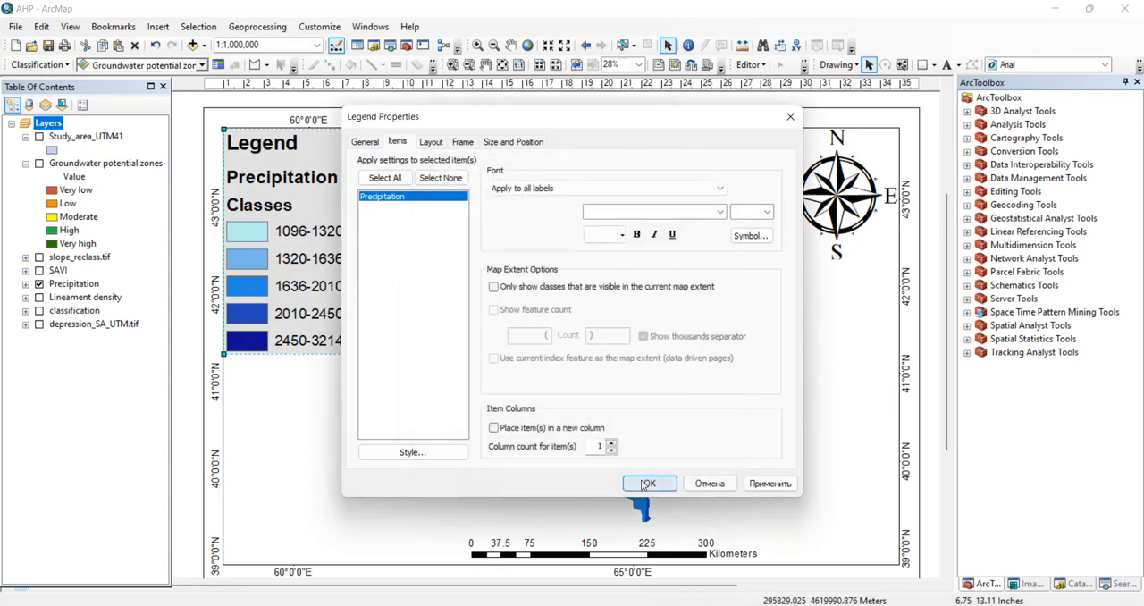
left_click(647, 483)
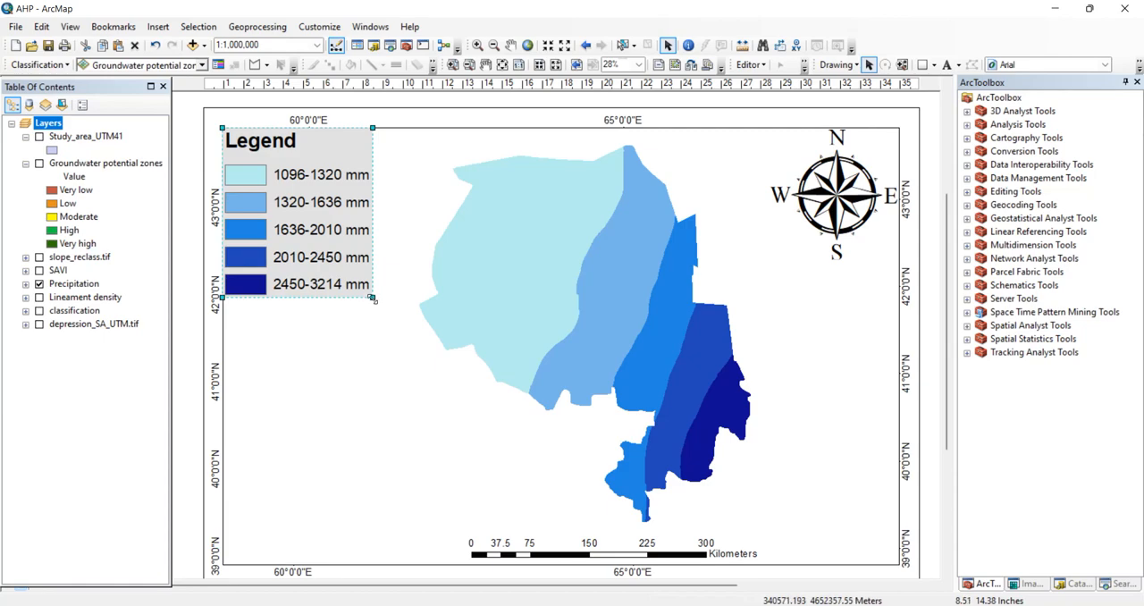
Retitle the legend 'Legend(mm for 10 years)' via its General properties
right_click(321, 288)
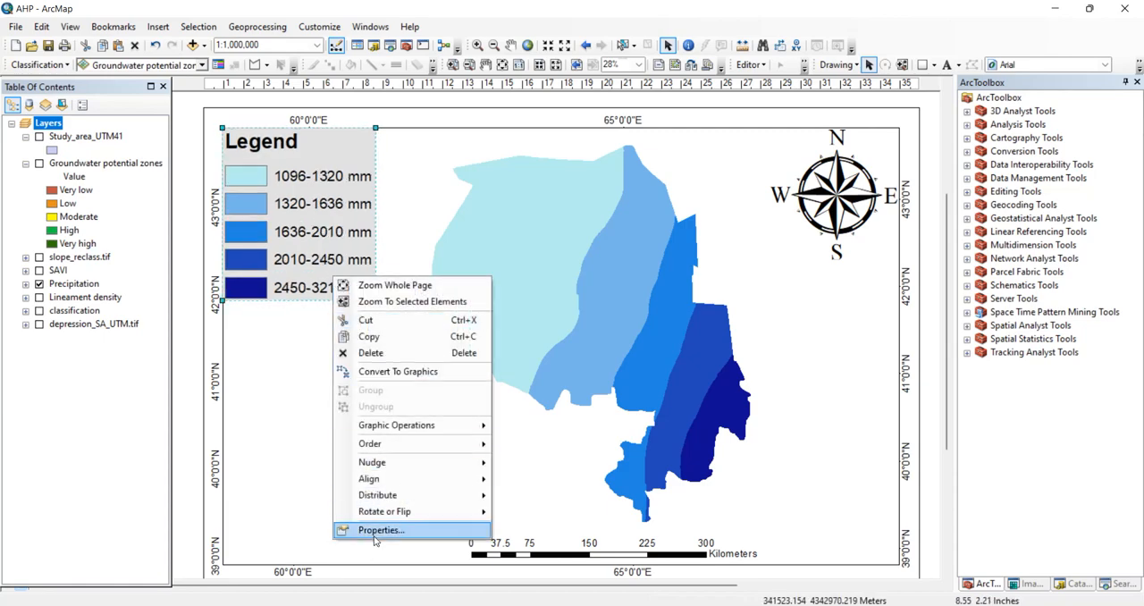
left_click(379, 529)
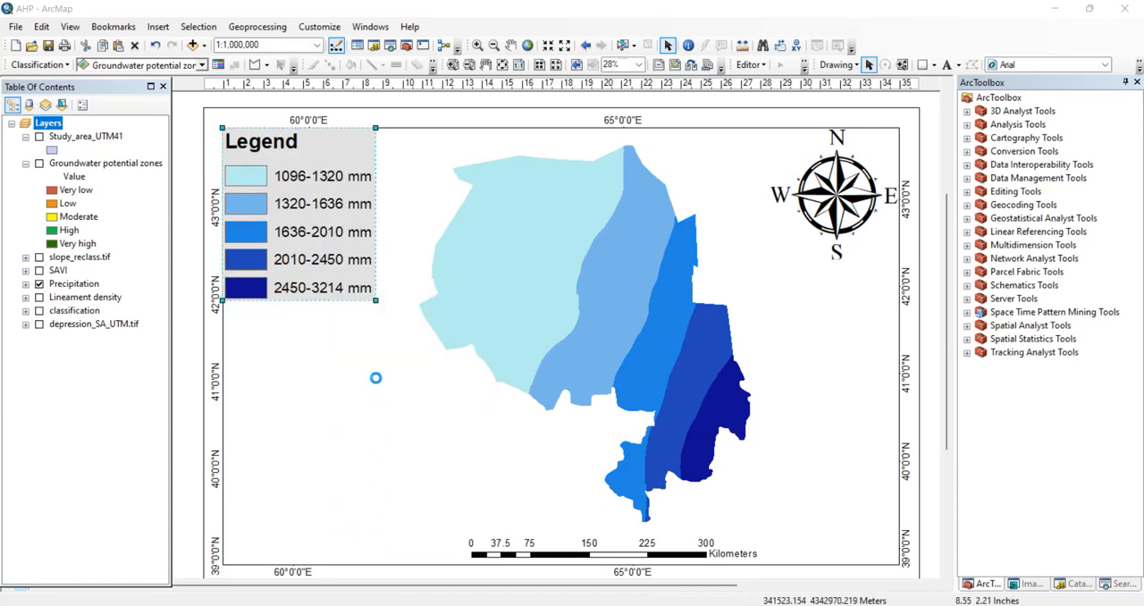
double_click(300, 218)
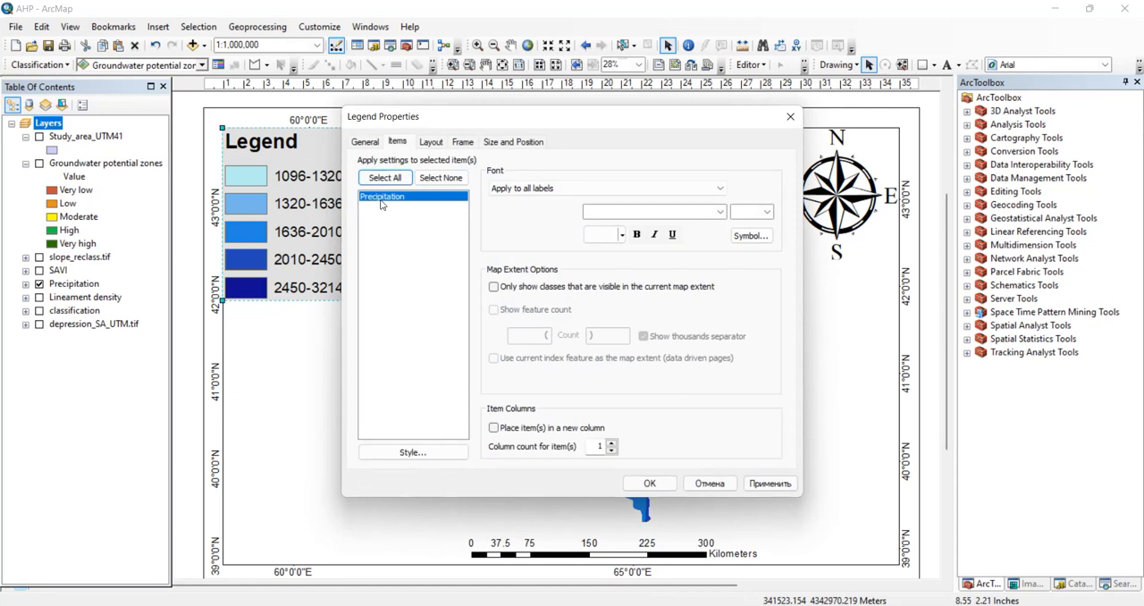
left_click(365, 141)
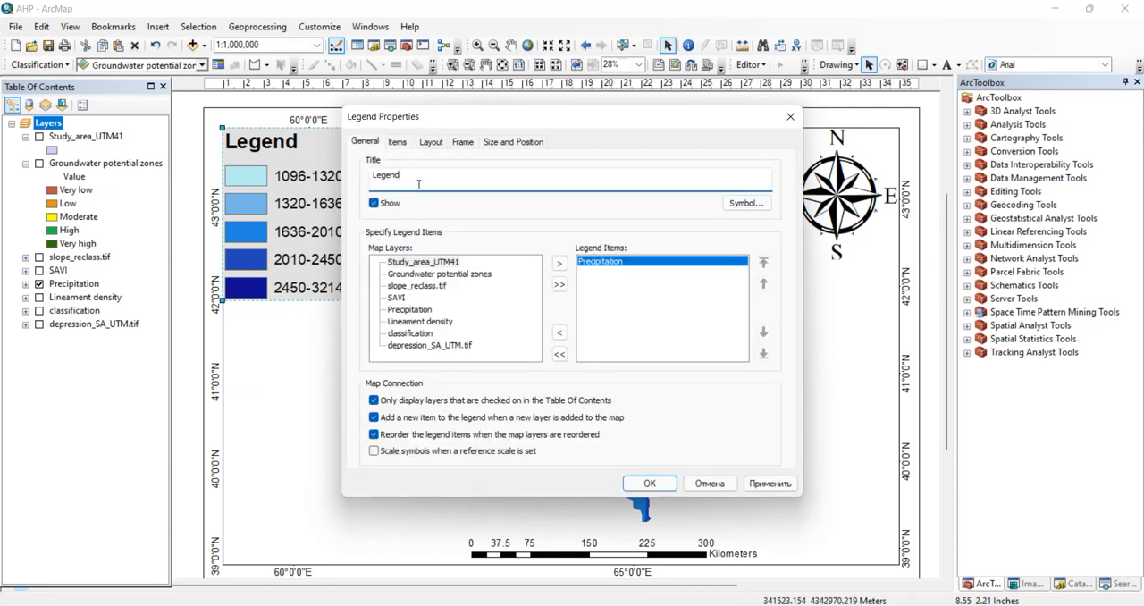
type("(mm f")
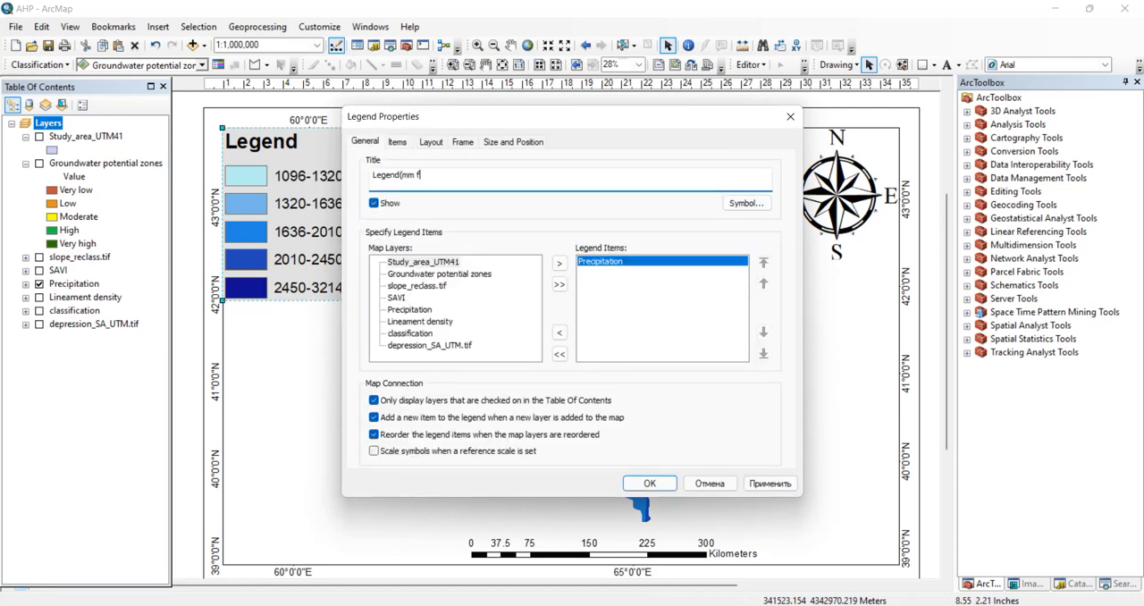
type("or")
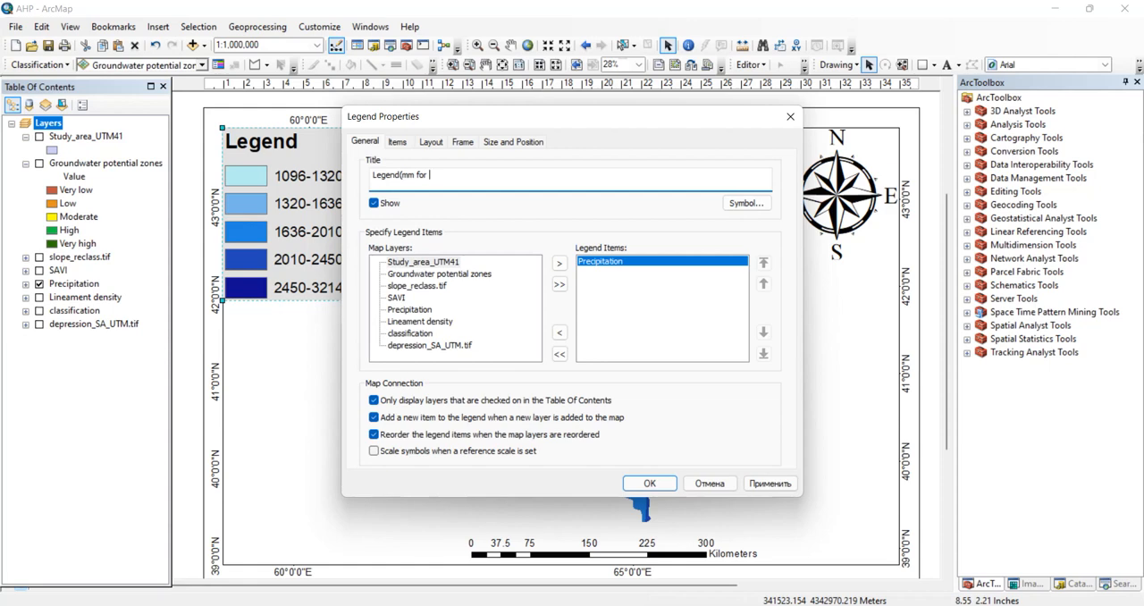
type("t")
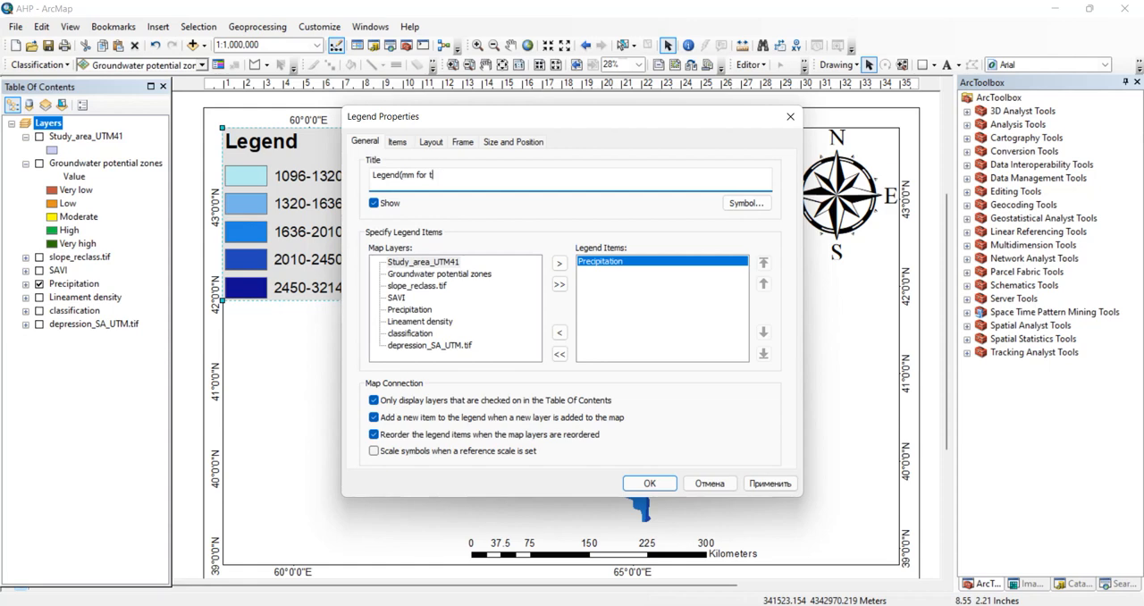
type("1o ye")
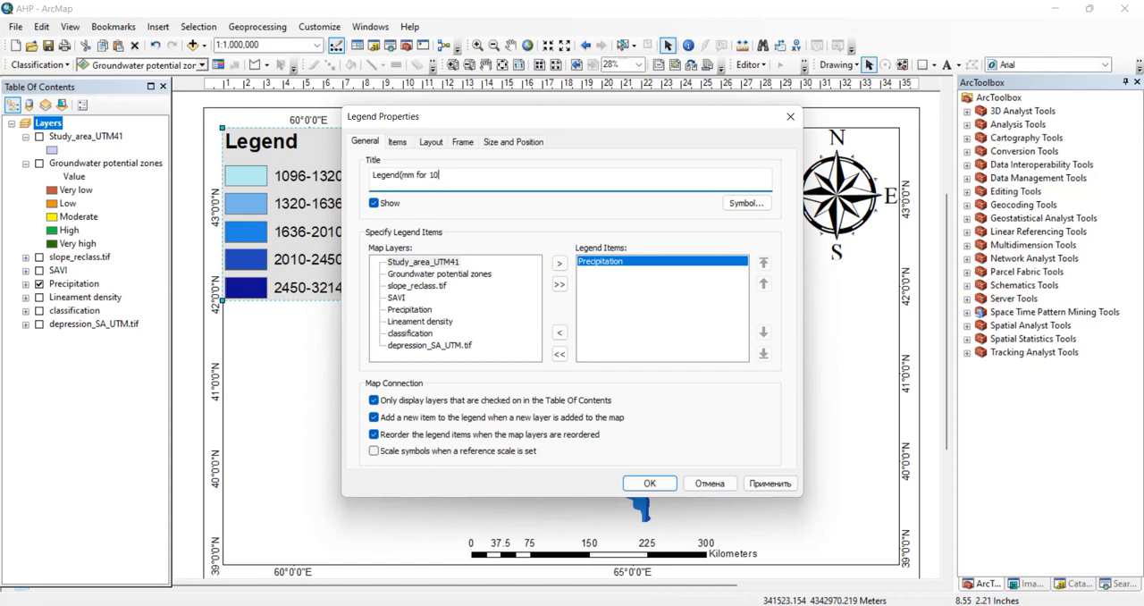
type("years)")
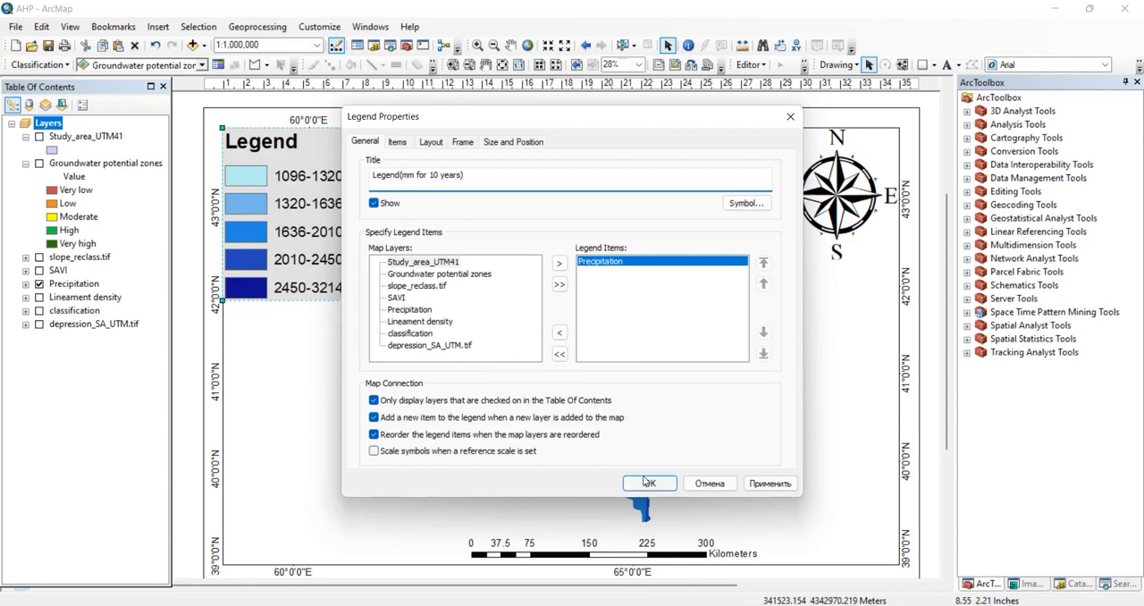
left_click(647, 483)
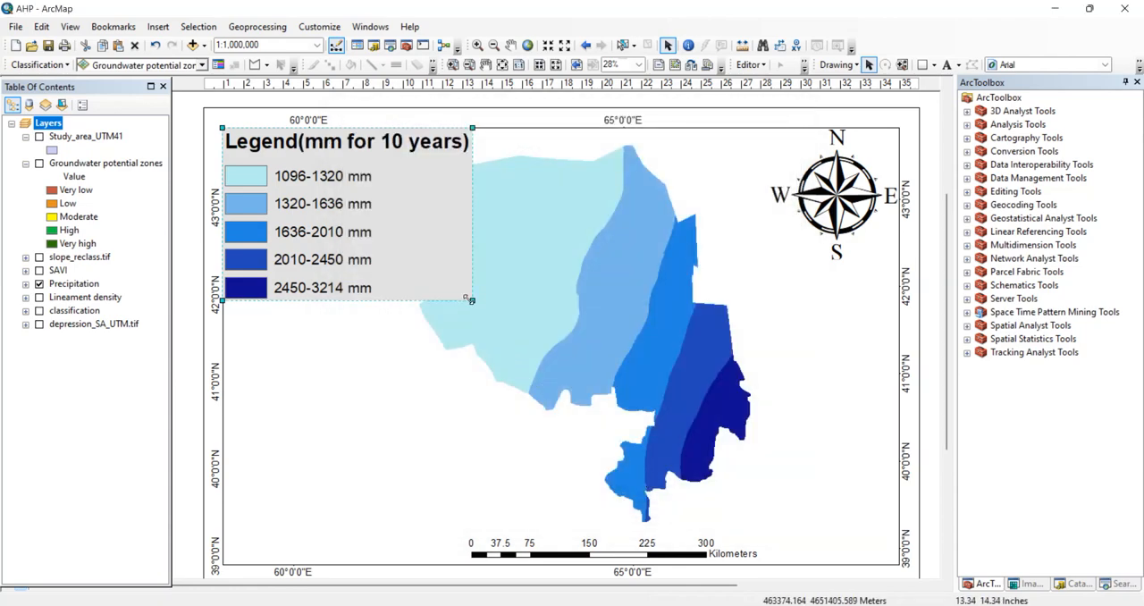
Resize the precipitation legend more compactly and bring up the Insert menu
left_click_drag(472, 300, 409, 258)
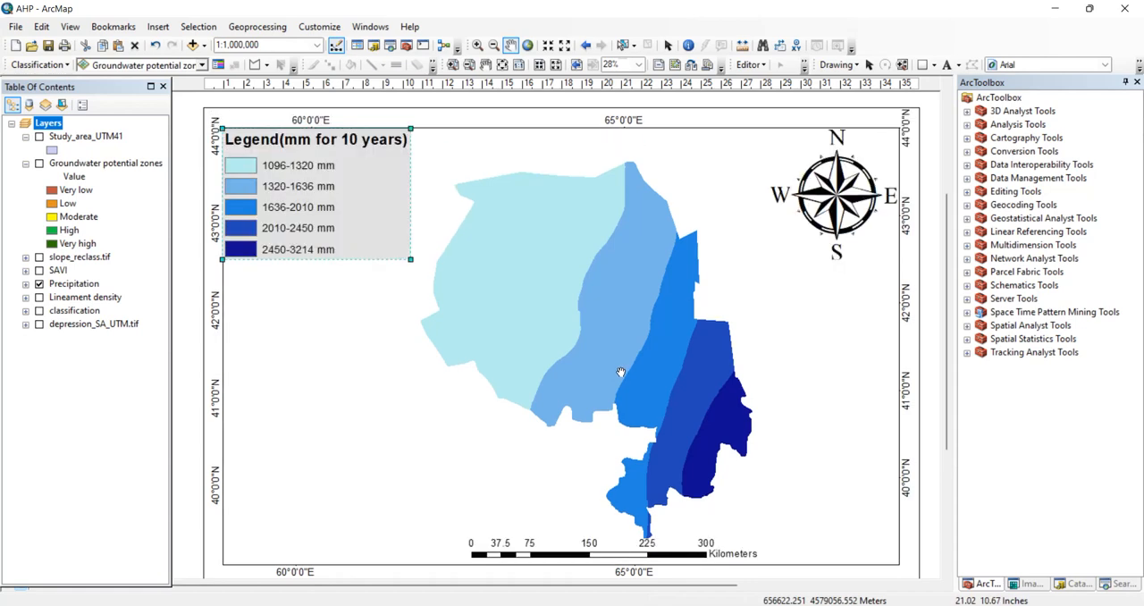
left_click(158, 25)
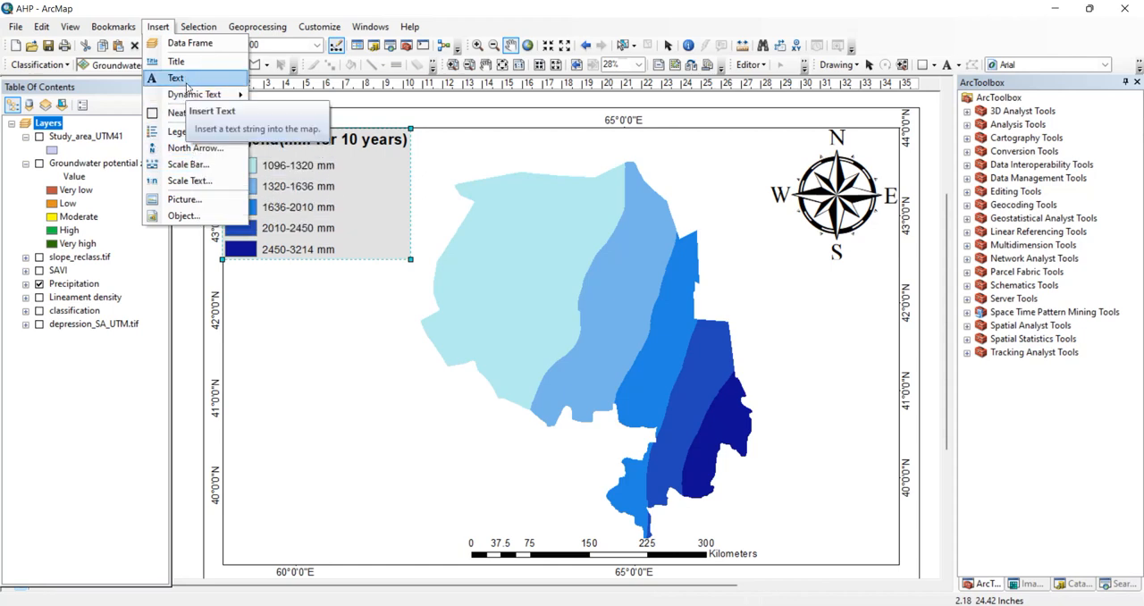
Add the title 'Precipitation' at the top of the layout
left_click(177, 60)
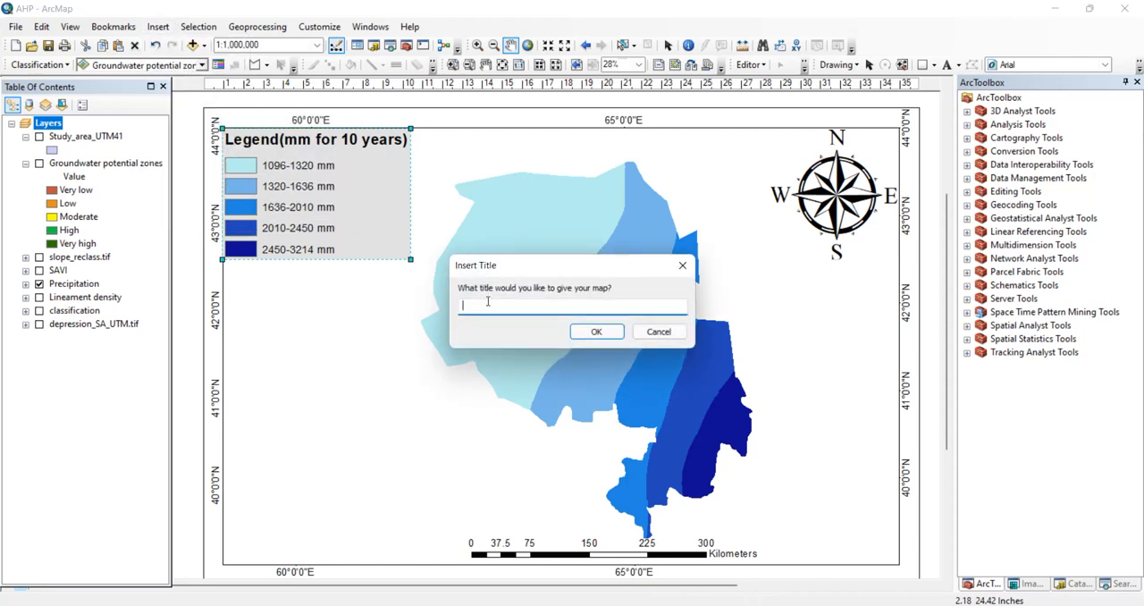
type("P")
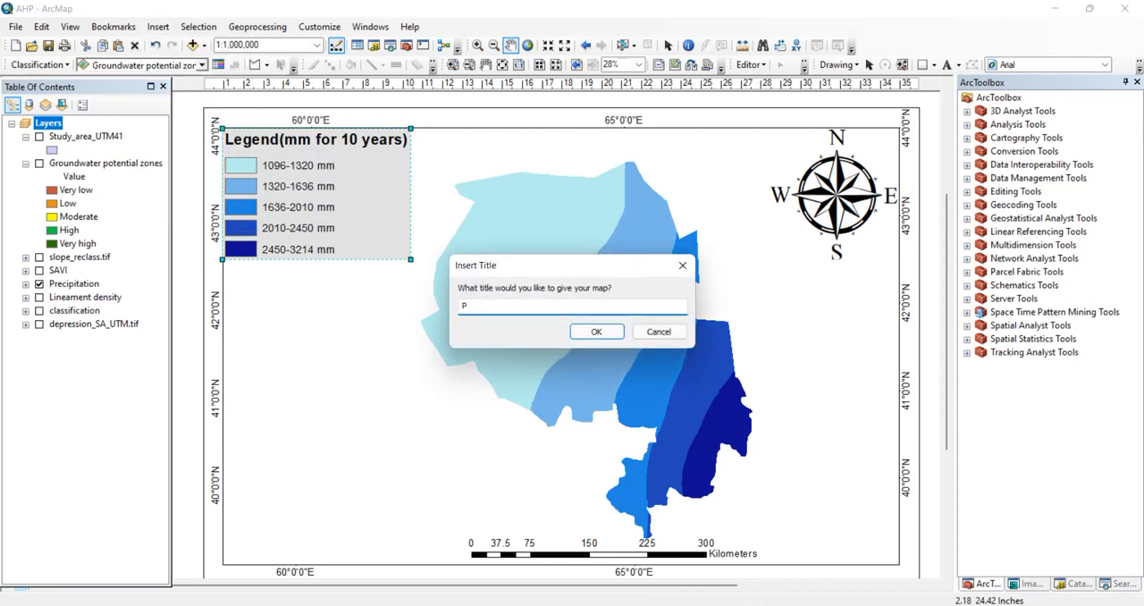
type("recipitation")
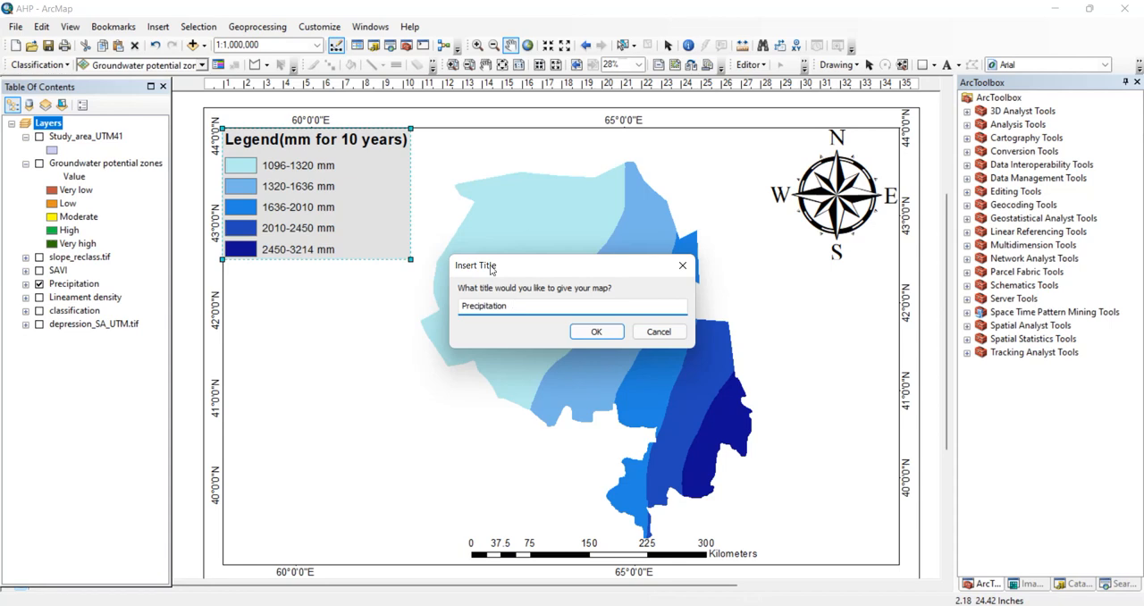
left_click(597, 332)
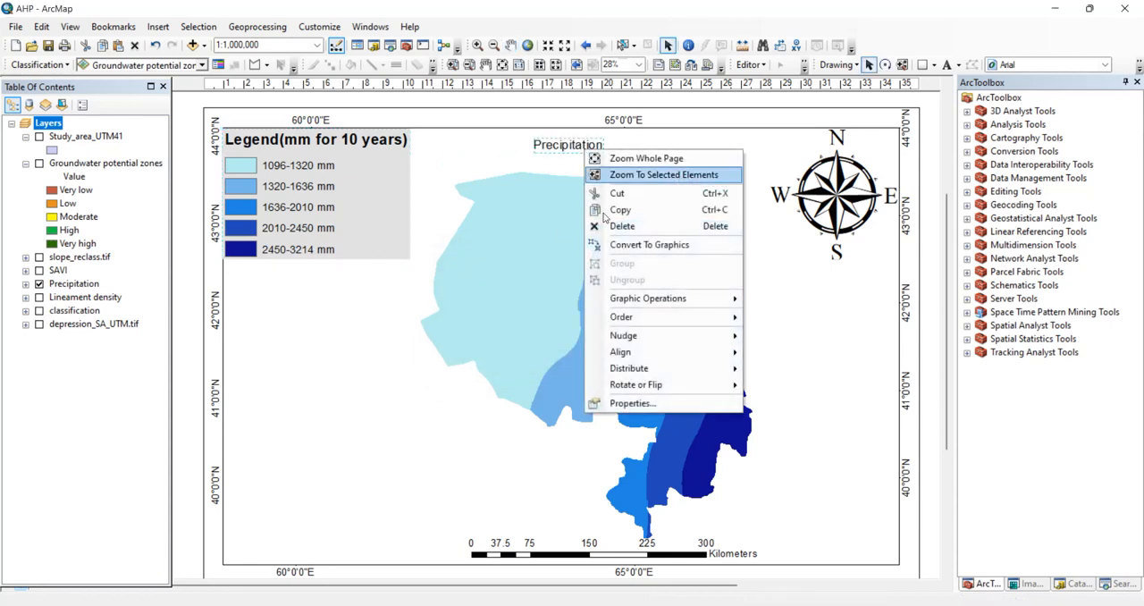
Set the Precipitation title's text symbol to 72 pt bold
left_click(633, 404)
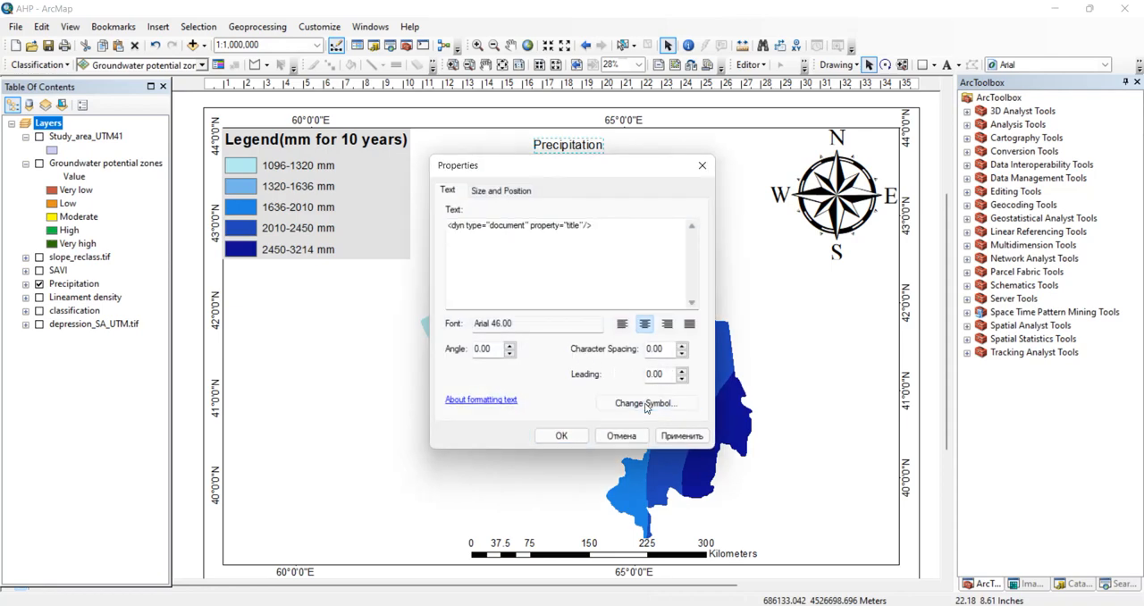
left_click(646, 404)
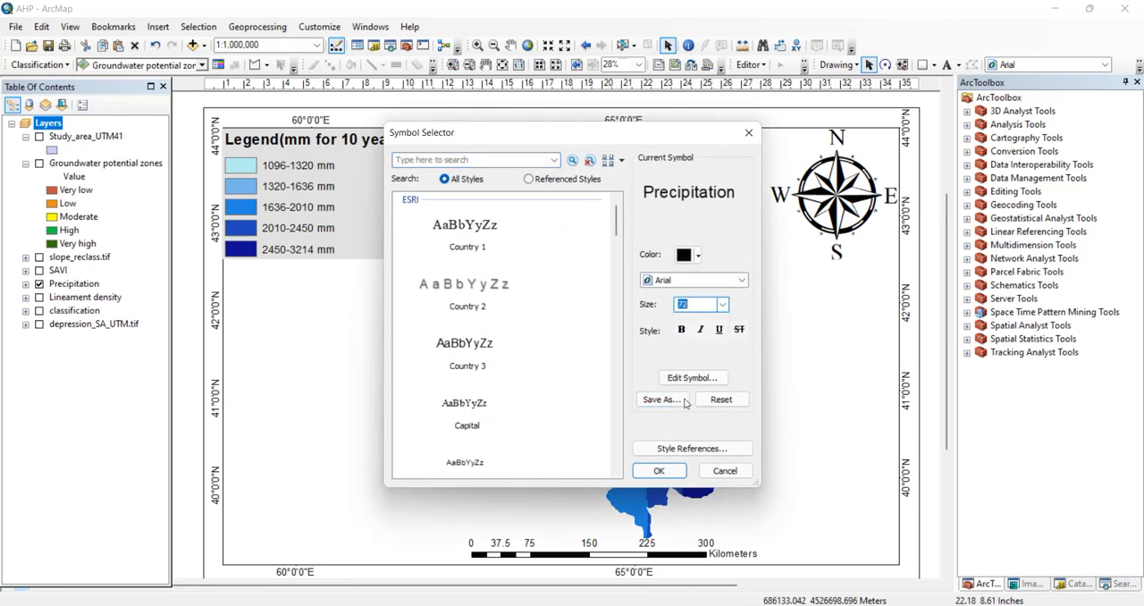
left_click(658, 471)
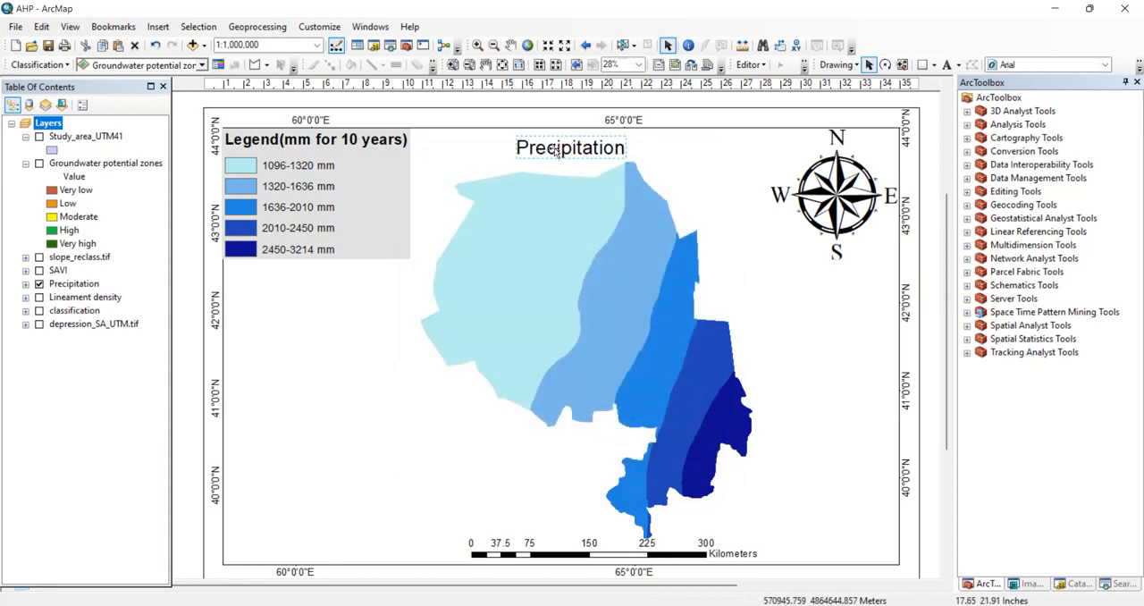
double_click(570, 147)
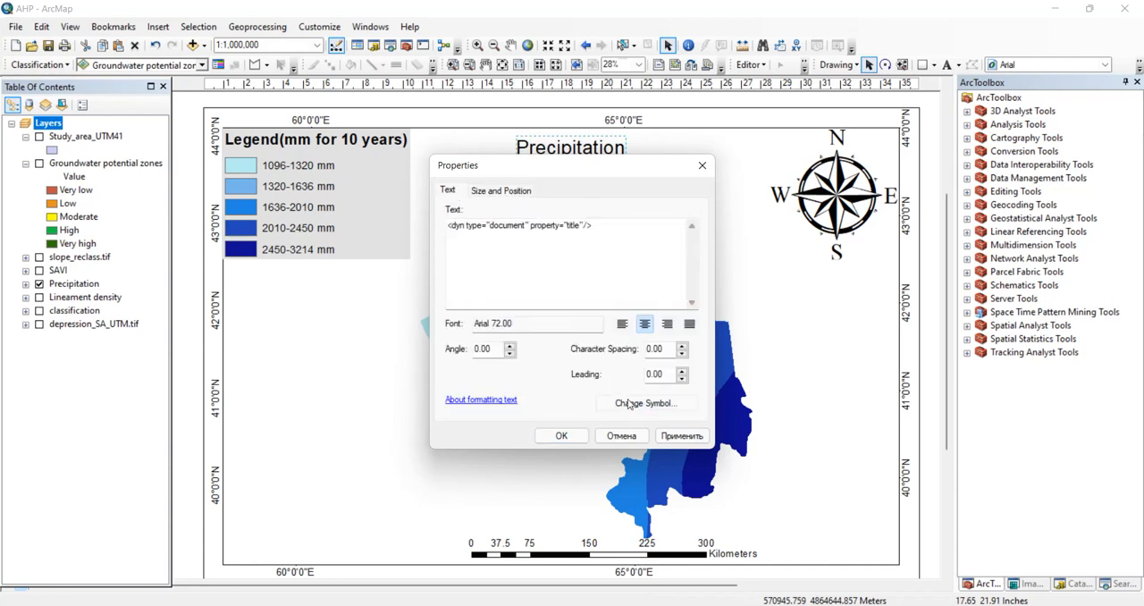
left_click(644, 404)
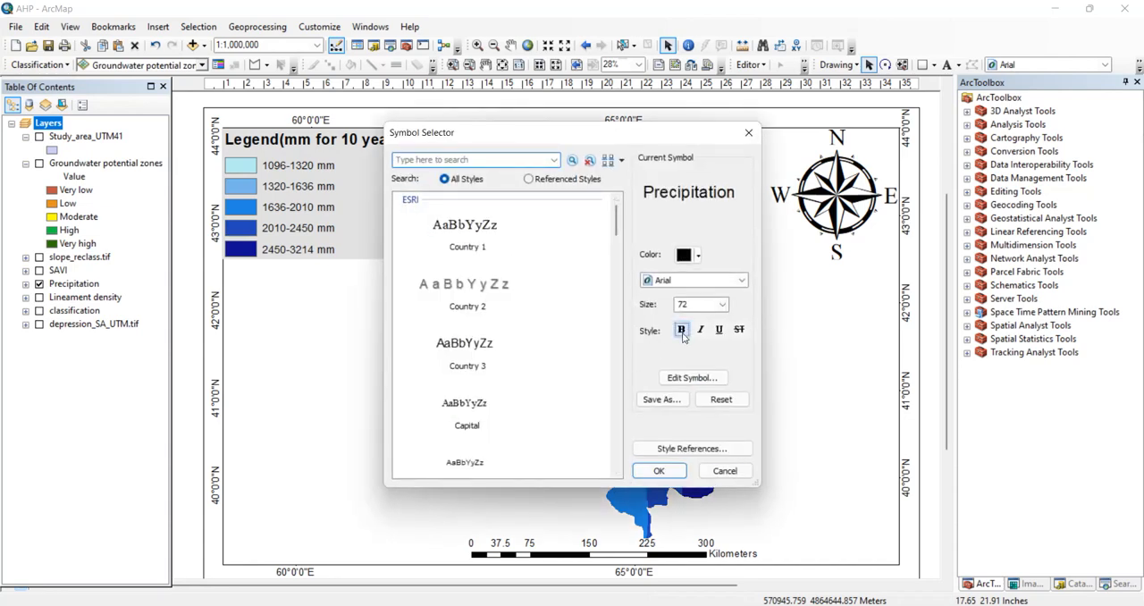
left_click(658, 472)
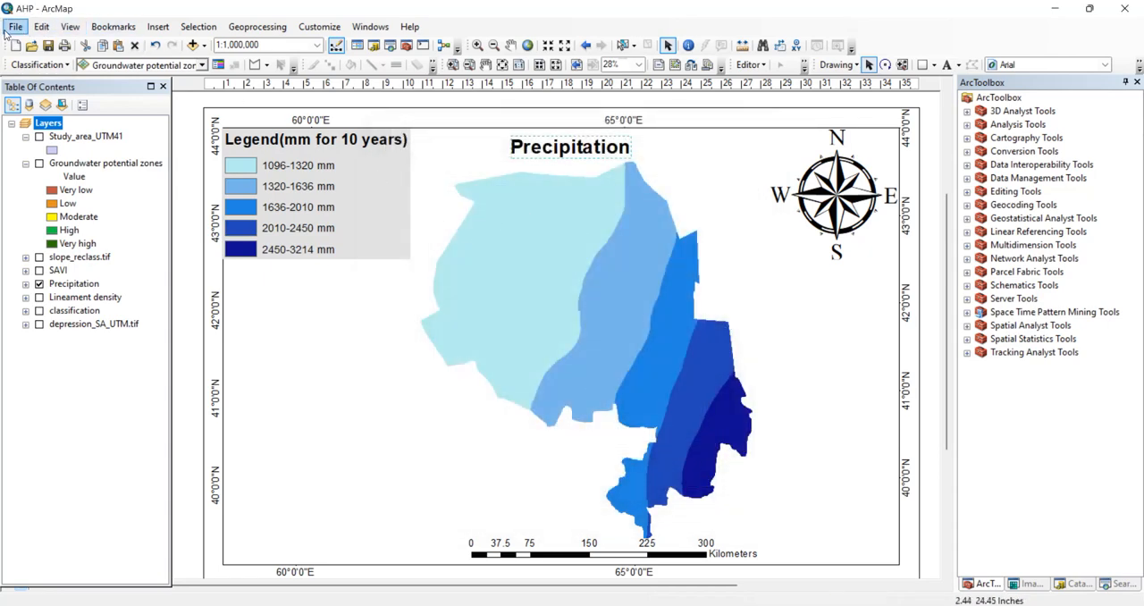
Export the layout as the precipitation JPEG and turn off the Precipitation layer
left_click(14, 25)
type("precipitation")
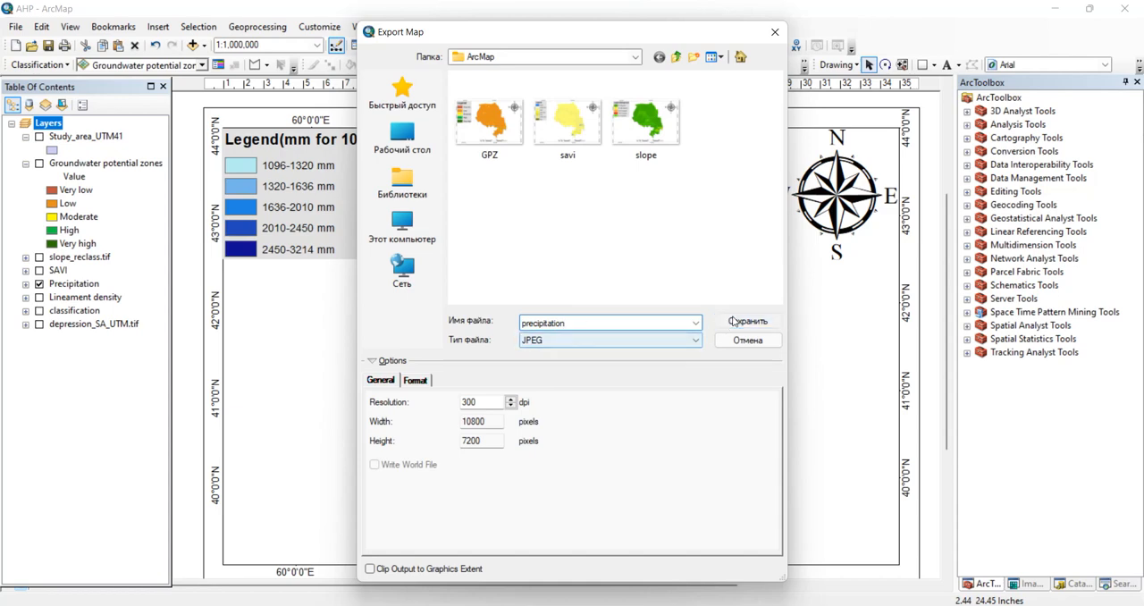
left_click(747, 322)
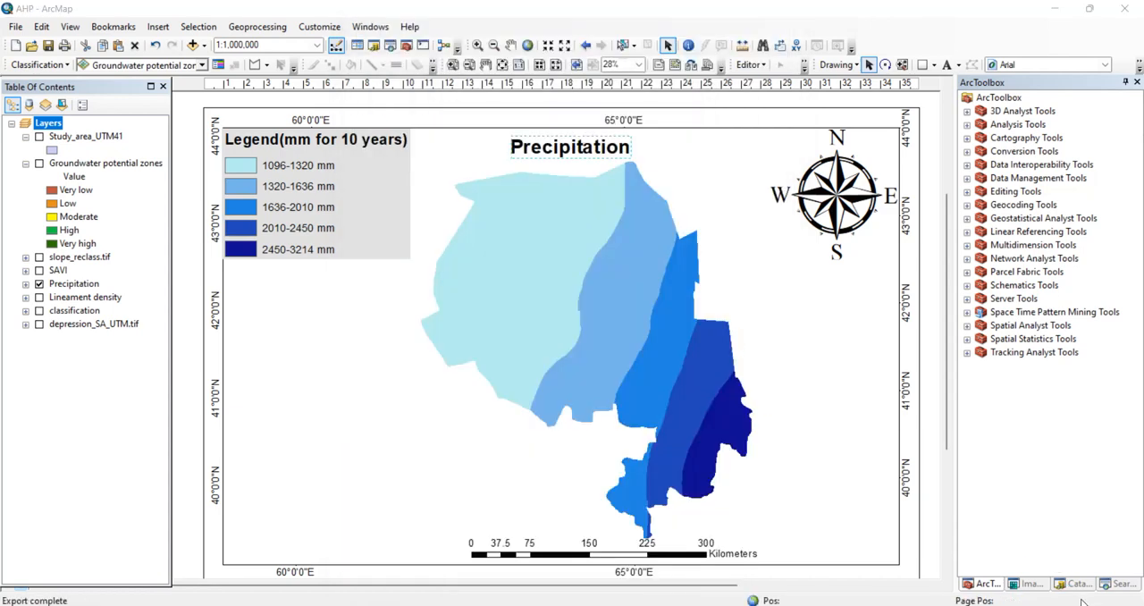
left_click(40, 283)
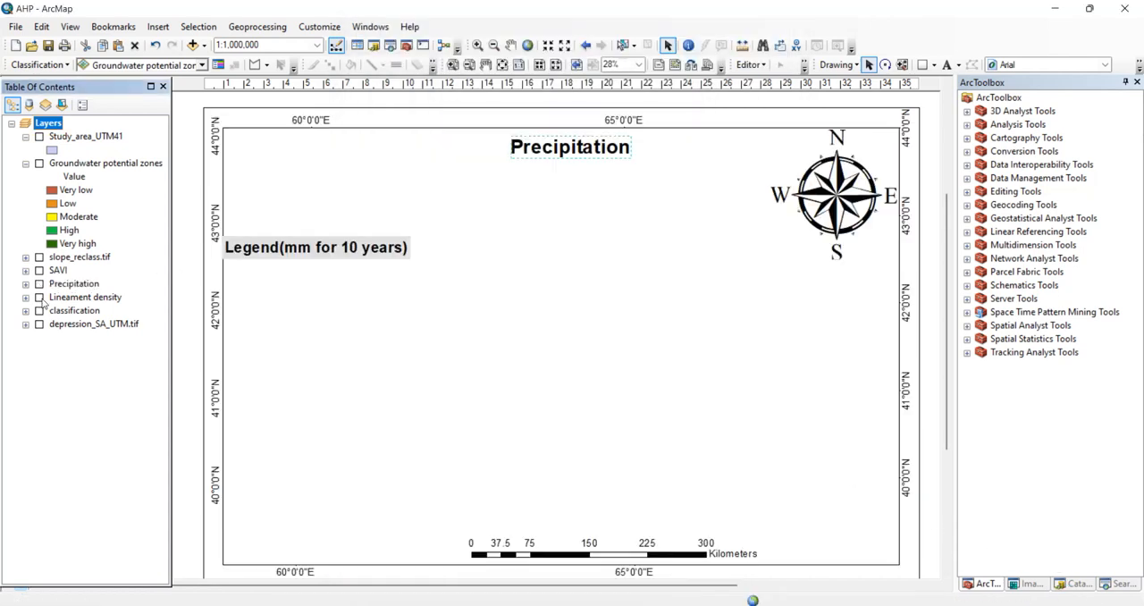
left_click(39, 297)
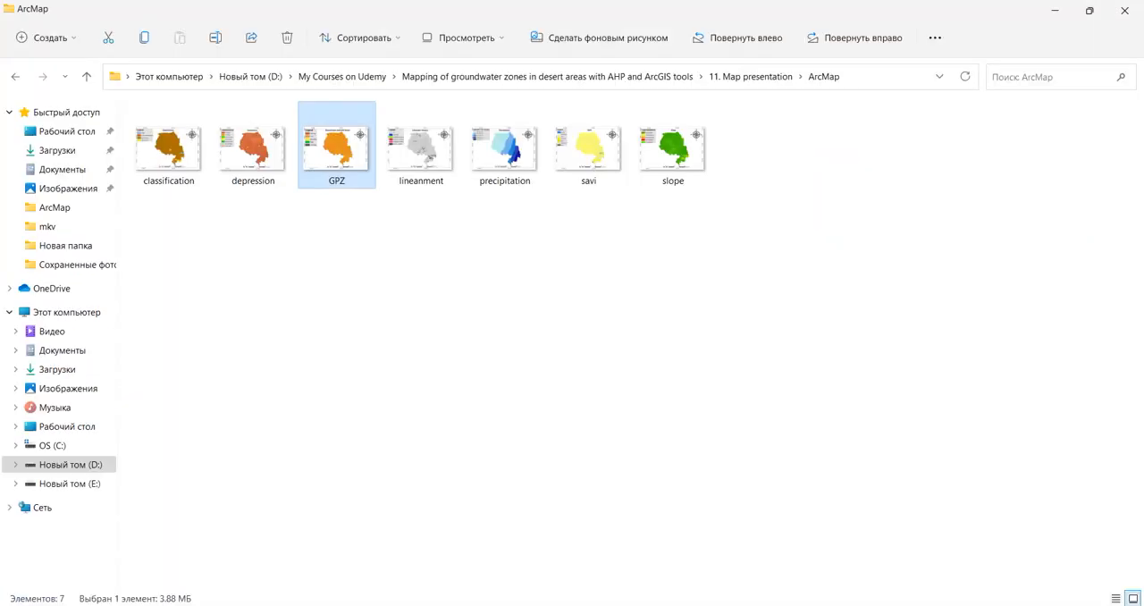
mouse_move(183, 171)
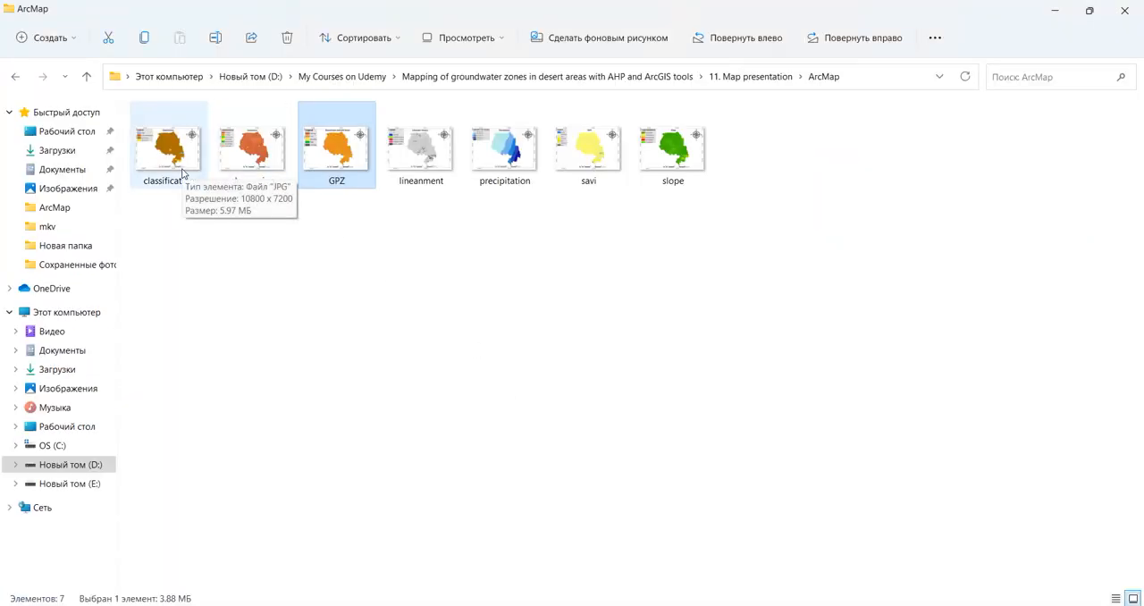
Open classification.jpg from the export folder in the photo viewer
left_click(168, 147)
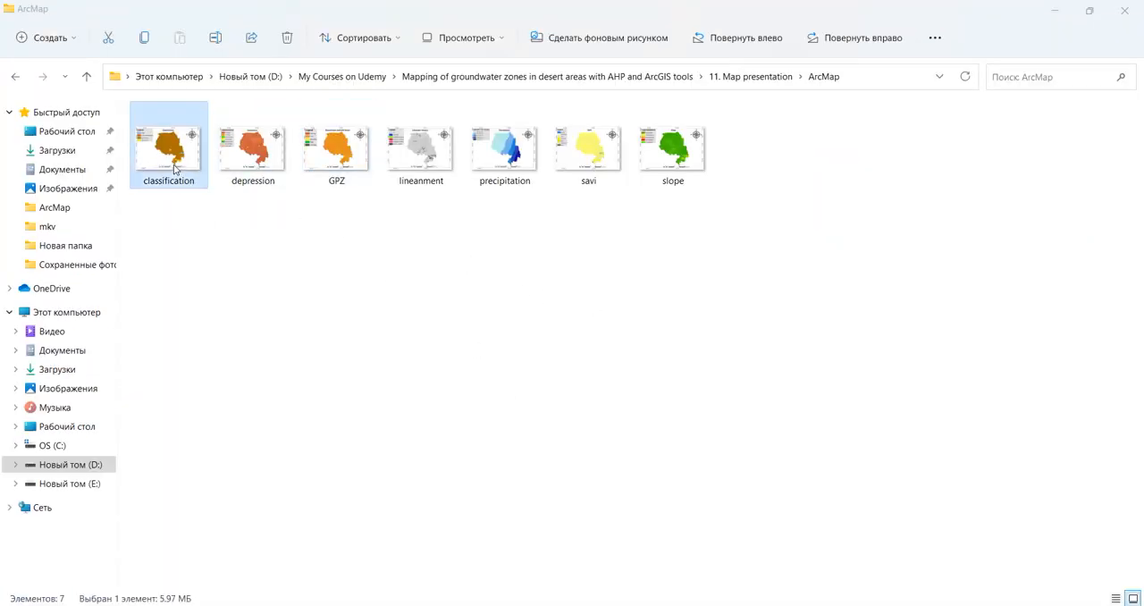
double_click(168, 147)
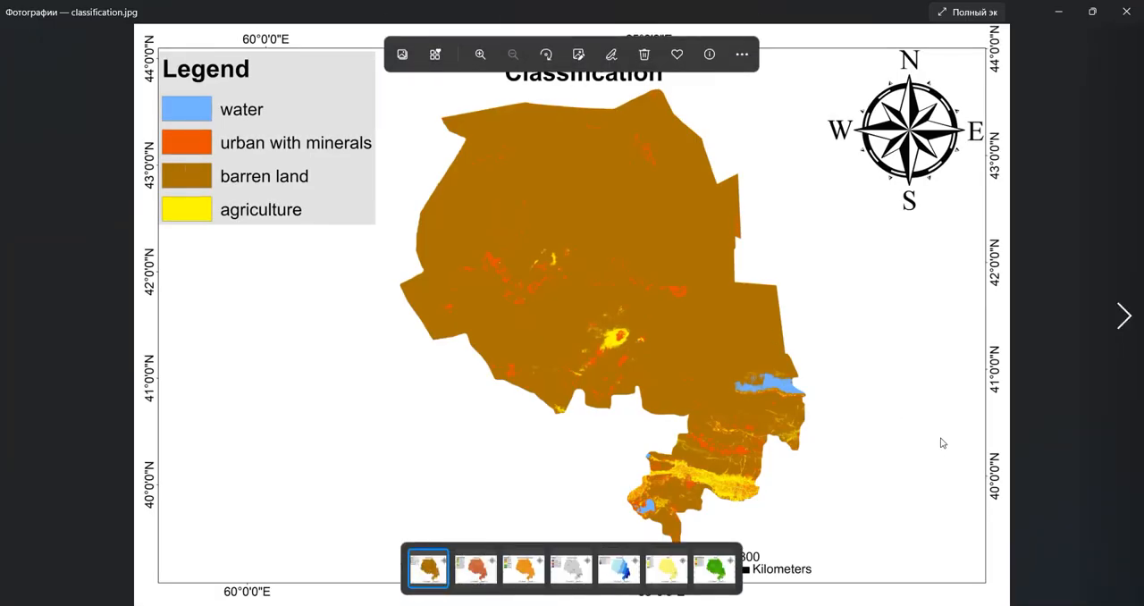
mouse_move(990, 443)
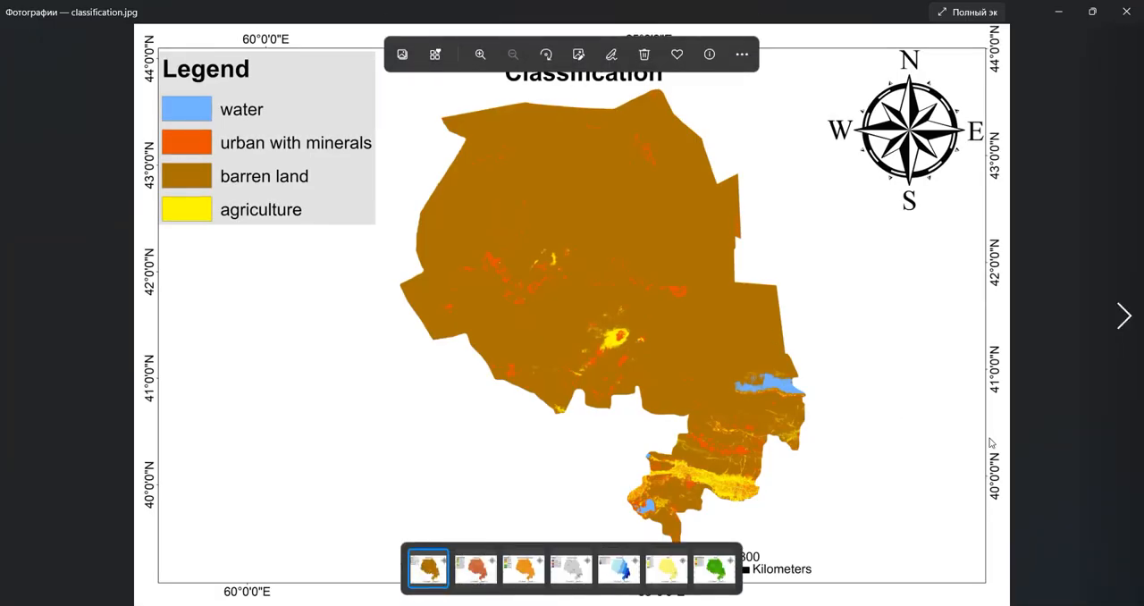
Step through the depression, groundwater, lineament, precipitation and SAVI maps, then return to the folder
left_click(476, 569)
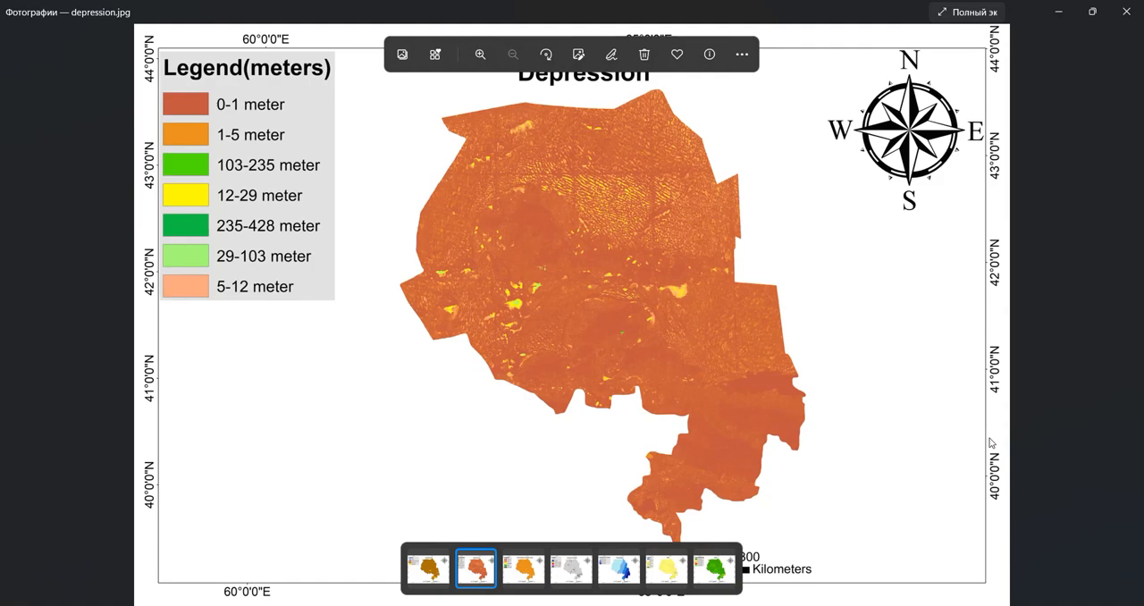
left_click(522, 568)
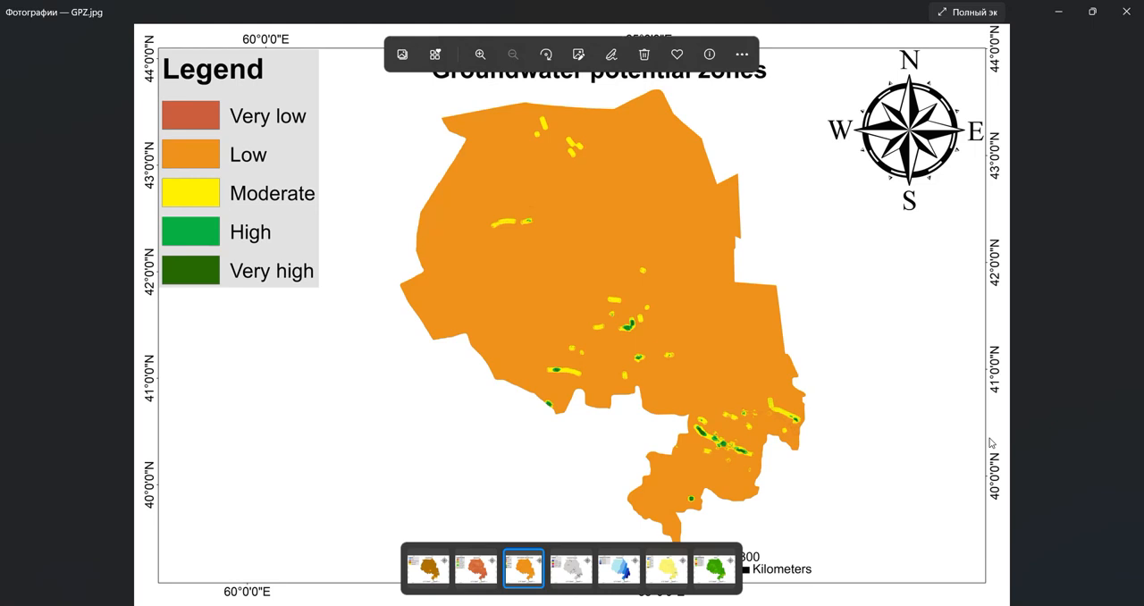
left_click(571, 568)
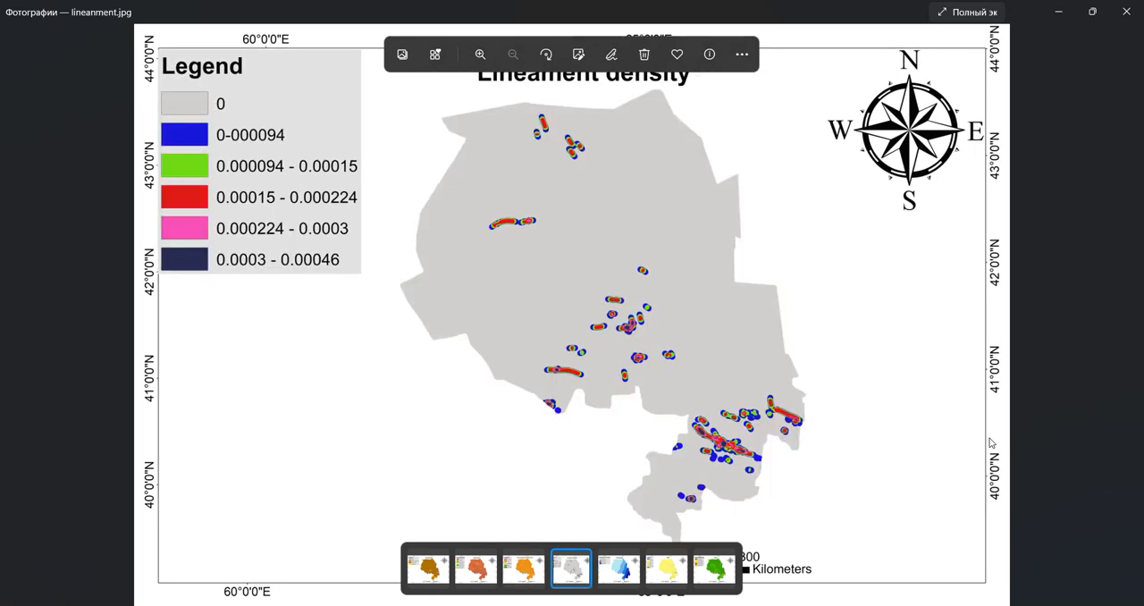
left_click(618, 568)
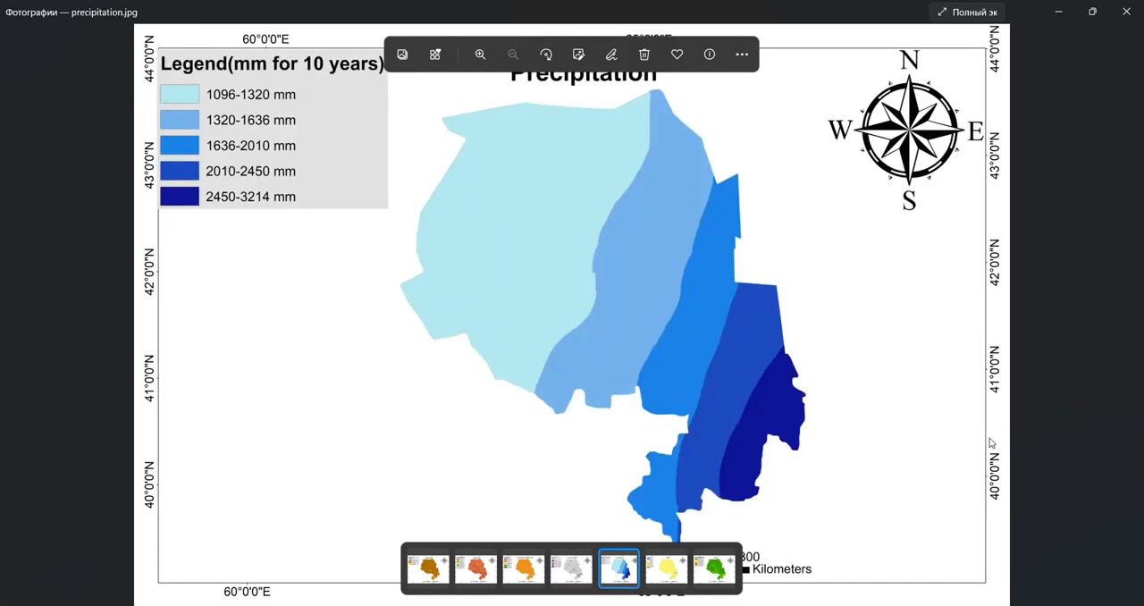
left_click(667, 568)
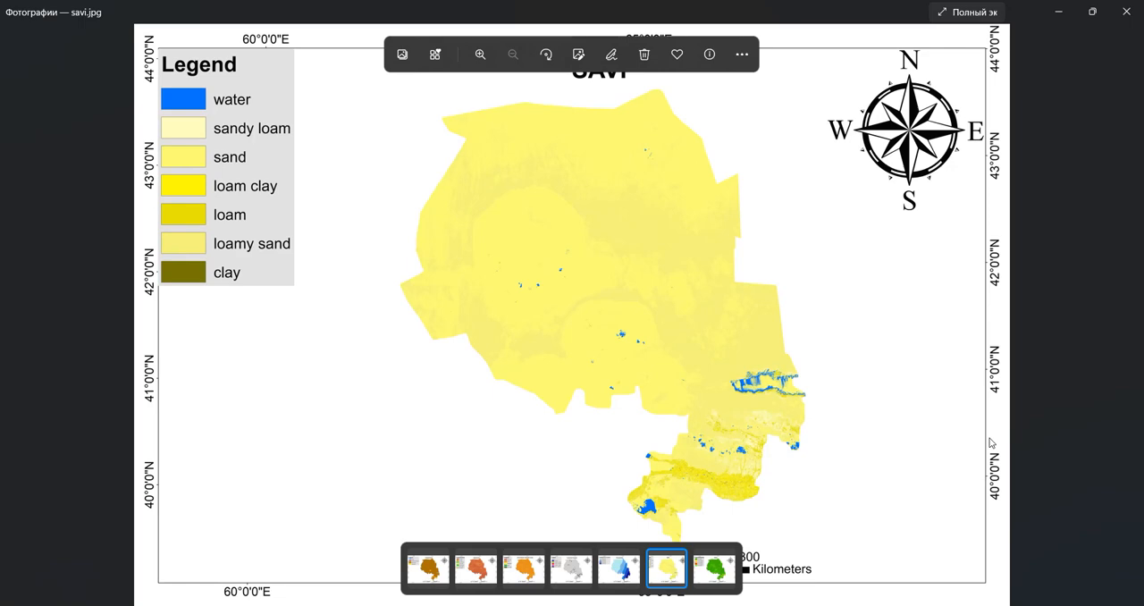
left_click(713, 569)
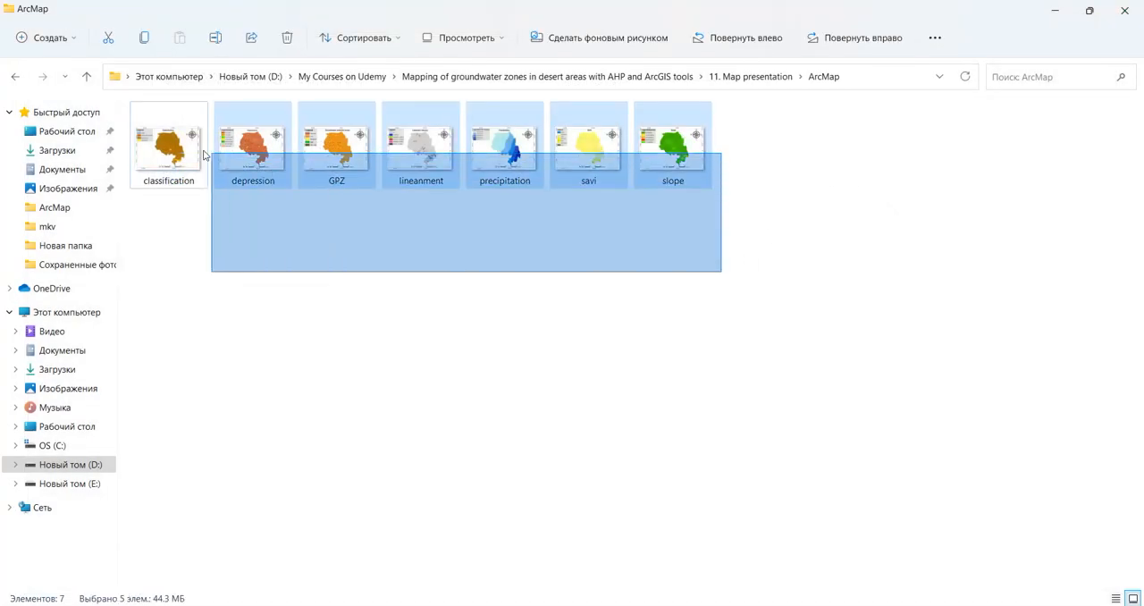
left_click(816, 425)
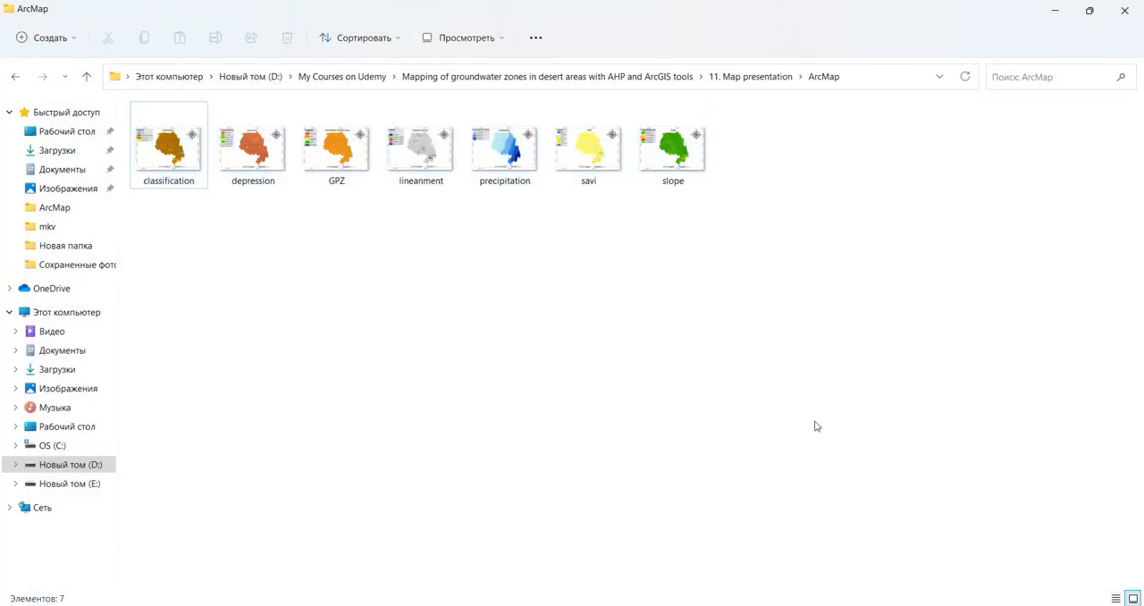
mouse_move(879, 601)
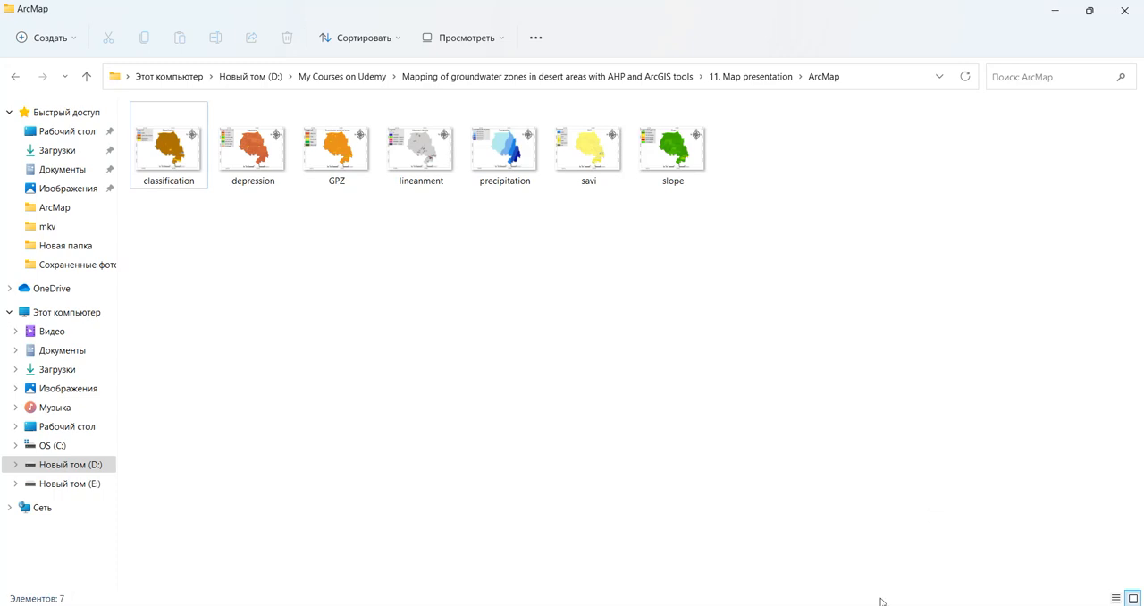